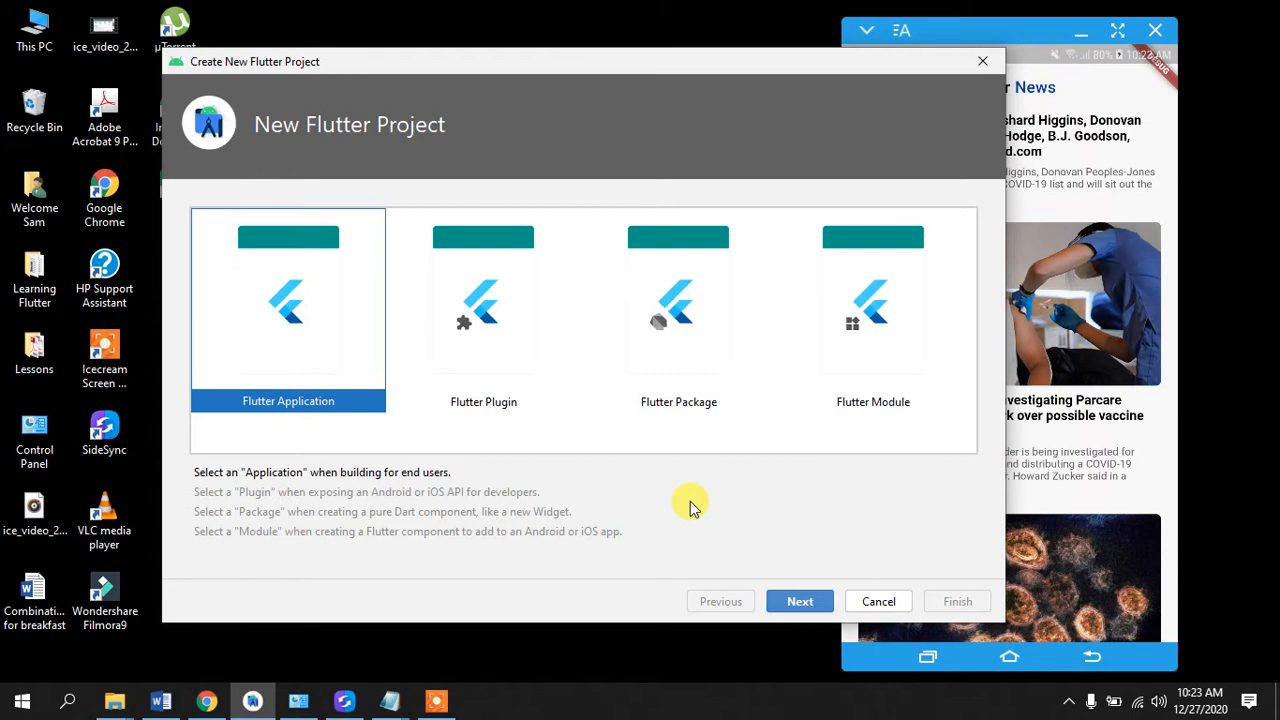
pyautogui.moveTo(1027, 25)
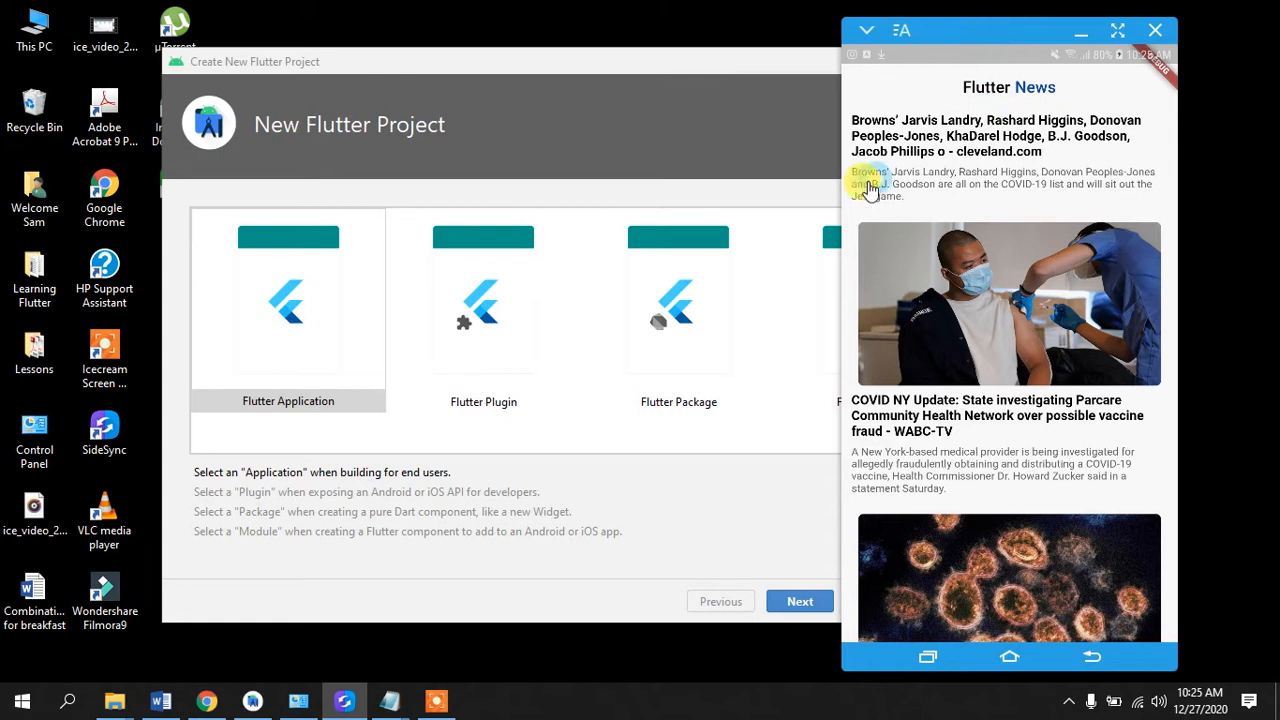
pyautogui.moveTo(920, 228)
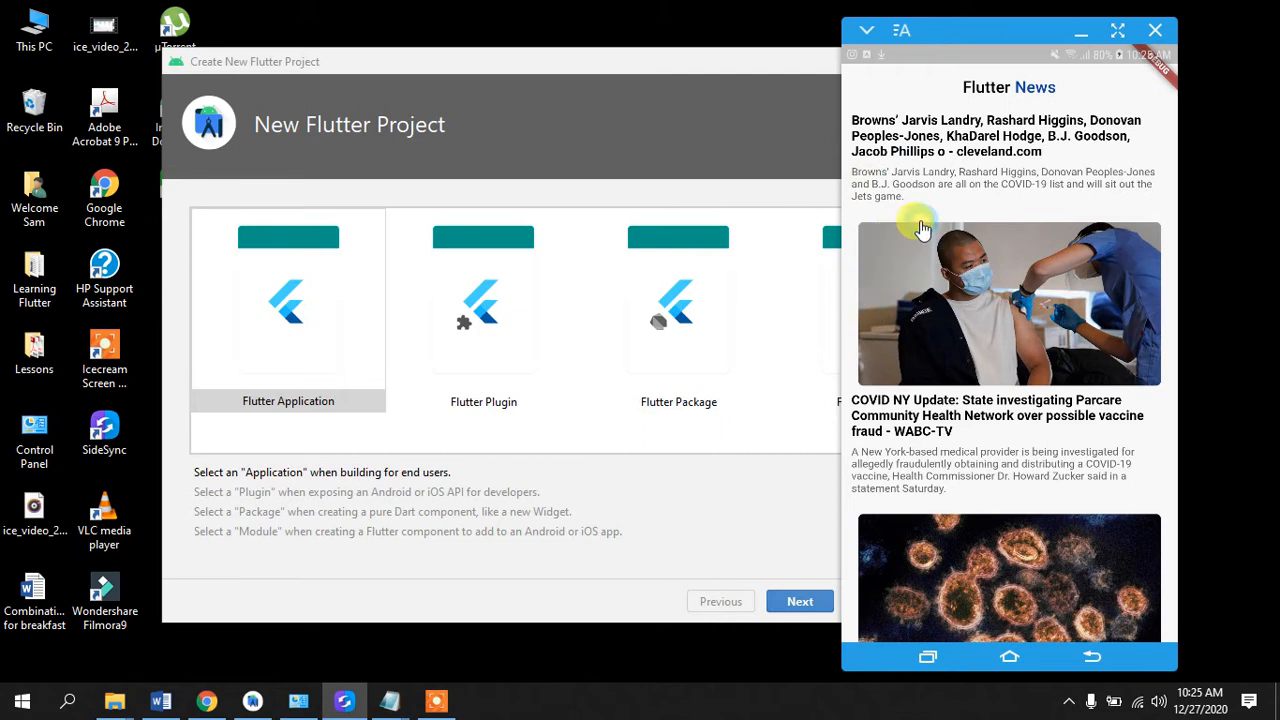
pyautogui.moveTo(1050, 253)
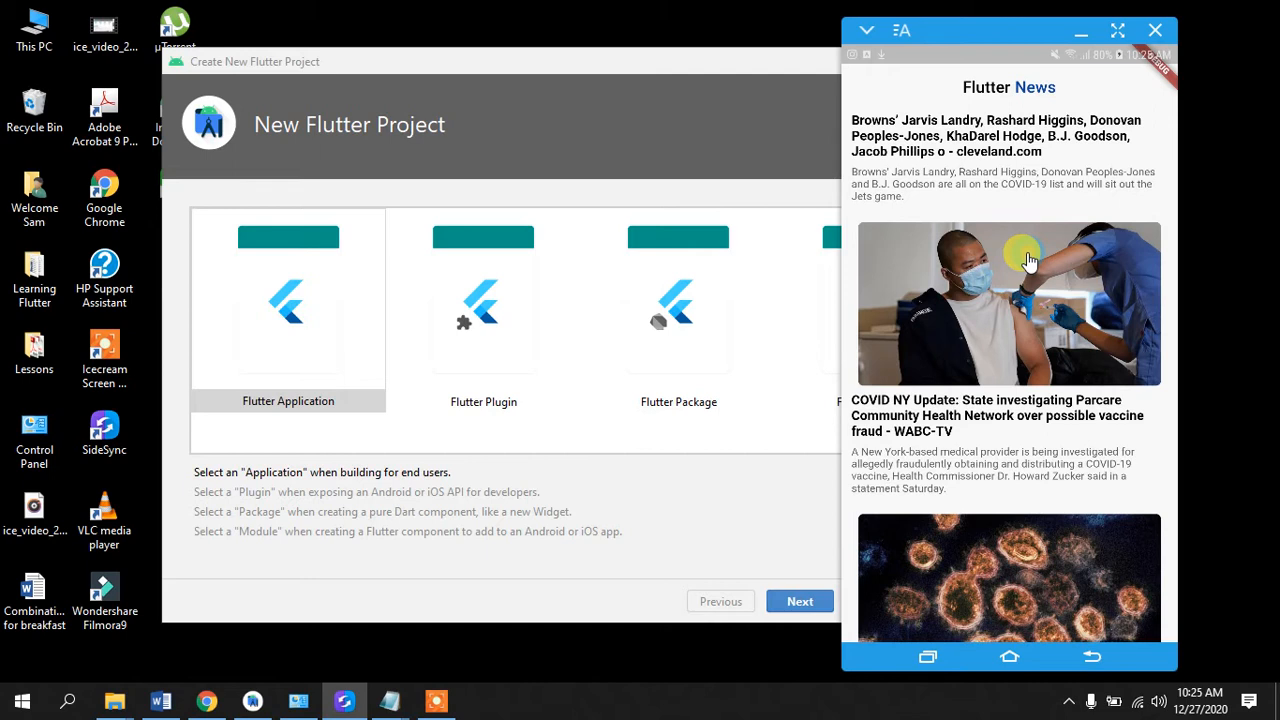
pyautogui.moveTo(1030, 298)
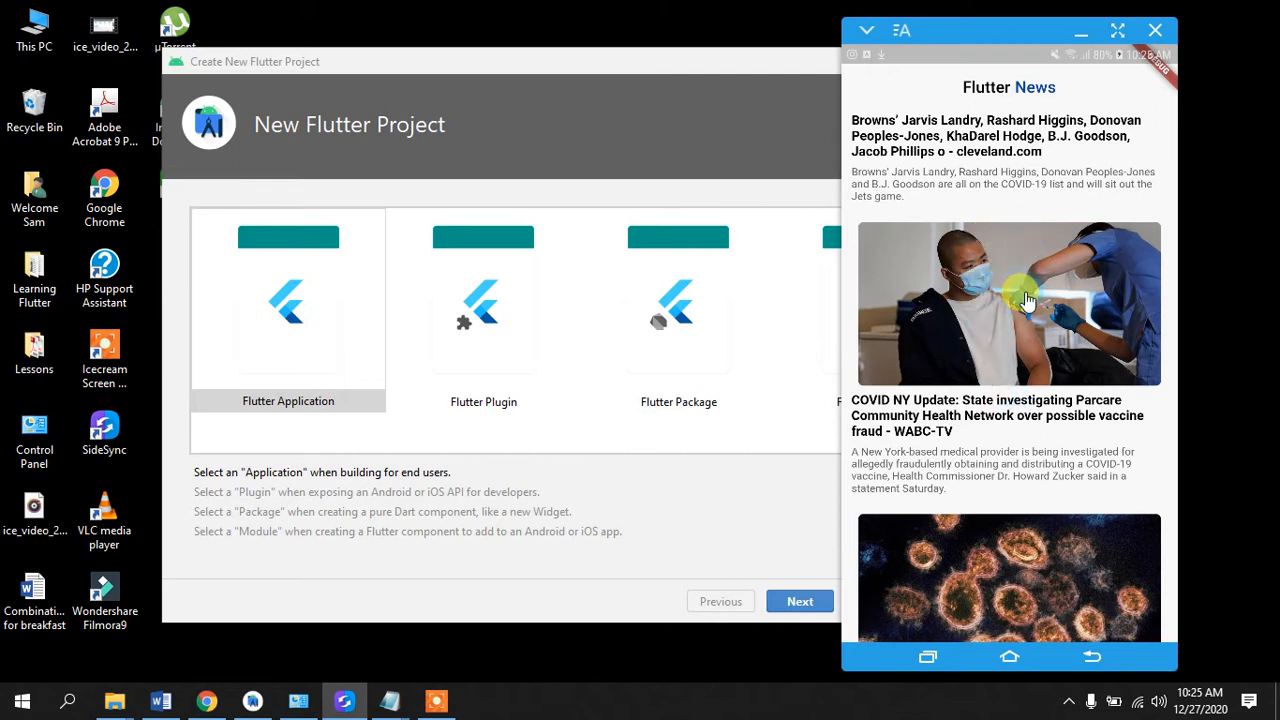
pyautogui.scroll(-3)
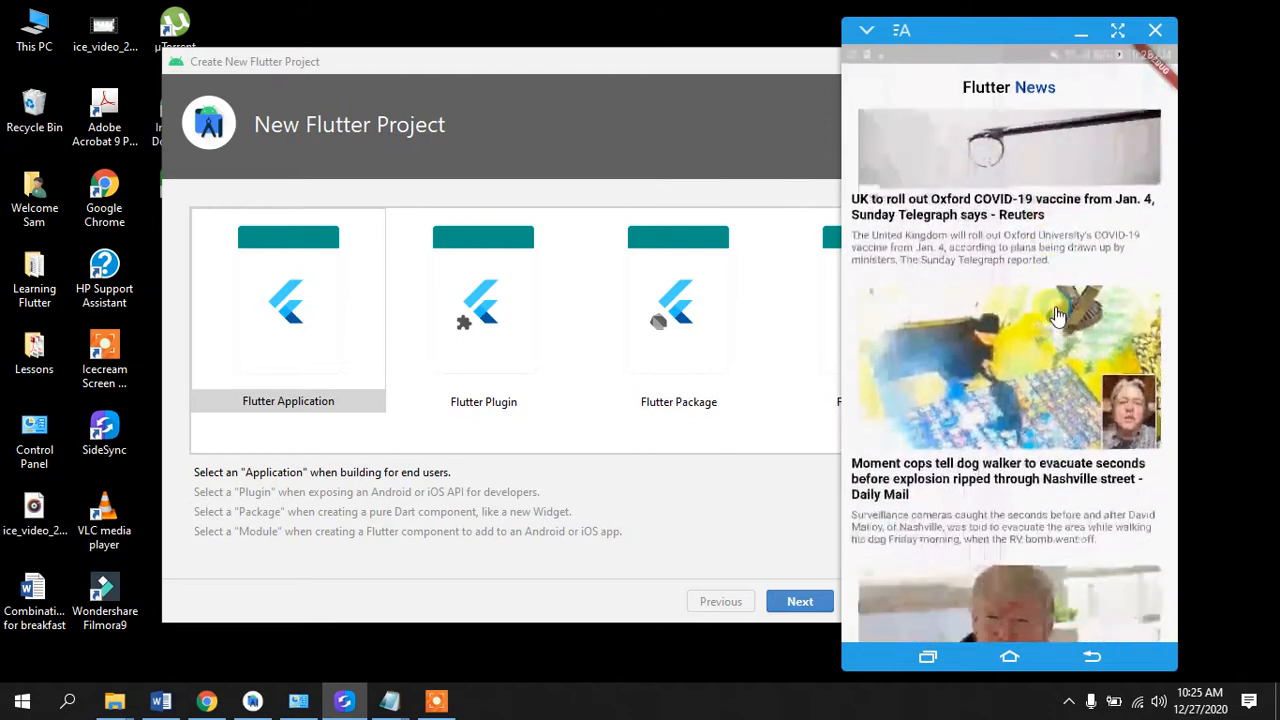
pyautogui.scroll(-3)
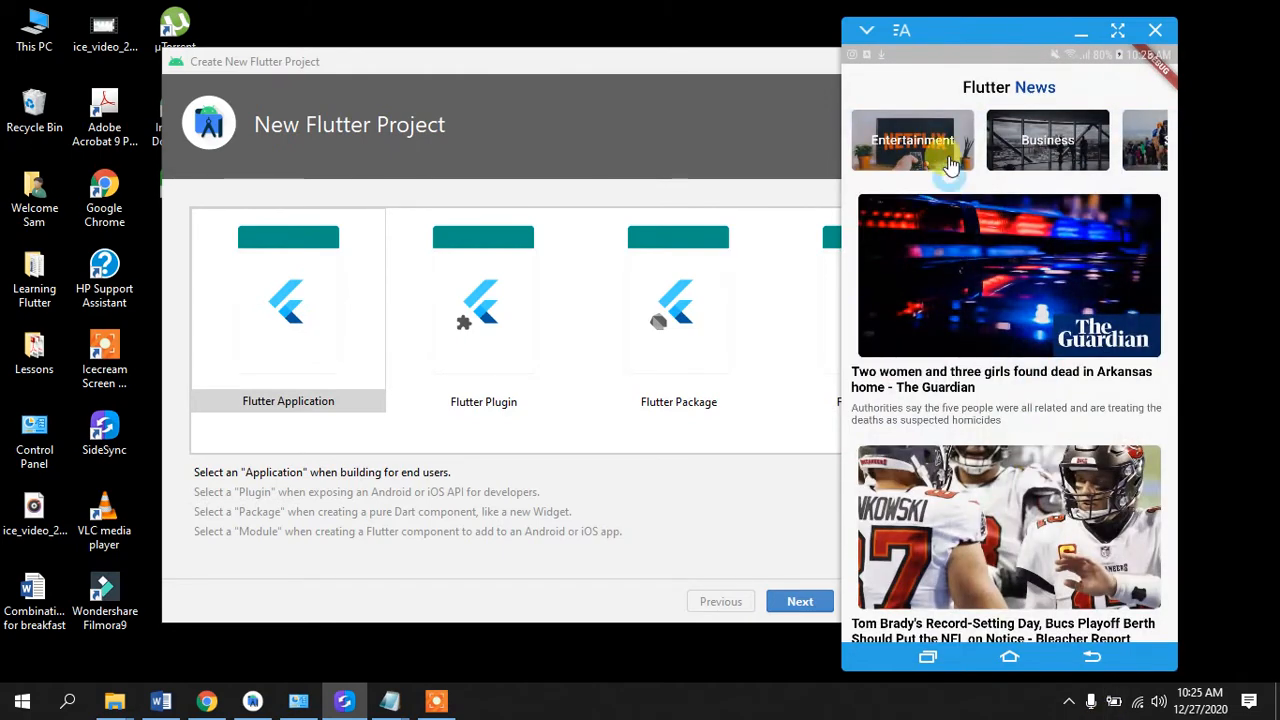
pyautogui.click(911, 140)
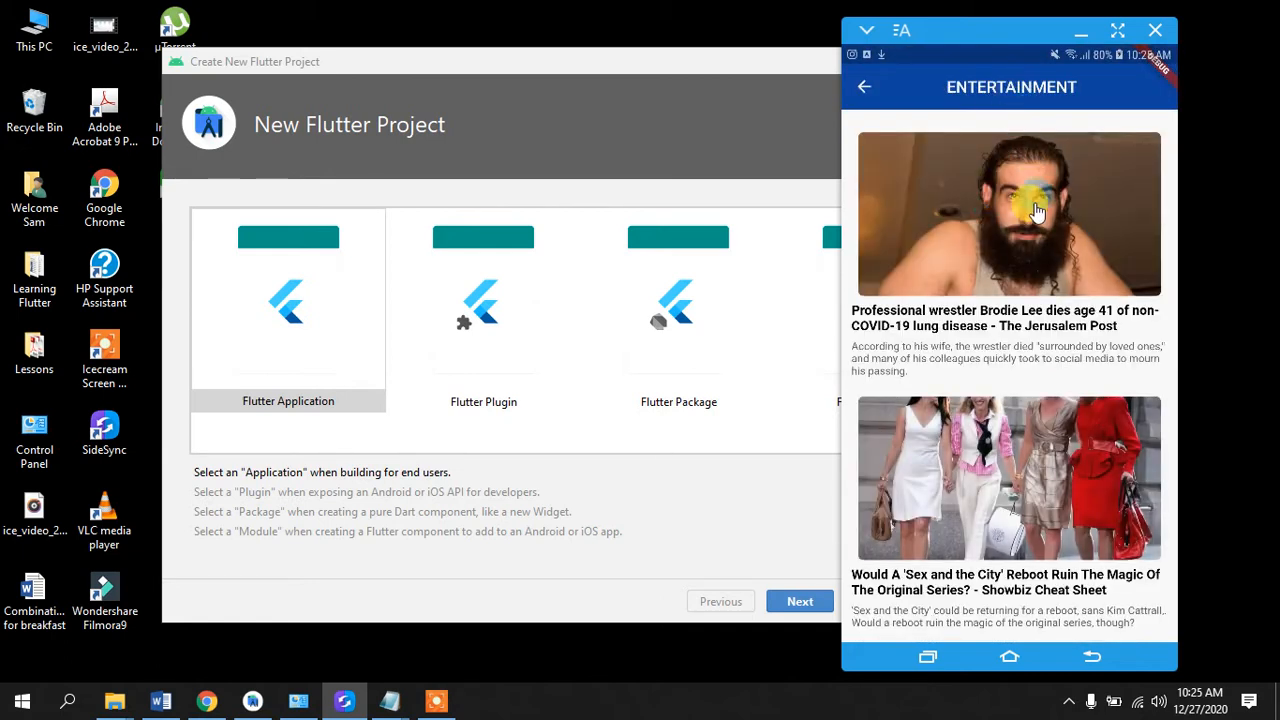
pyautogui.scroll(-3)
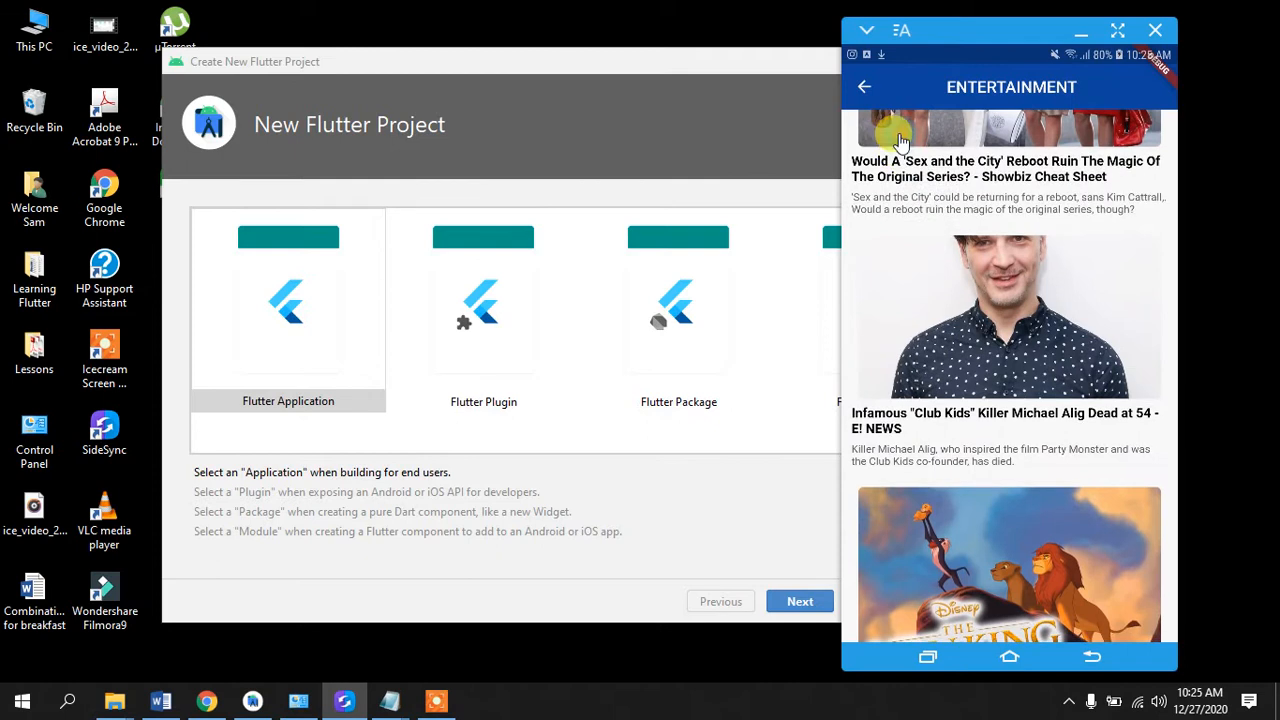
pyautogui.click(864, 86)
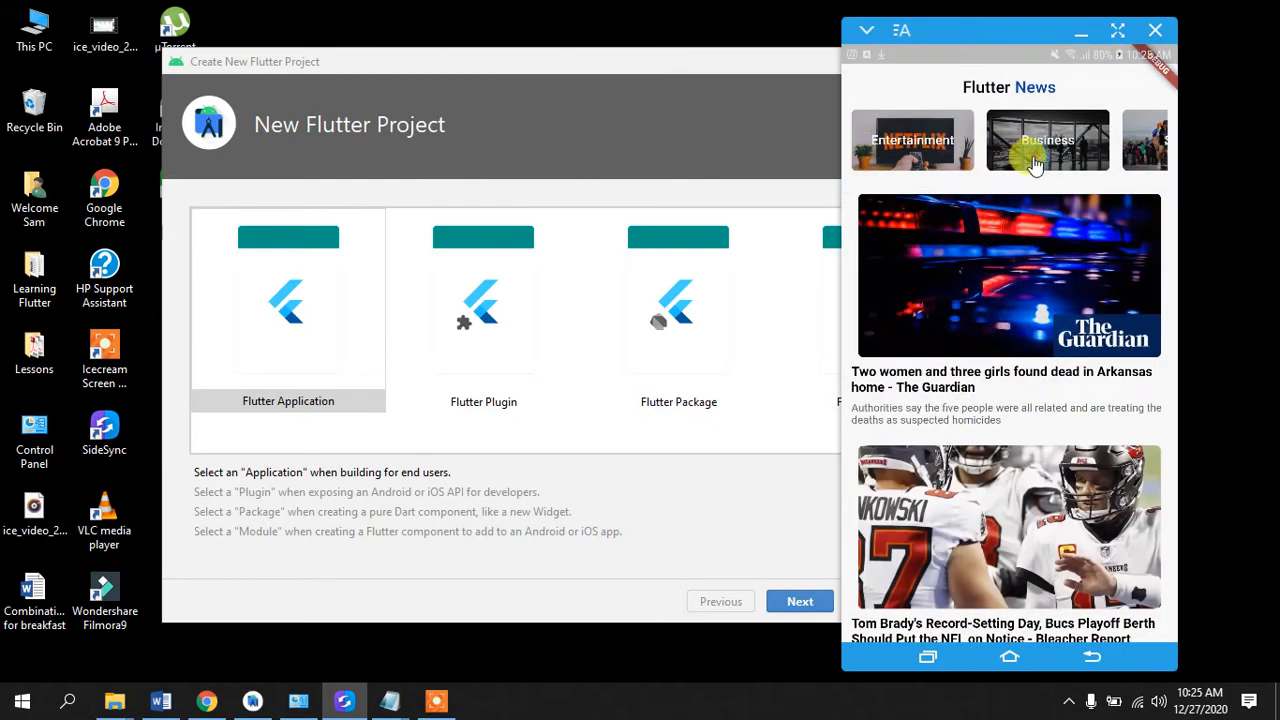
pyautogui.click(1047, 140)
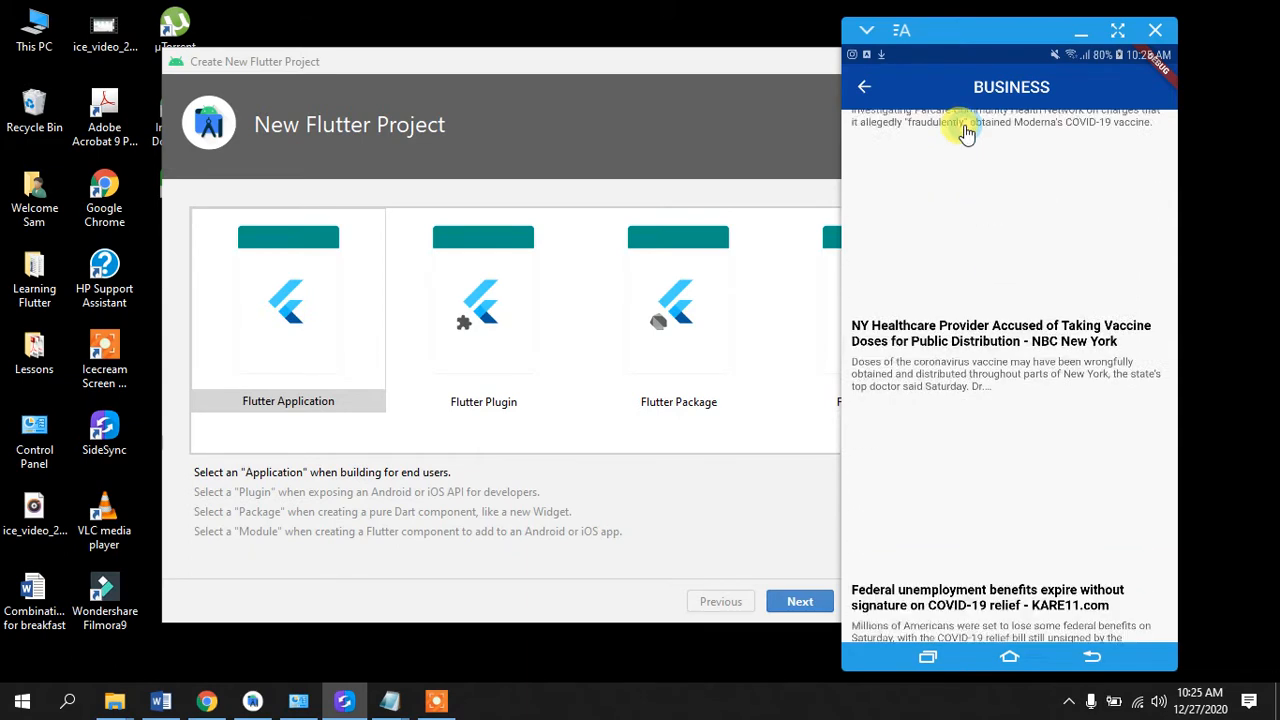
pyautogui.scroll(3)
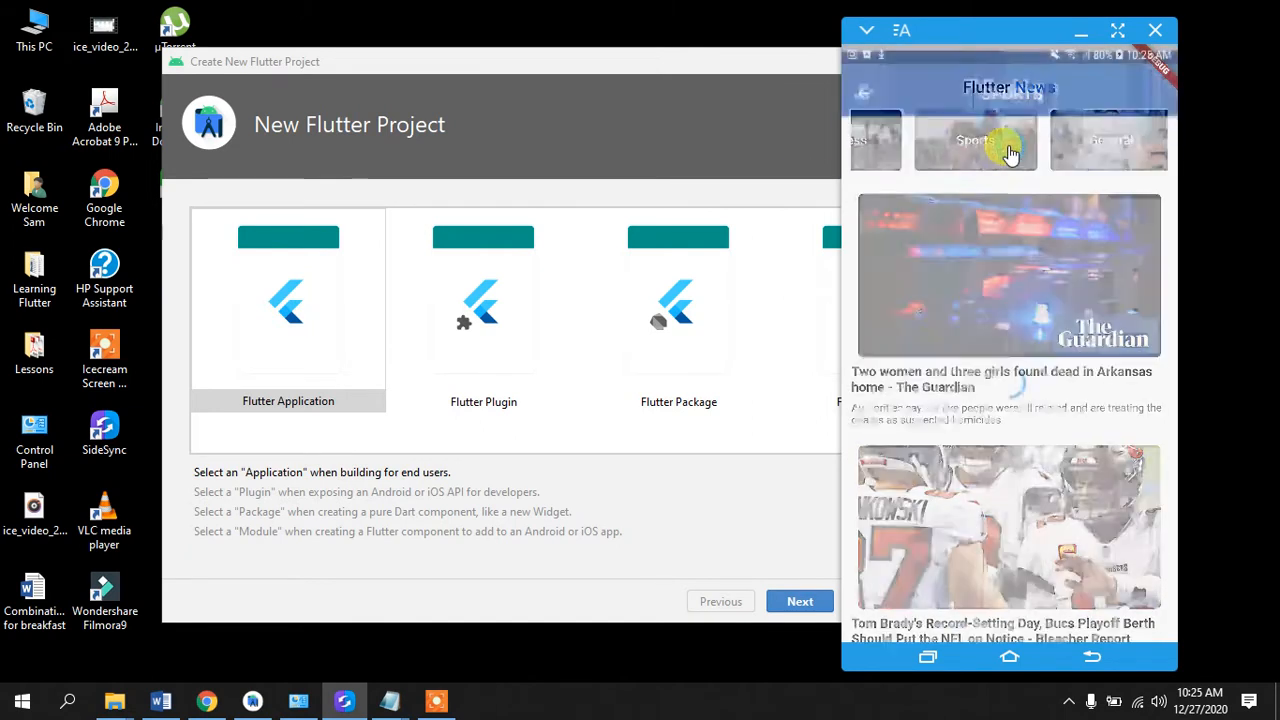
pyautogui.click(974, 140)
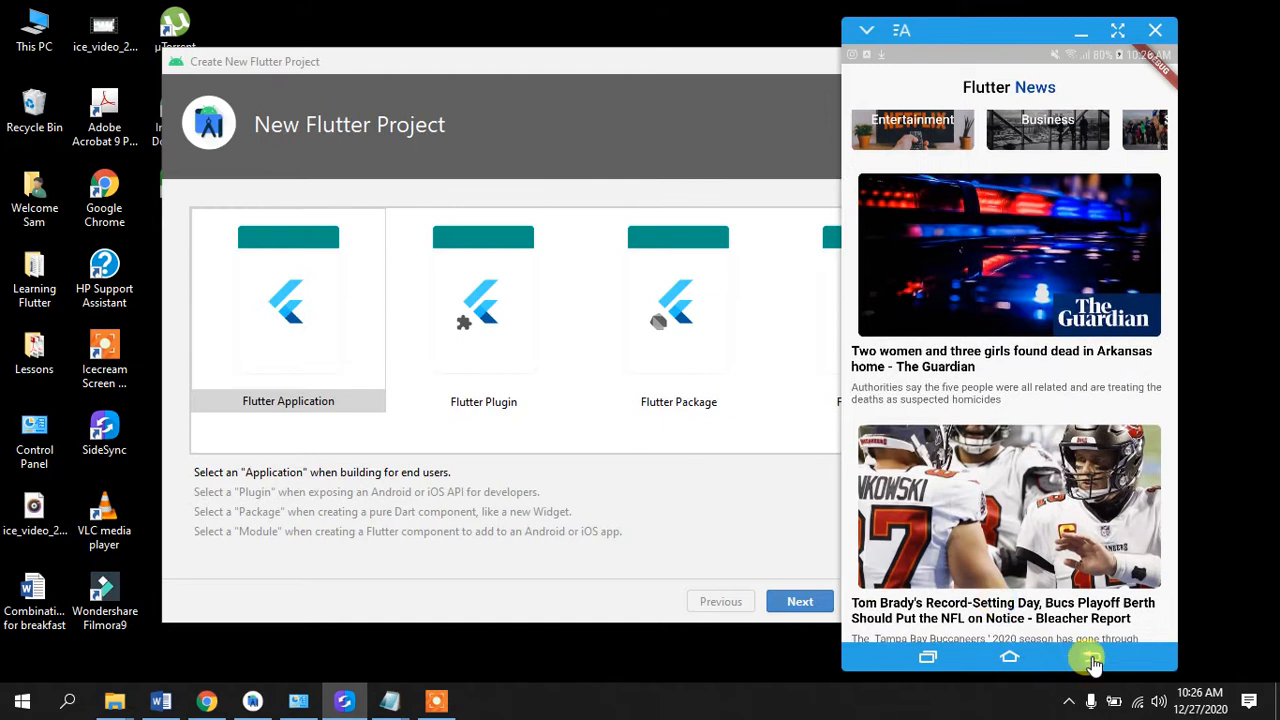
pyautogui.click(1009, 657)
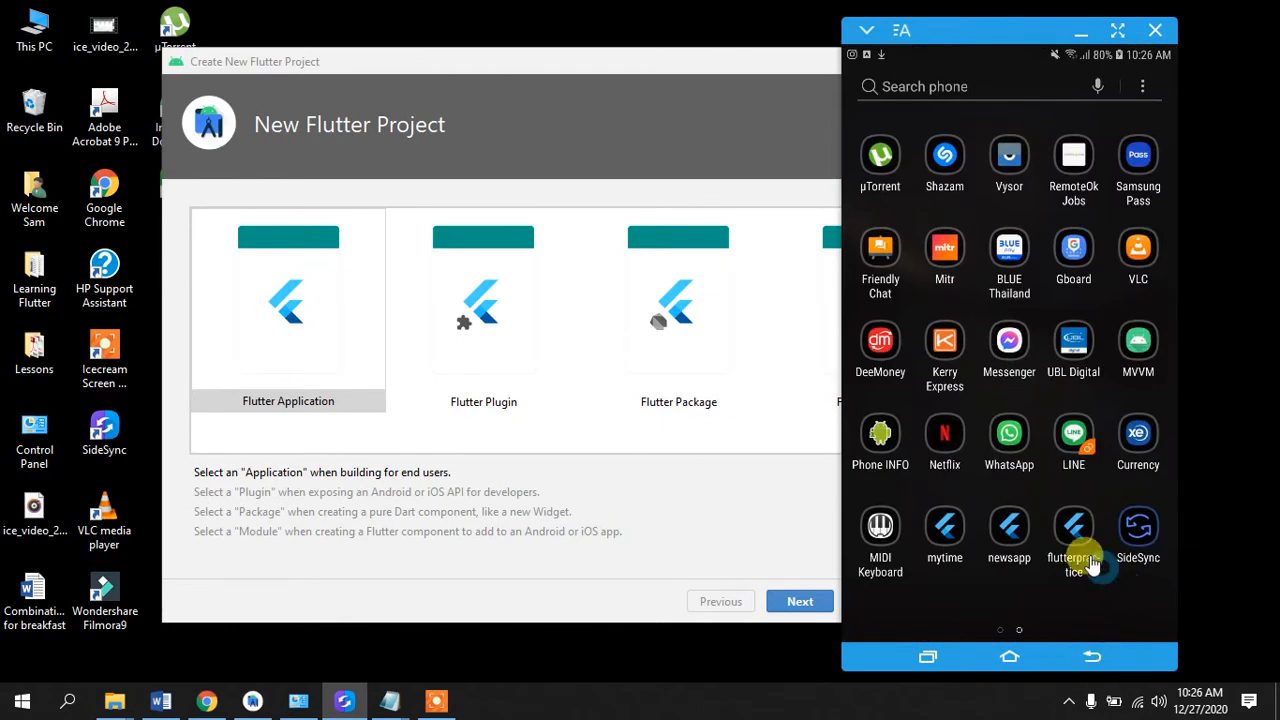
pyautogui.click(1073, 527)
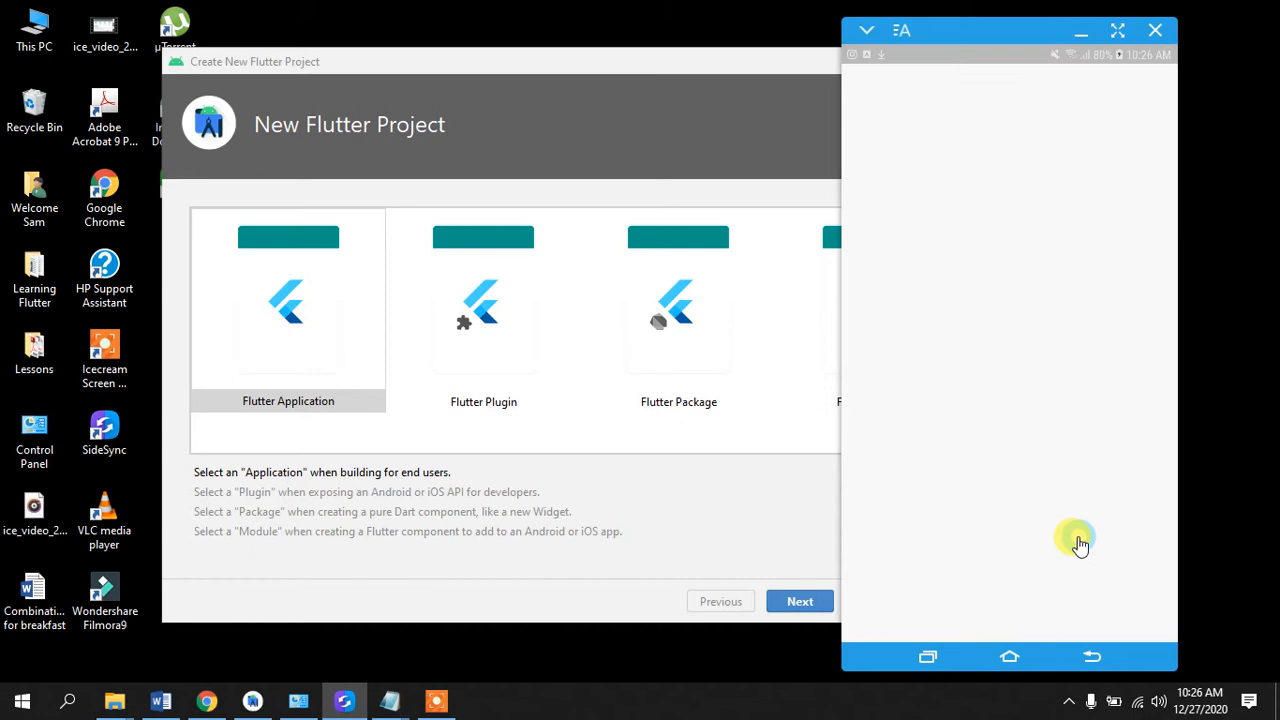
pyautogui.moveTo(873, 378)
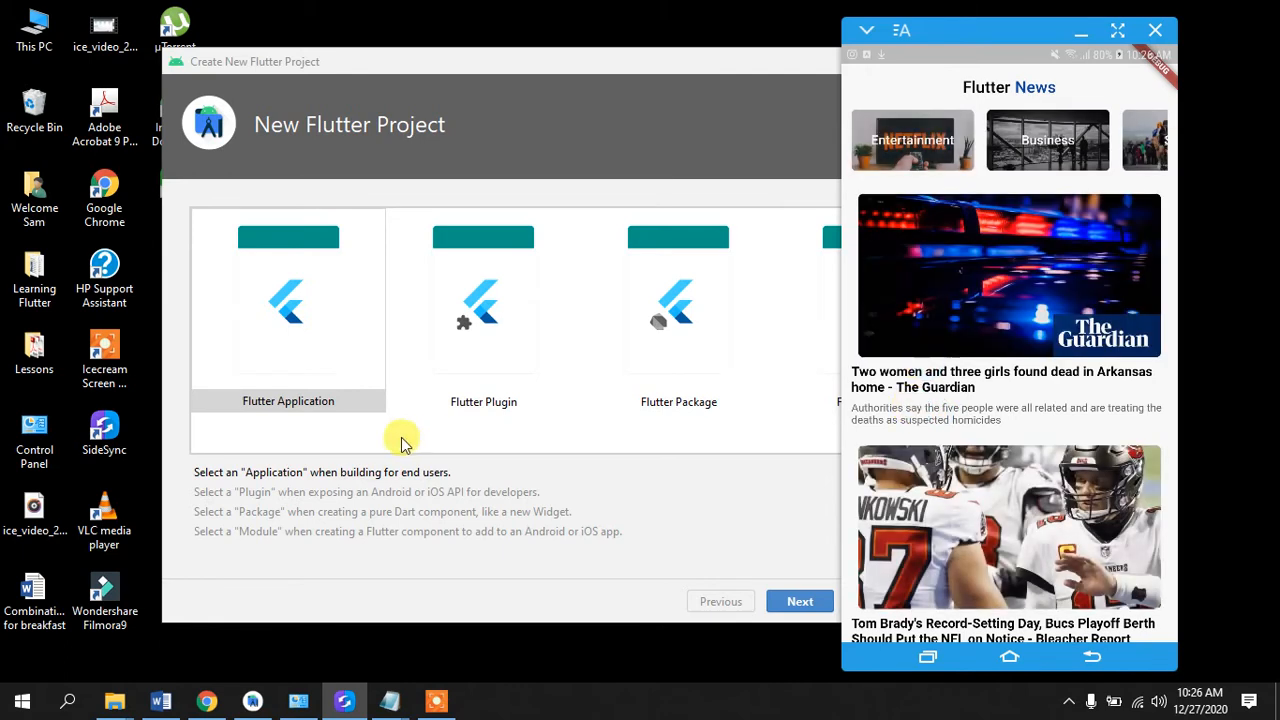
pyautogui.moveTo(420, 497)
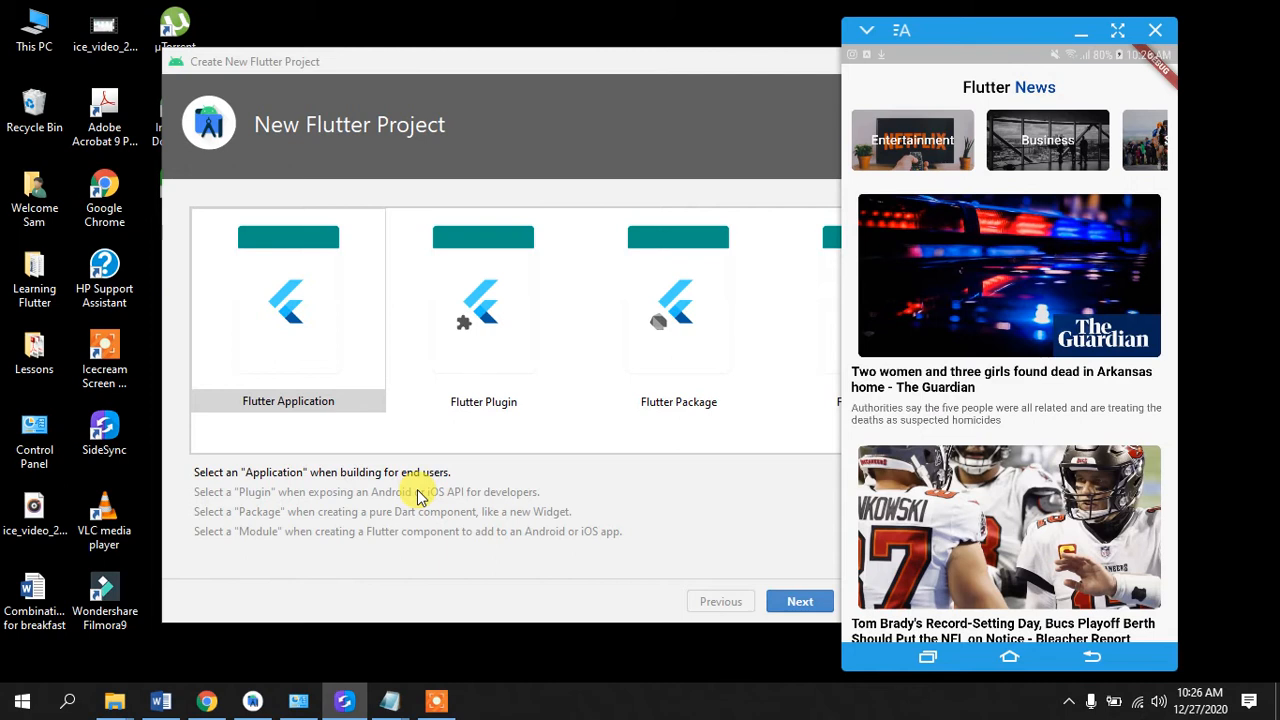
pyautogui.moveTo(487, 137)
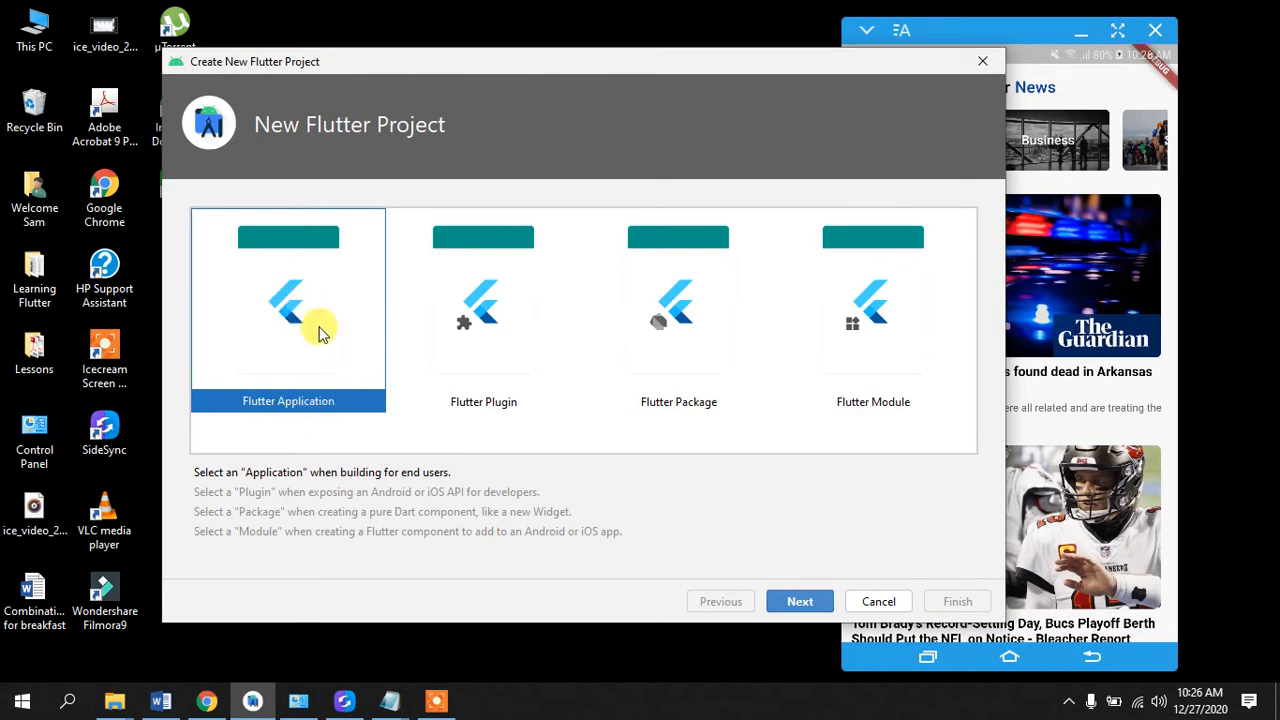
# Step: Choose Flutter Application and name the project 'dailynews', advancing to the package name step
pyautogui.click(799, 601)
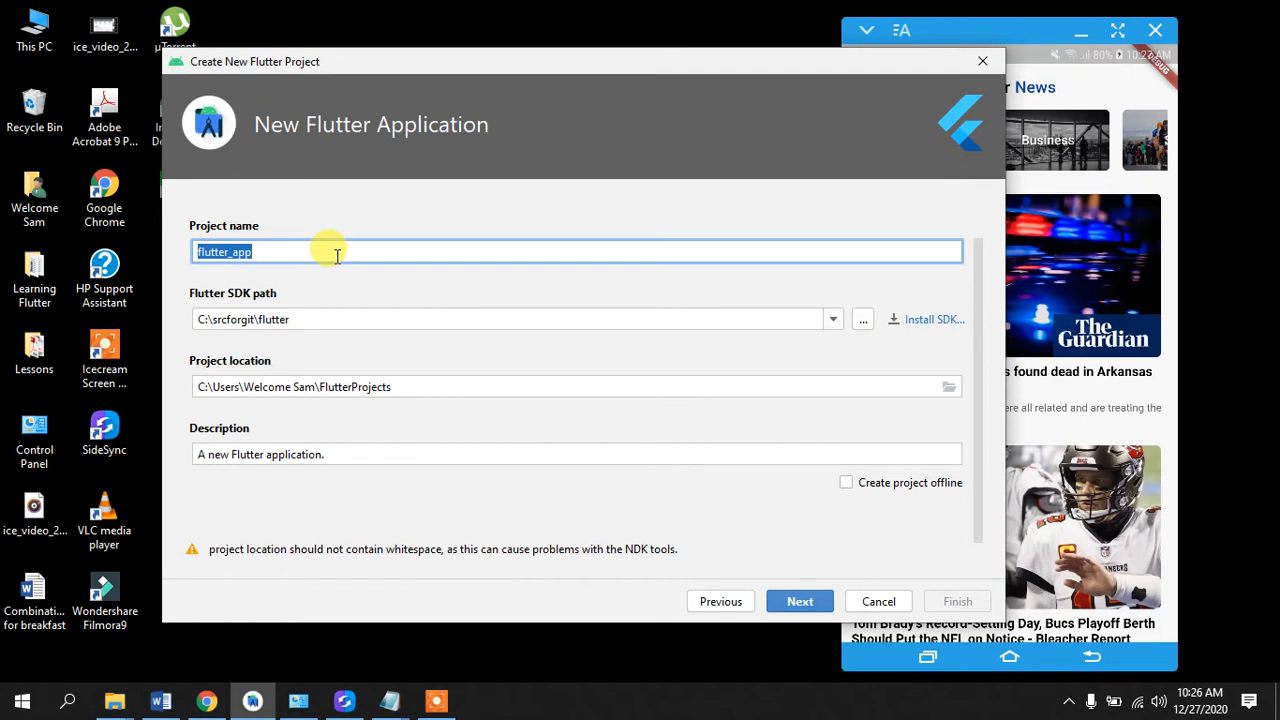
pyautogui.press('Delete')
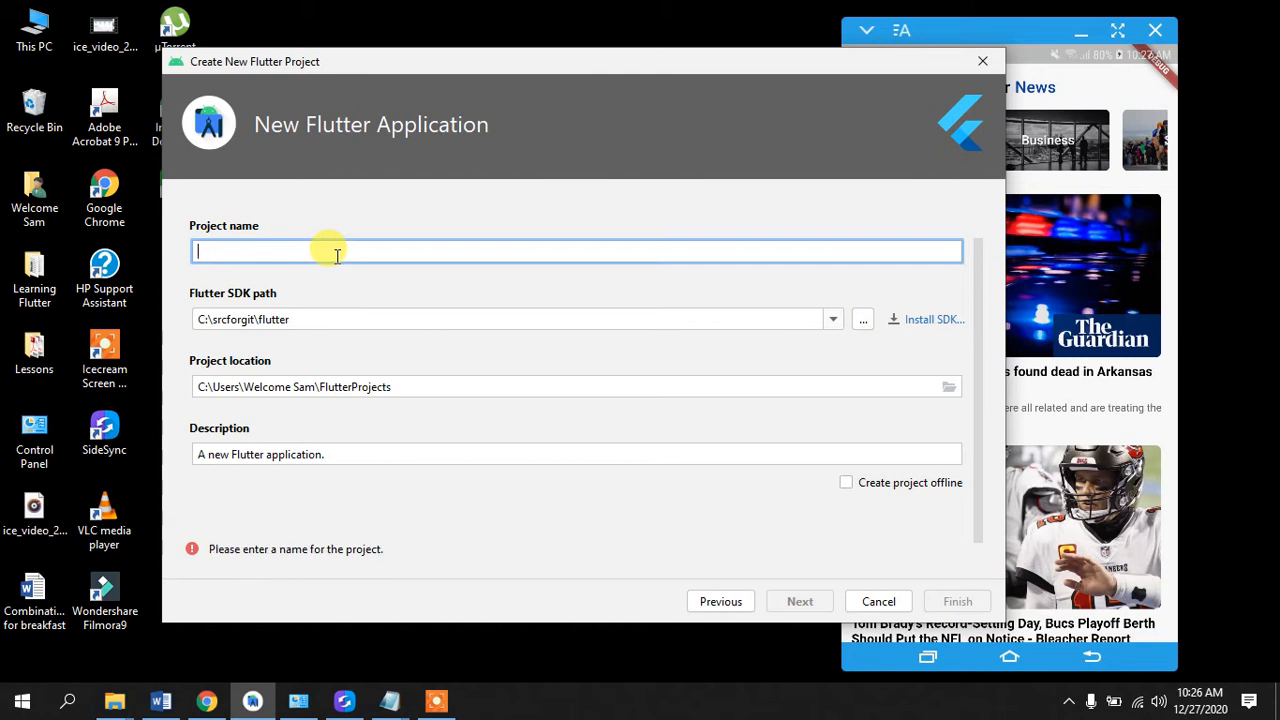
pyautogui.write('flutternews')
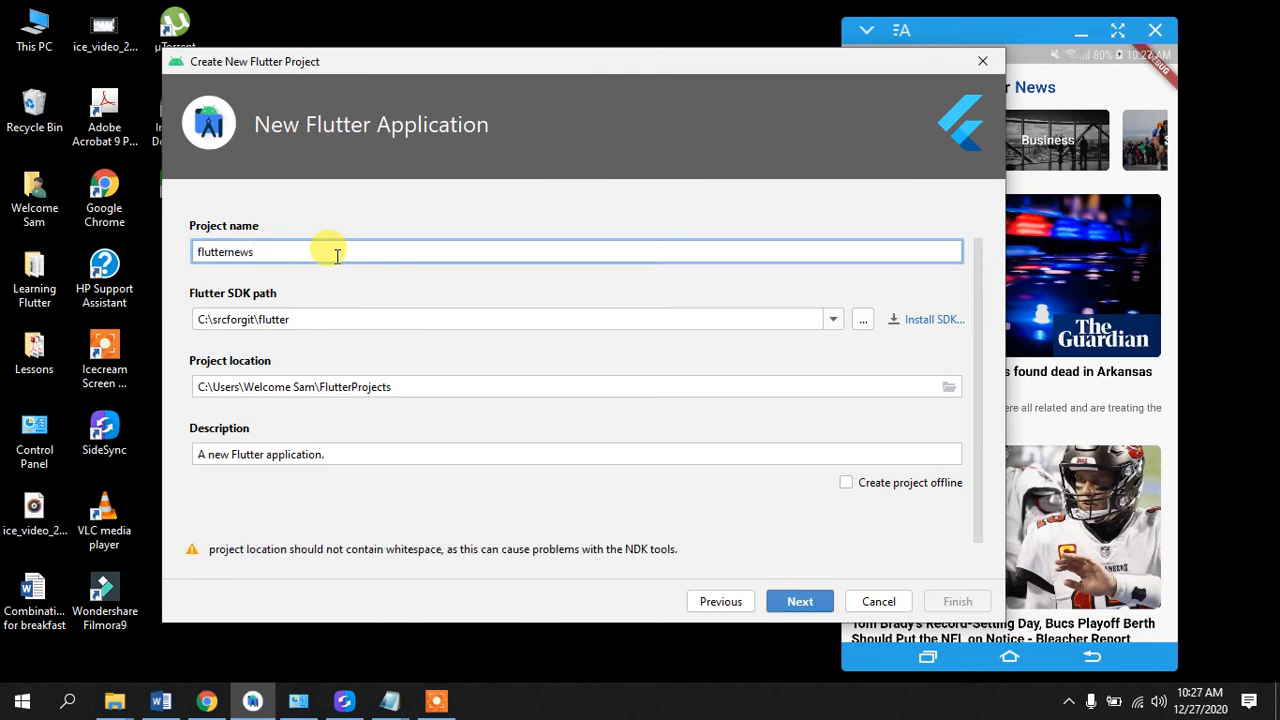
pyautogui.write('app')
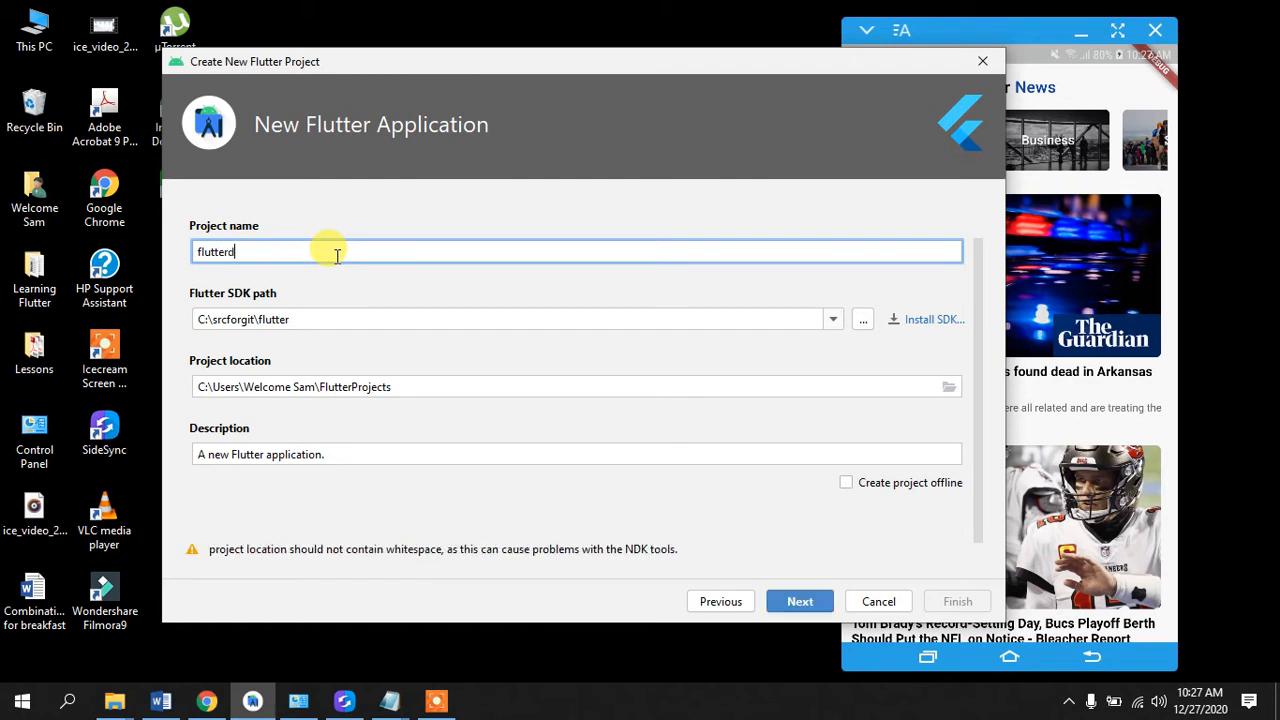
pyautogui.write('D')
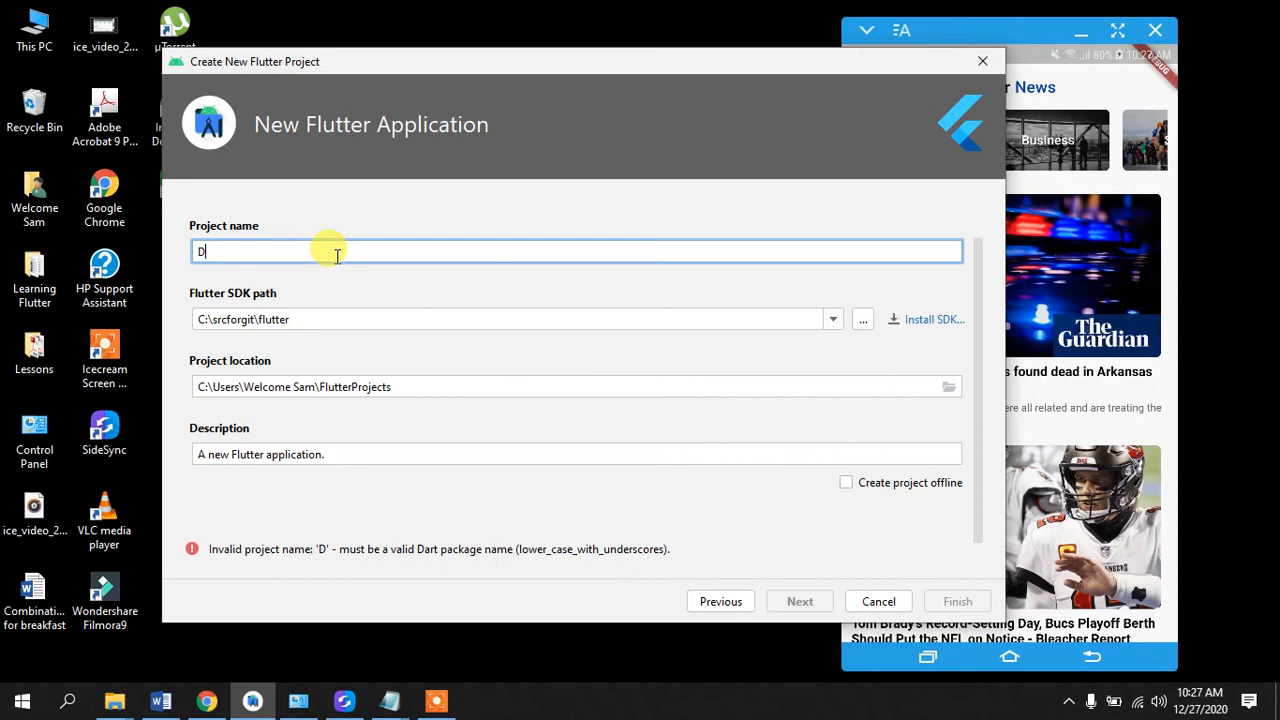
pyautogui.write('aily')
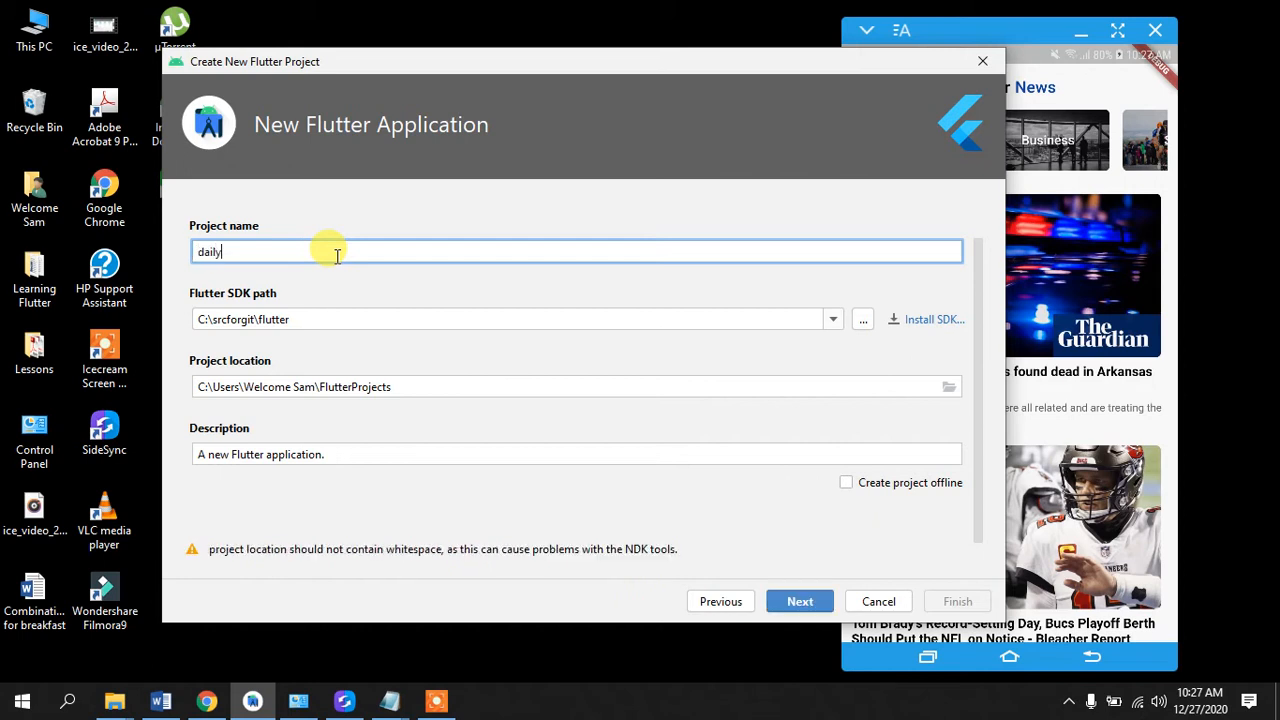
pyautogui.write('news')
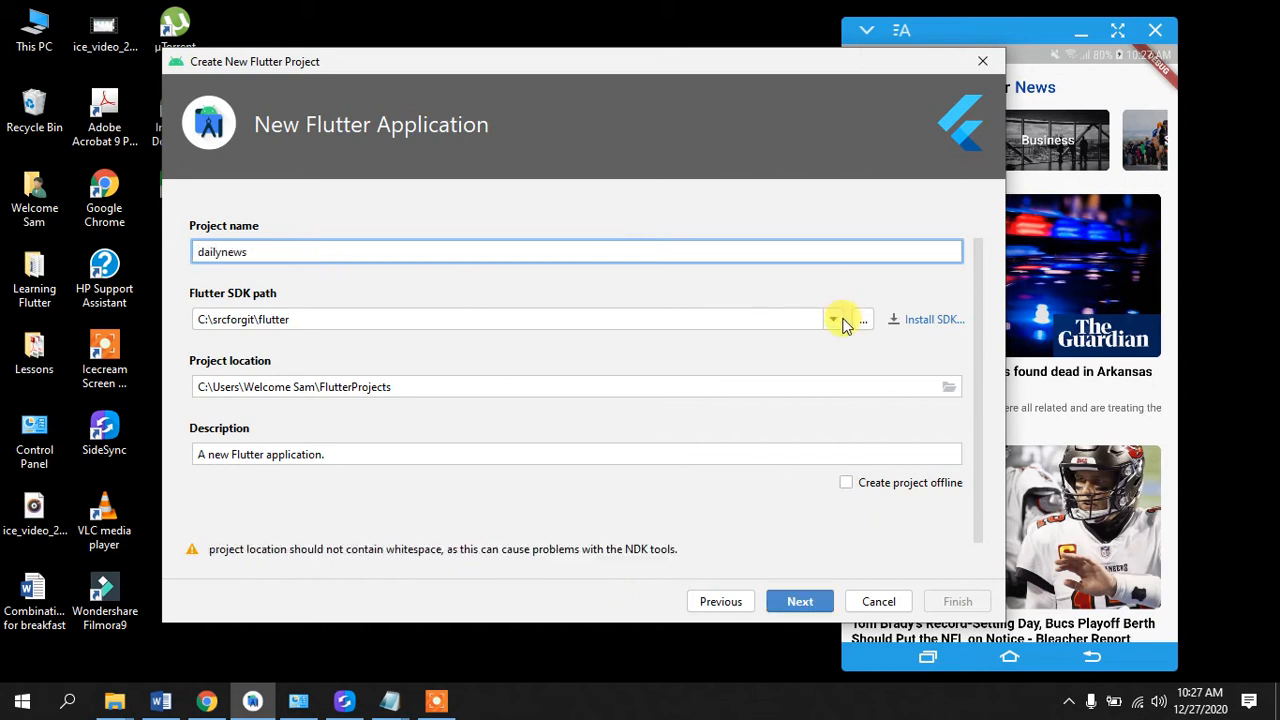
pyautogui.moveTo(822, 340)
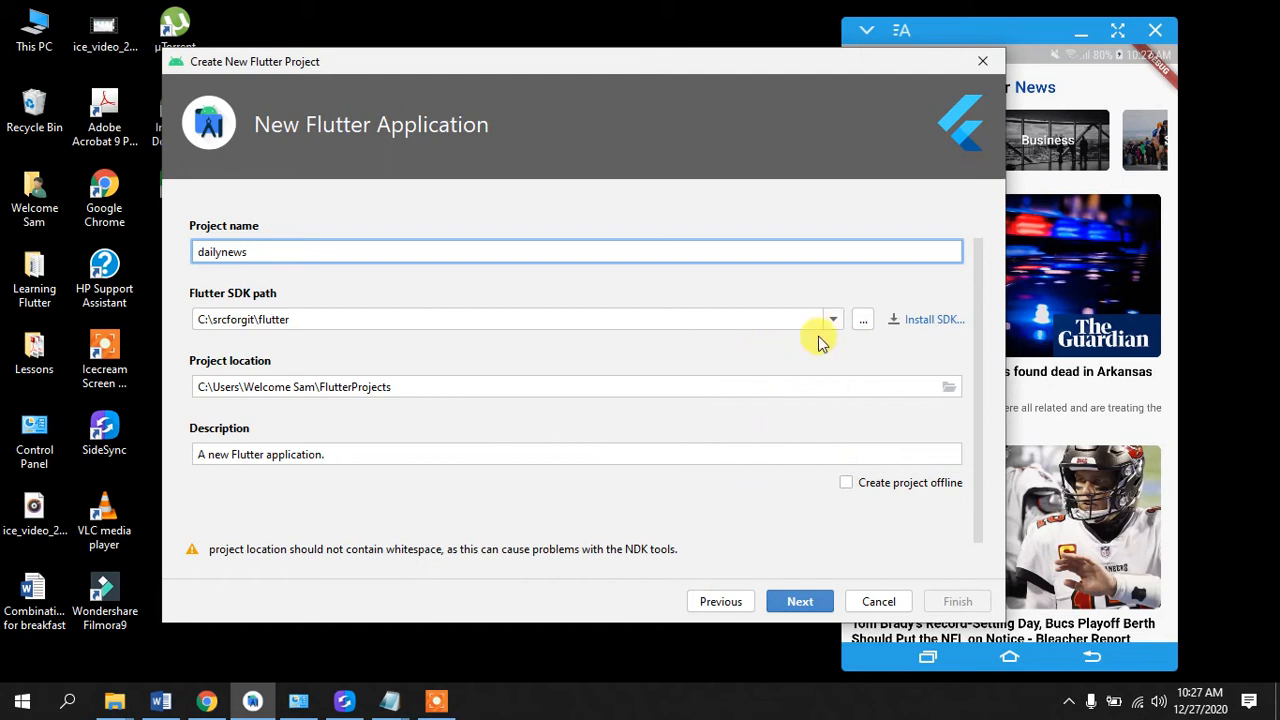
pyautogui.moveTo(700, 335)
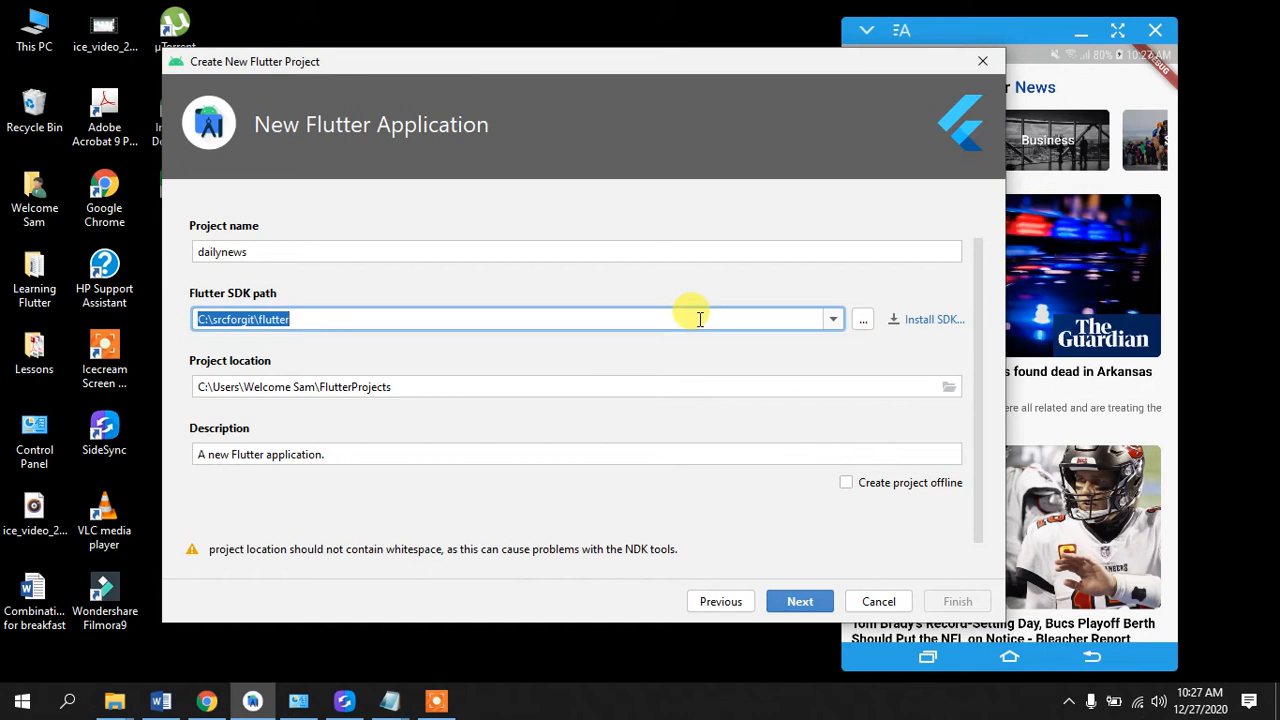
pyautogui.moveTo(660, 317)
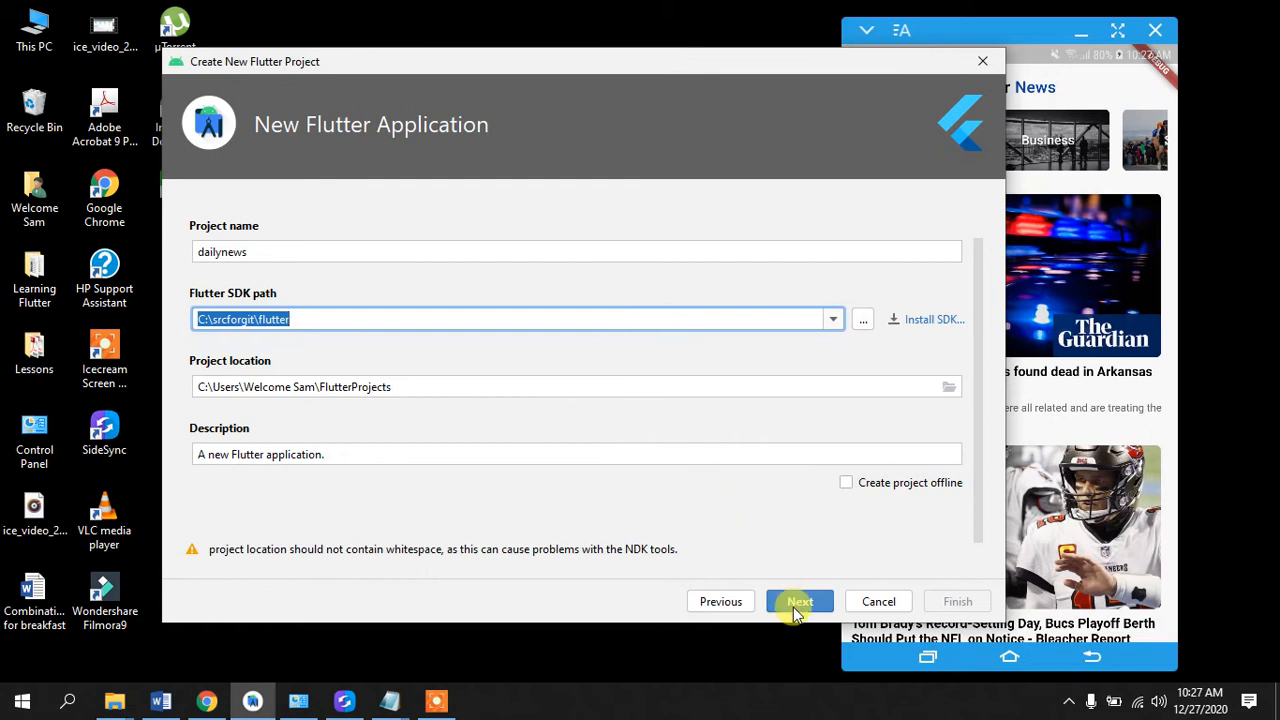
pyautogui.click(800, 601)
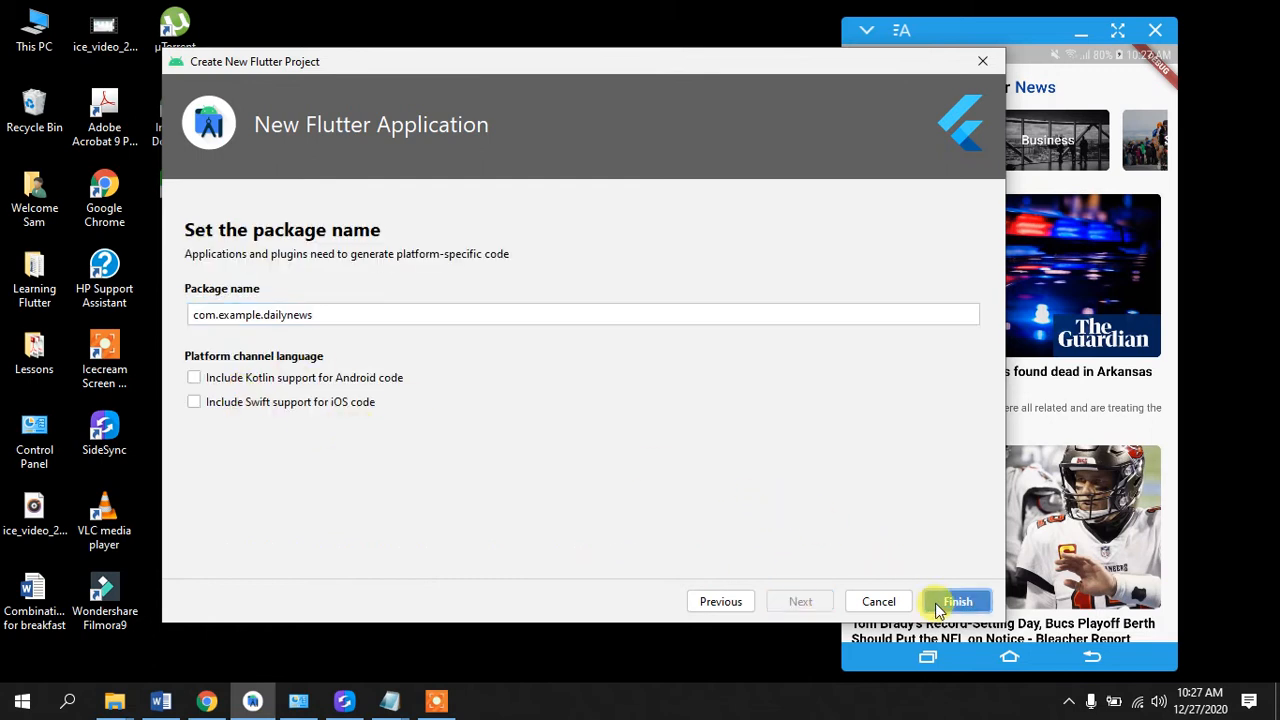
pyautogui.moveTo(675, 415)
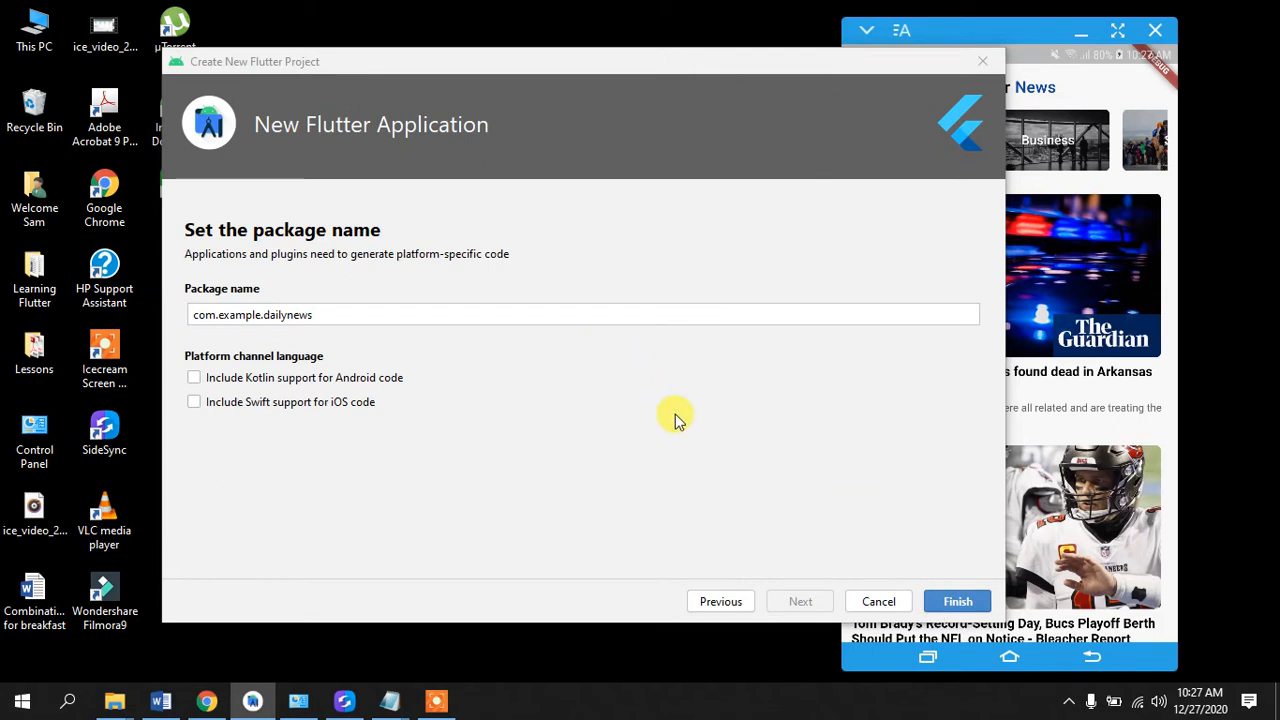
pyautogui.moveTo(956, 601)
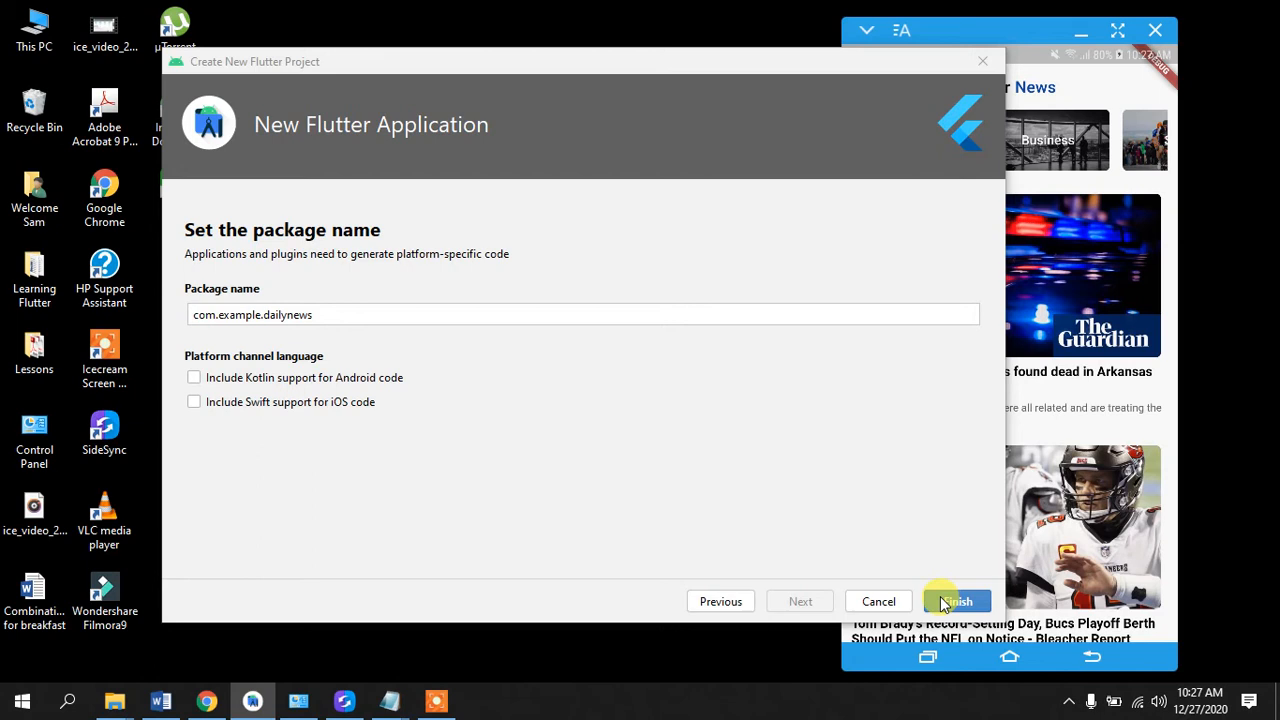
# Step: Finish the wizard with package com.example.dailynews so the project gets created
pyautogui.click(952, 601)
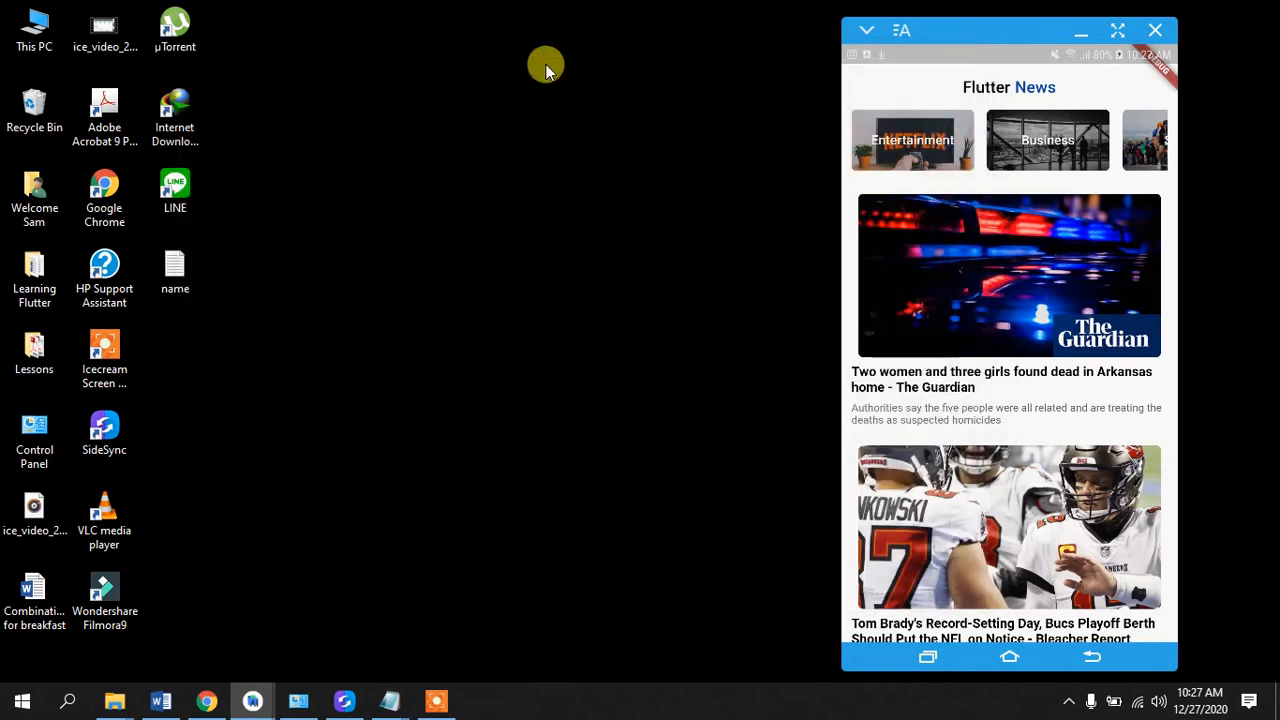
pyautogui.moveTo(308, 660)
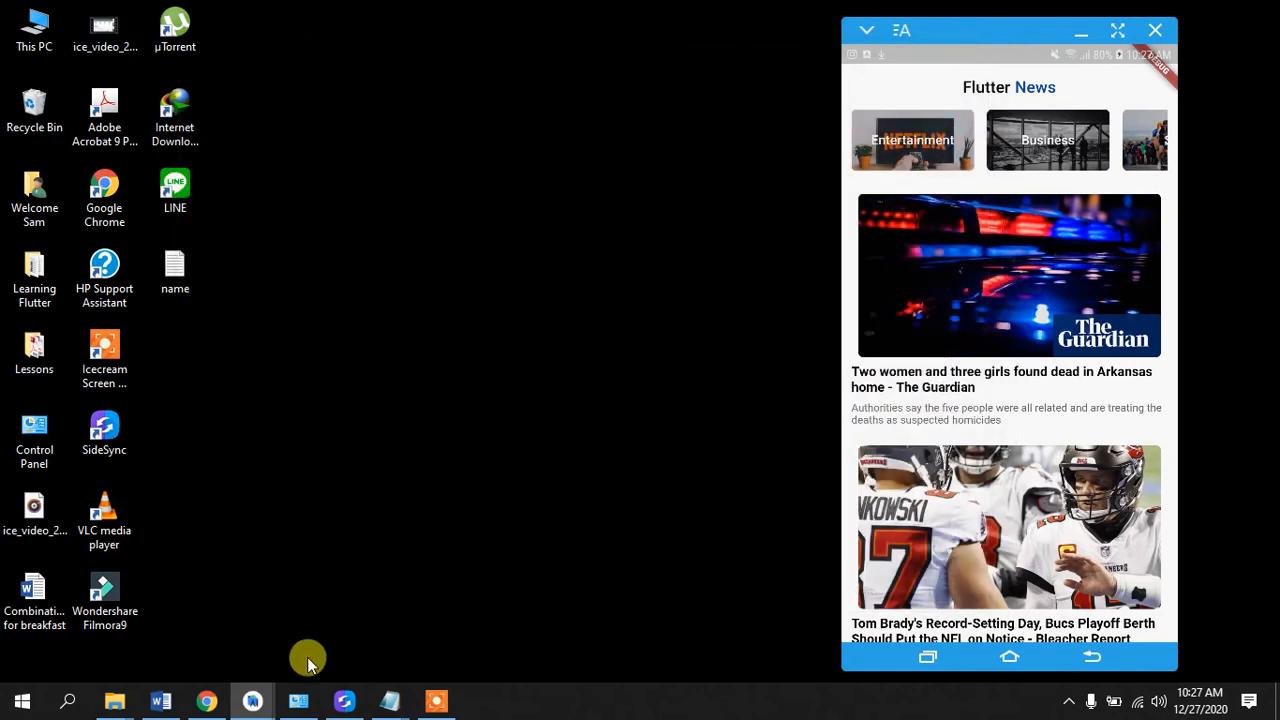
pyautogui.moveTo(252, 700)
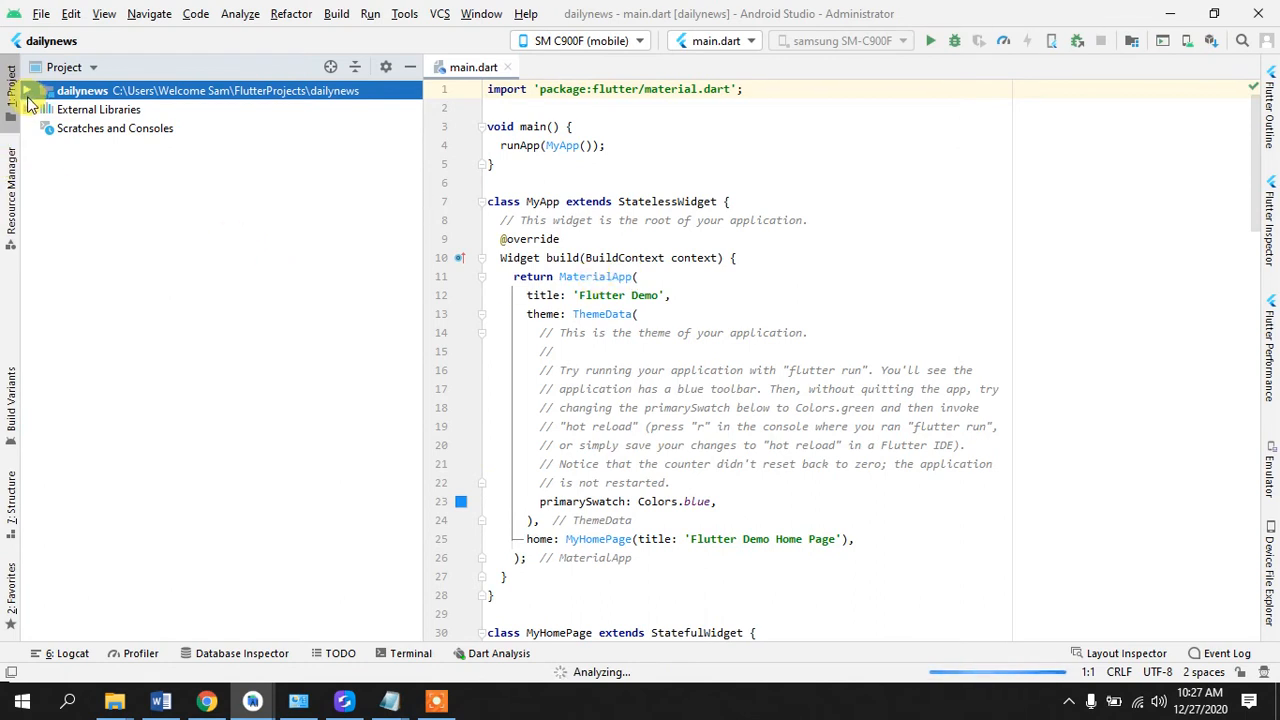
# Step: Expand the dailynews project and open pubspec.yaml, scrolling to its dependencies block
pyautogui.click(30, 91)
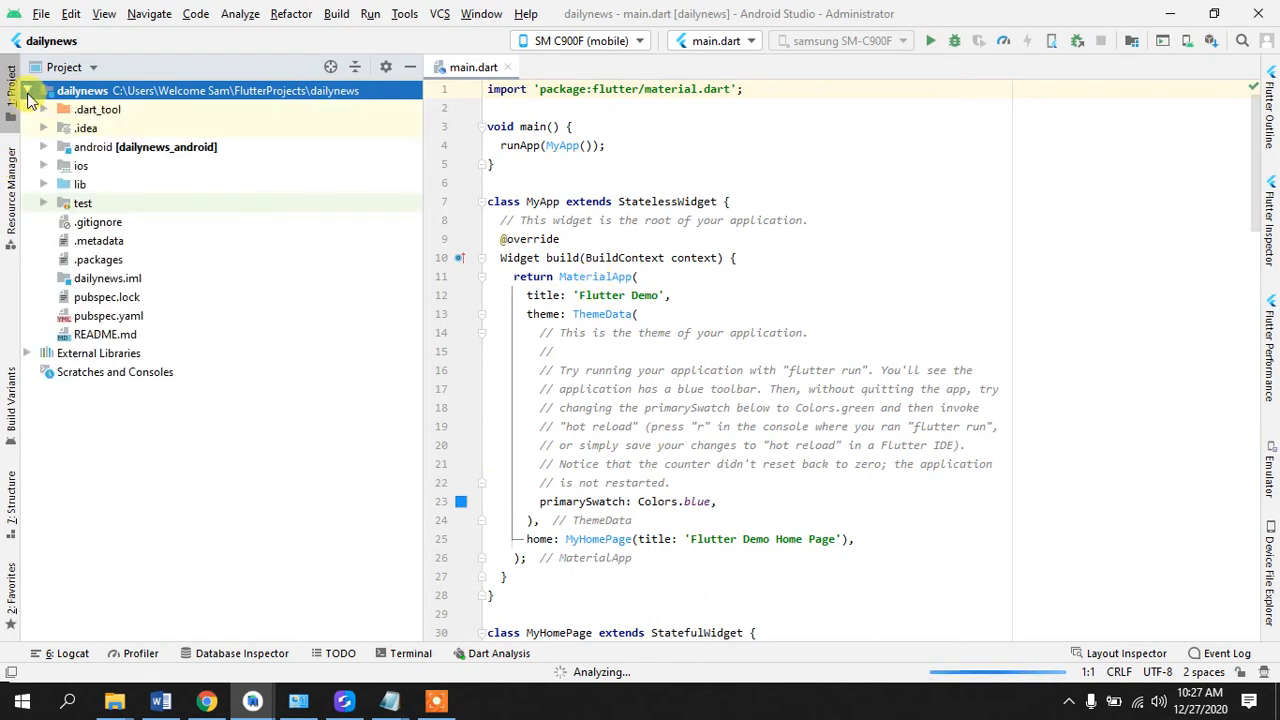
pyautogui.click(107, 315)
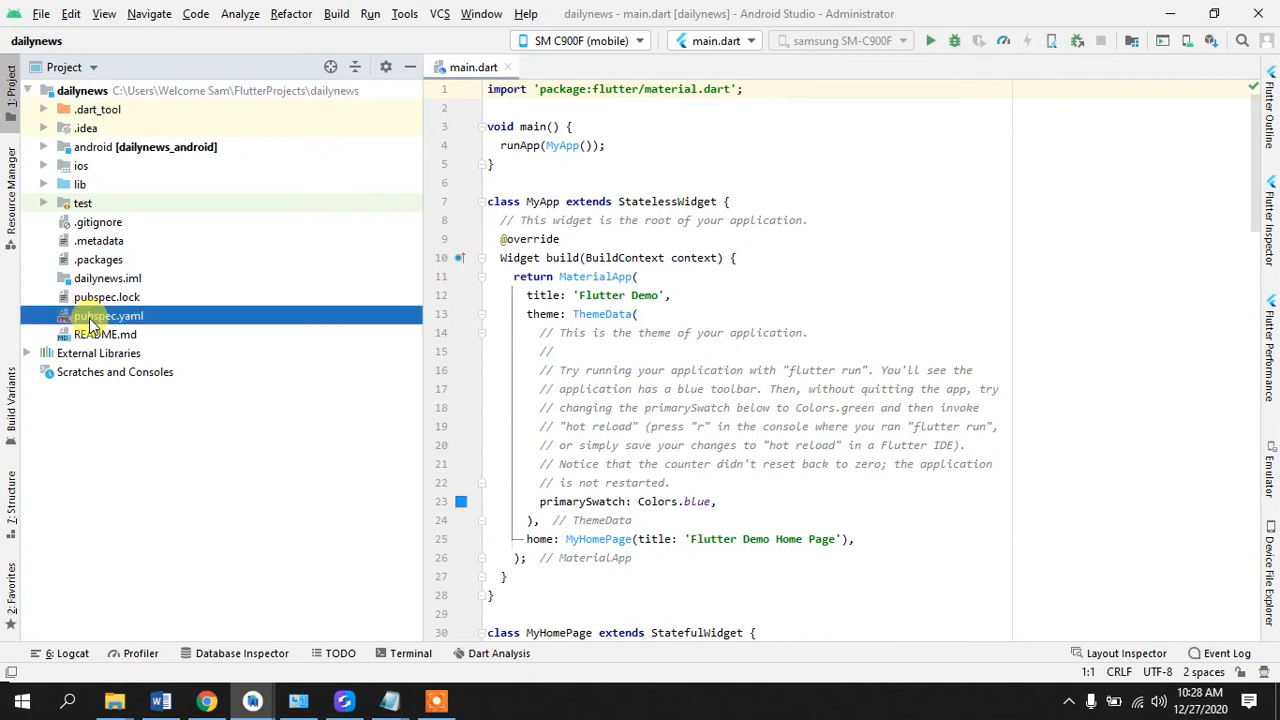
pyautogui.doubleClick(107, 315)
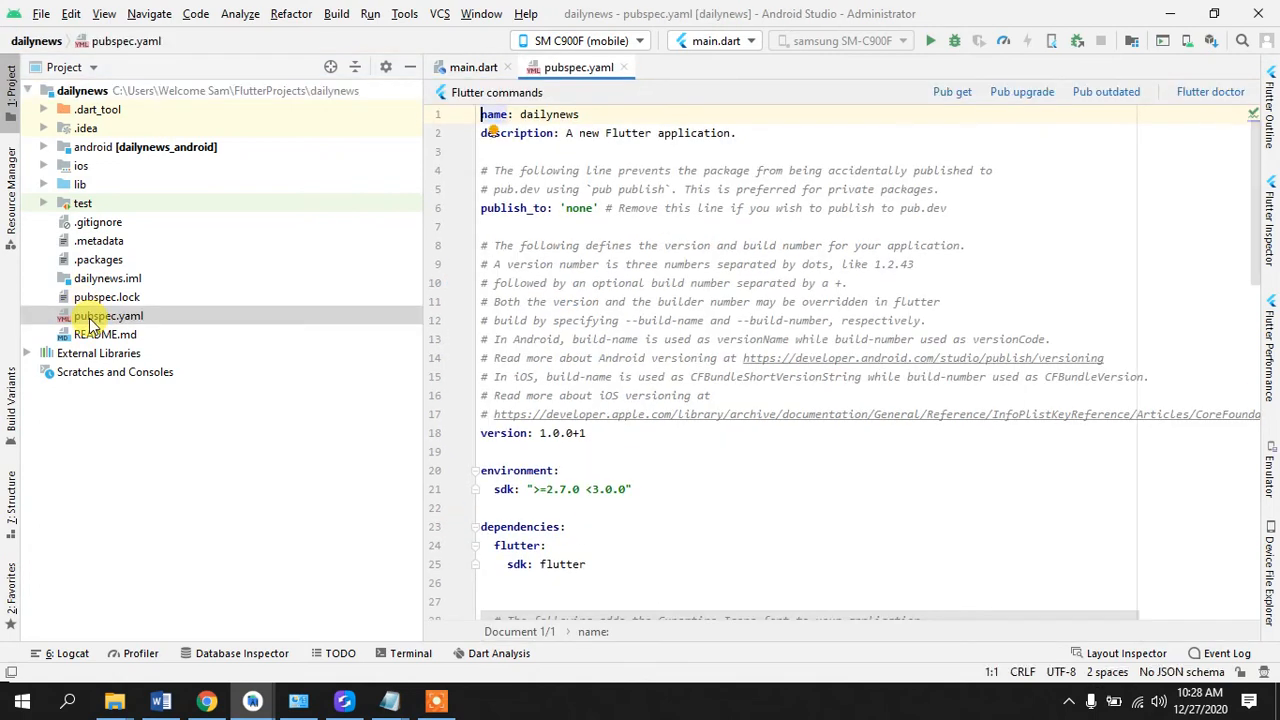
pyautogui.scroll(-3)
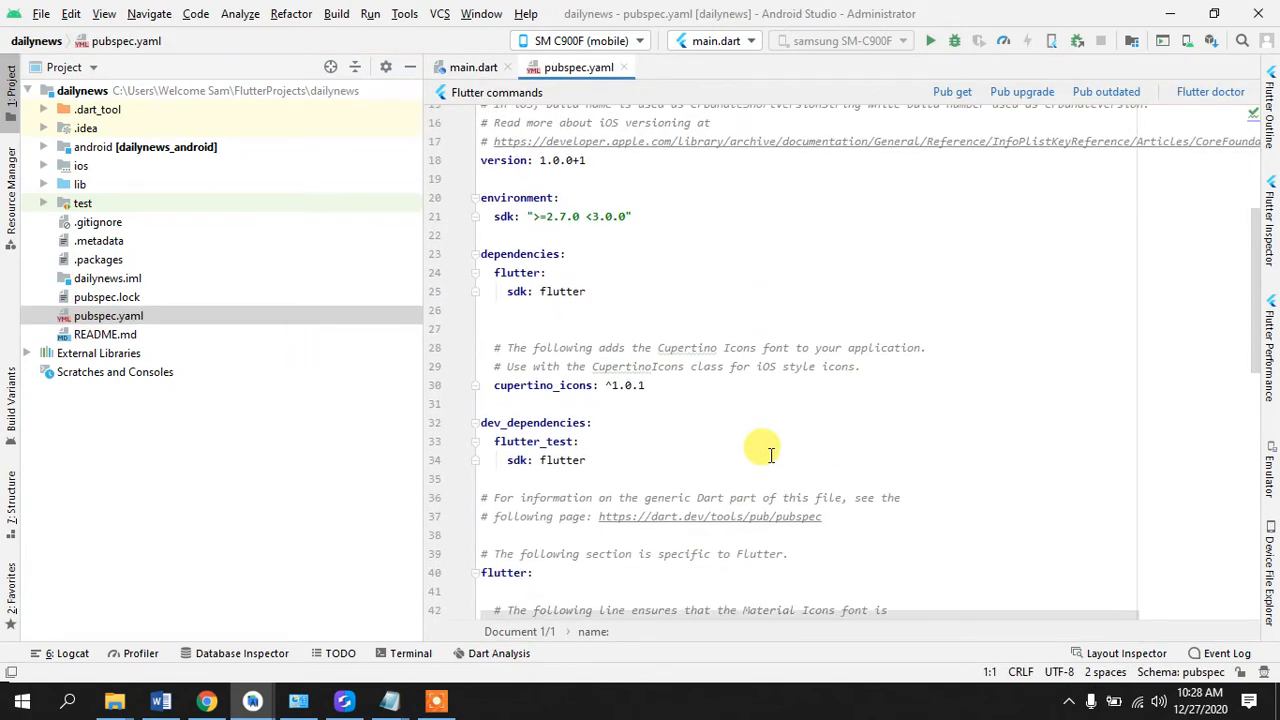
pyautogui.scroll(3)
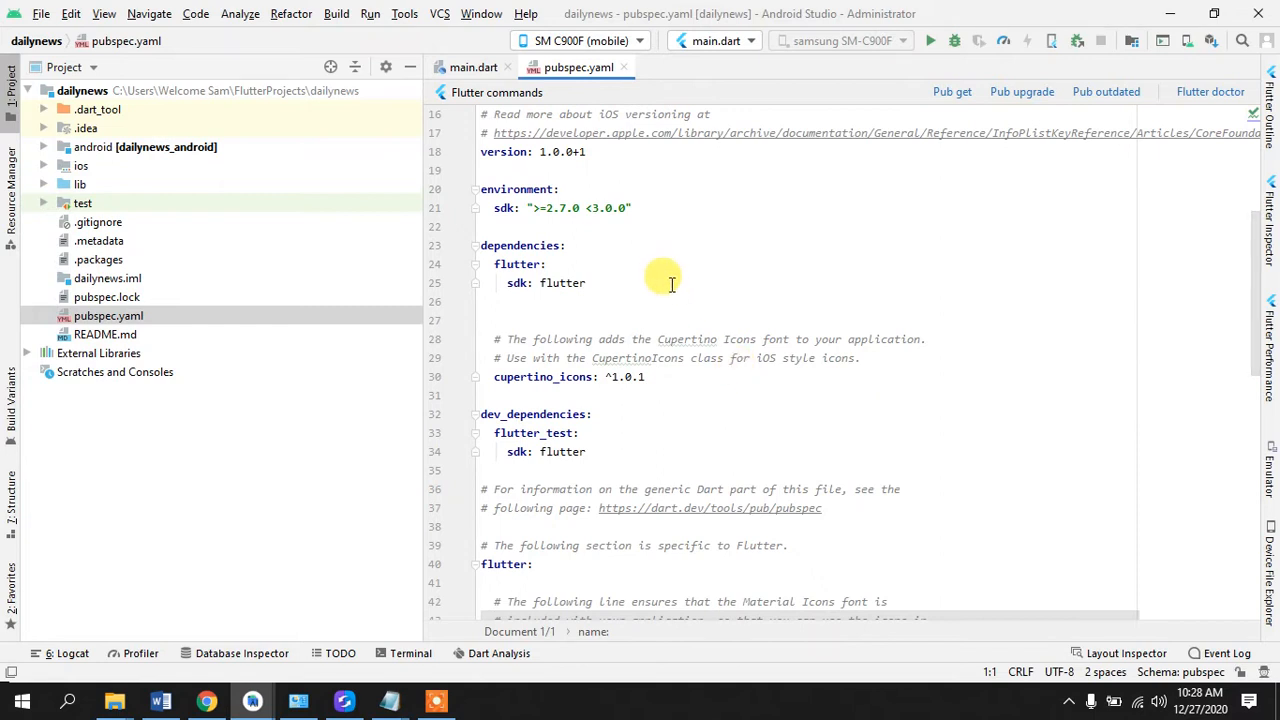
pyautogui.moveTo(643, 278)
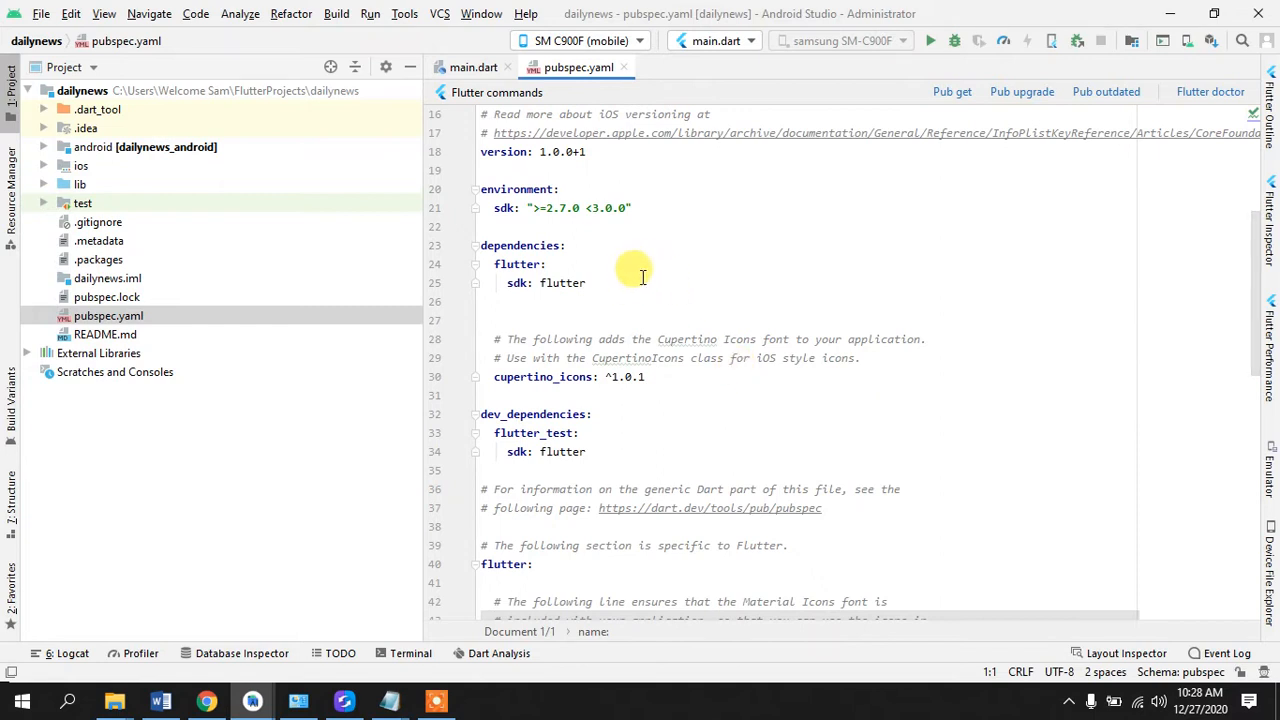
pyautogui.moveTo(632, 282)
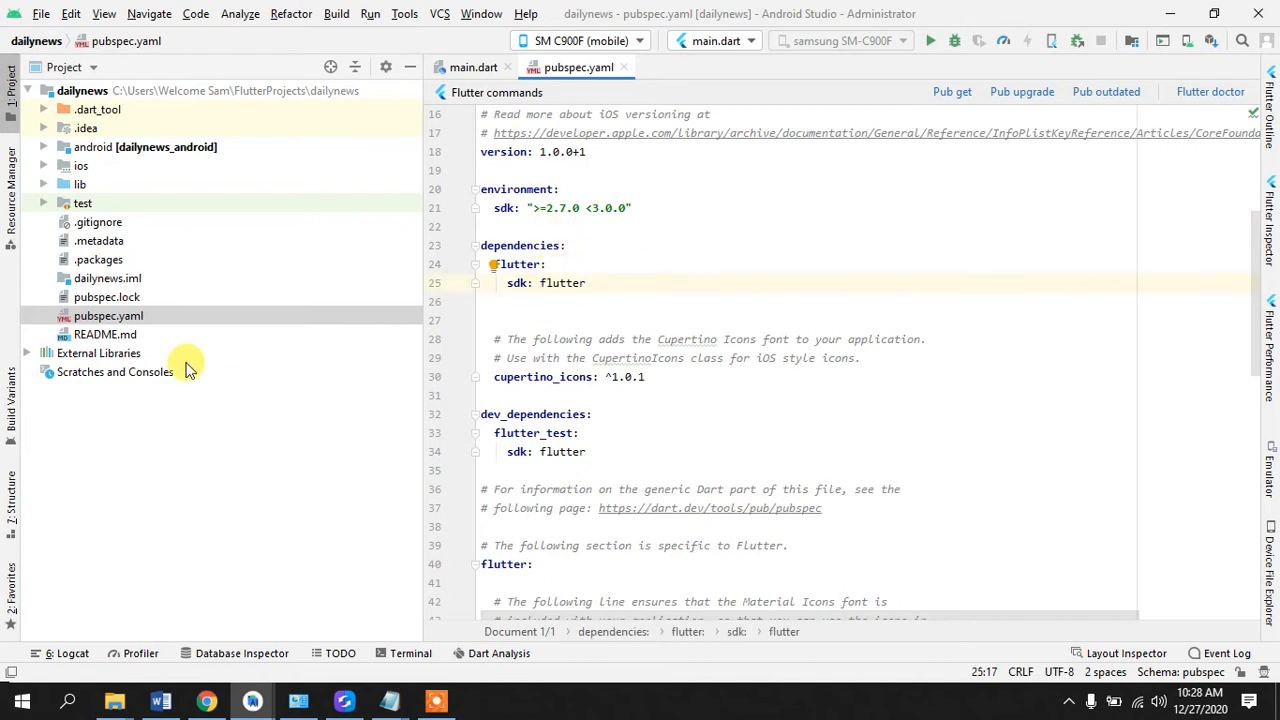
pyautogui.moveTo(265, 630)
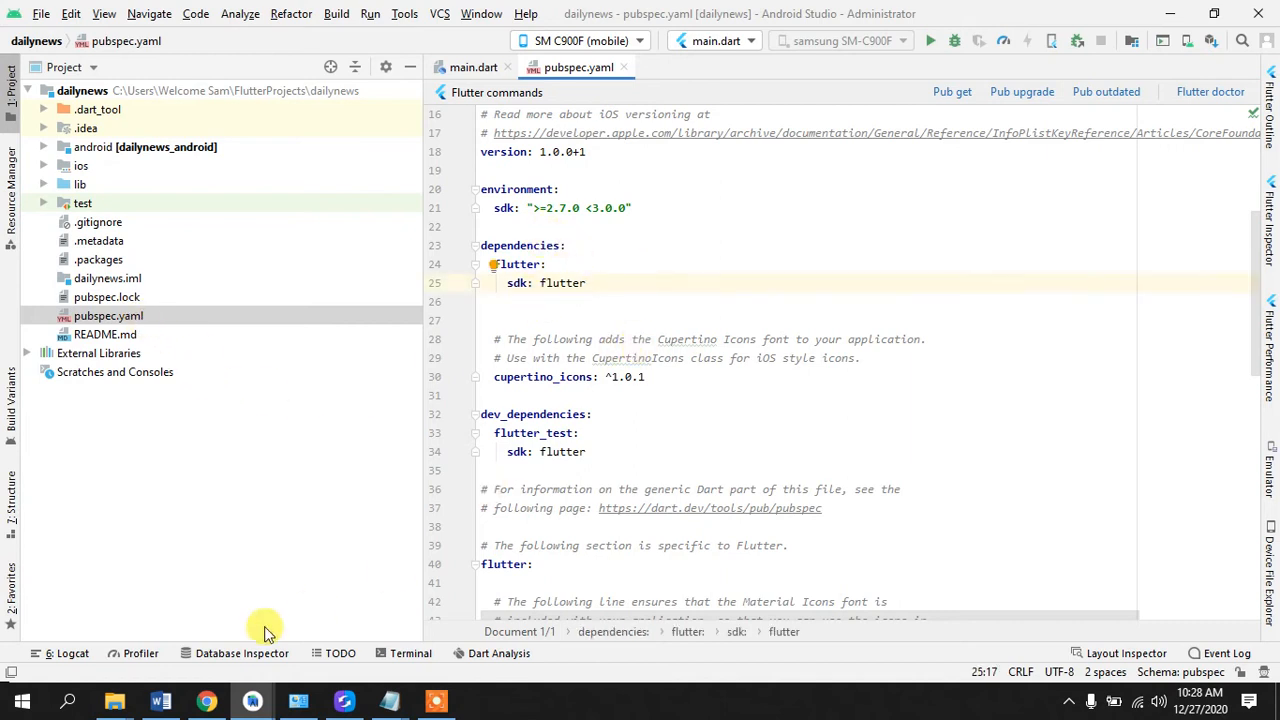
pyautogui.moveTo(388, 700)
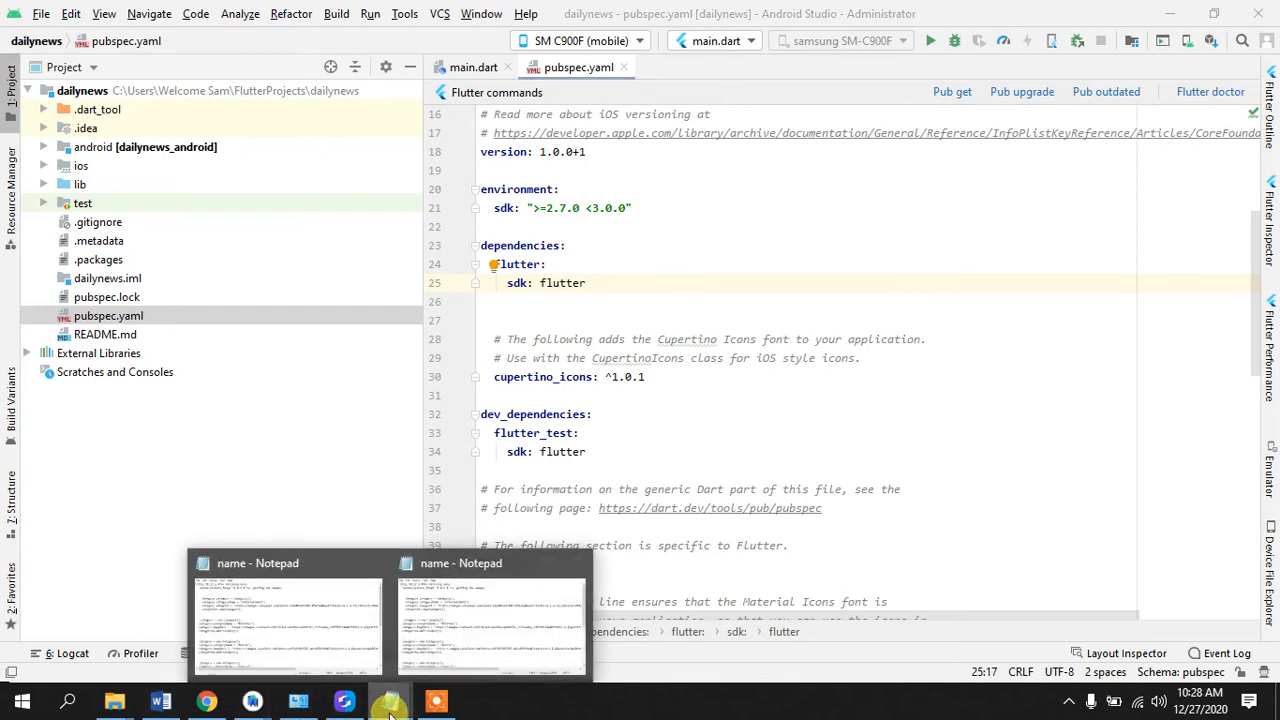
# Step: Bring up the Notepad notes and select the http and cached_network_image dependency lines
pyautogui.click(285, 620)
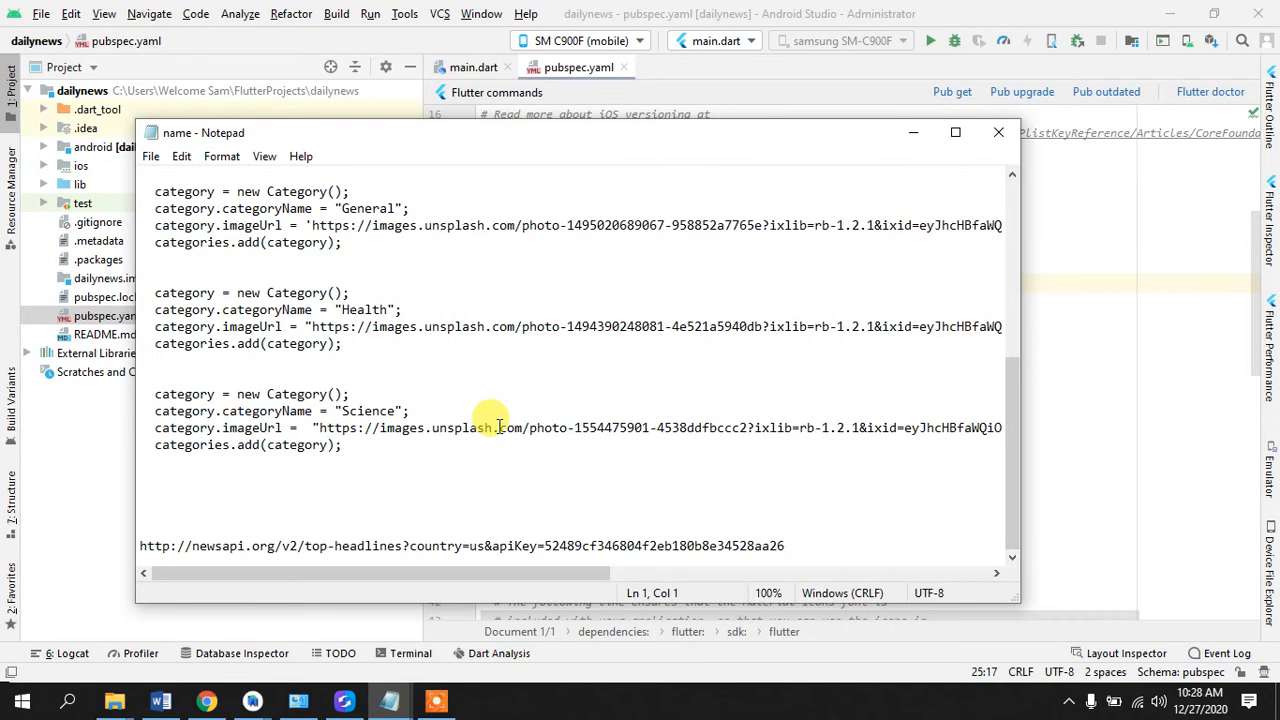
pyautogui.scroll(3)
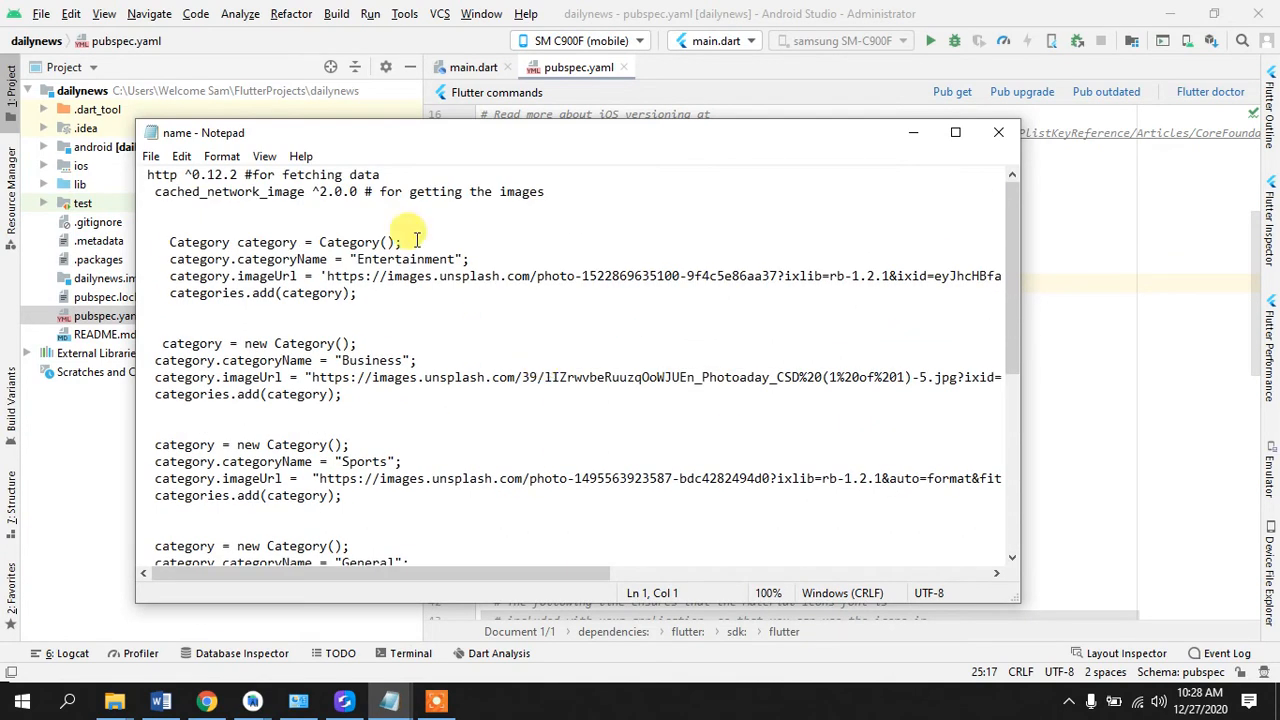
pyautogui.tripleClick(260, 174)
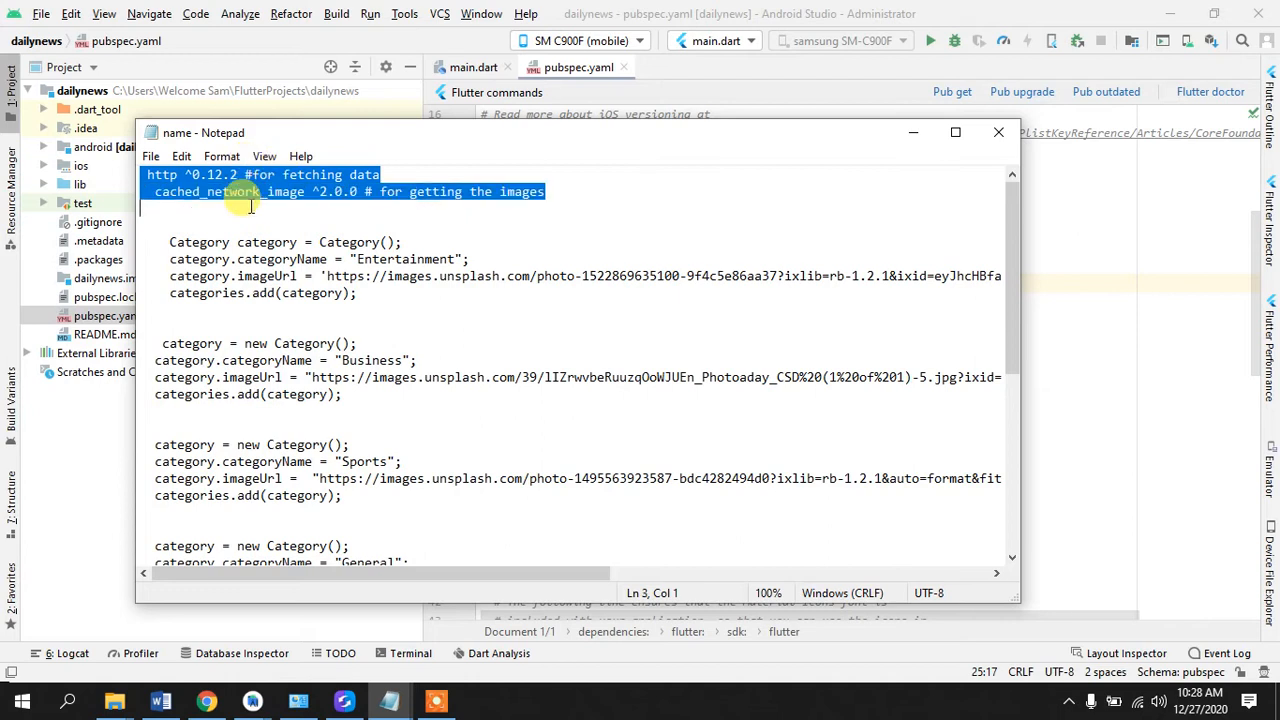
pyautogui.moveTo(884, 132)
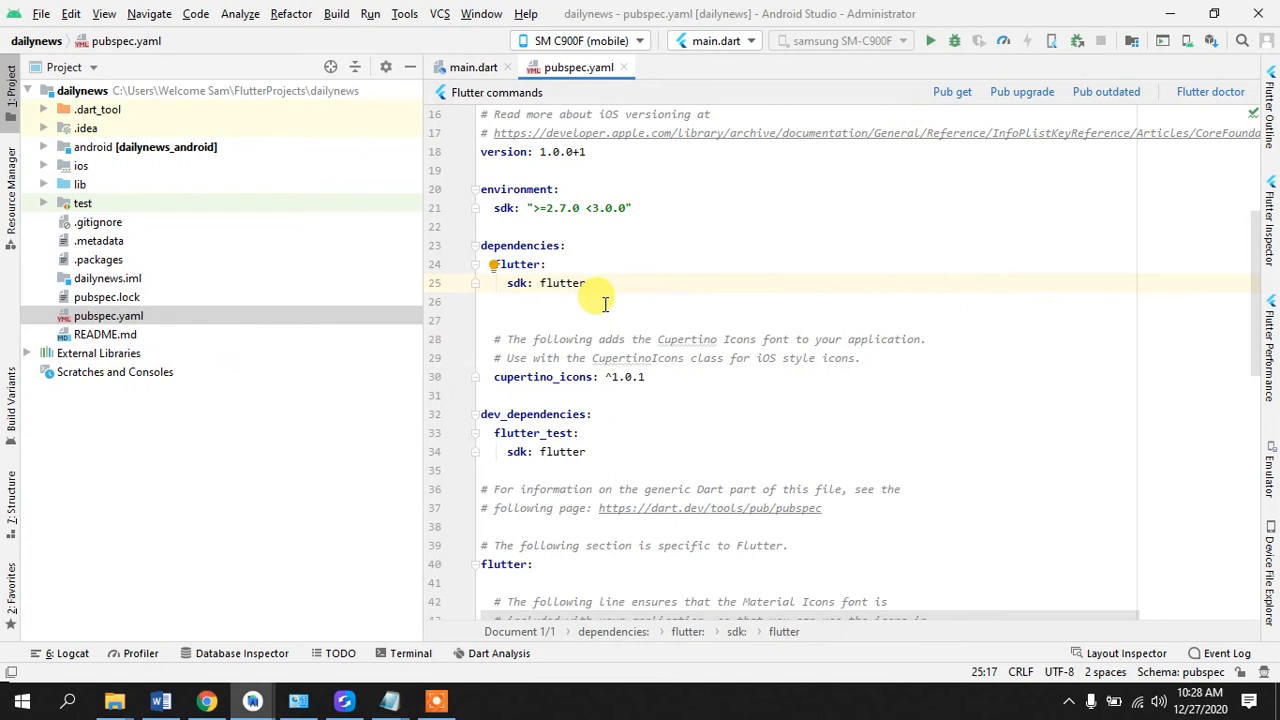
# Step: Paste http ^0.12.2 and cached_network_image ^2.0.0 below 'sdk: flutter' and fix their indentation
pyautogui.write('http ^0.12.2 #for fetching data')
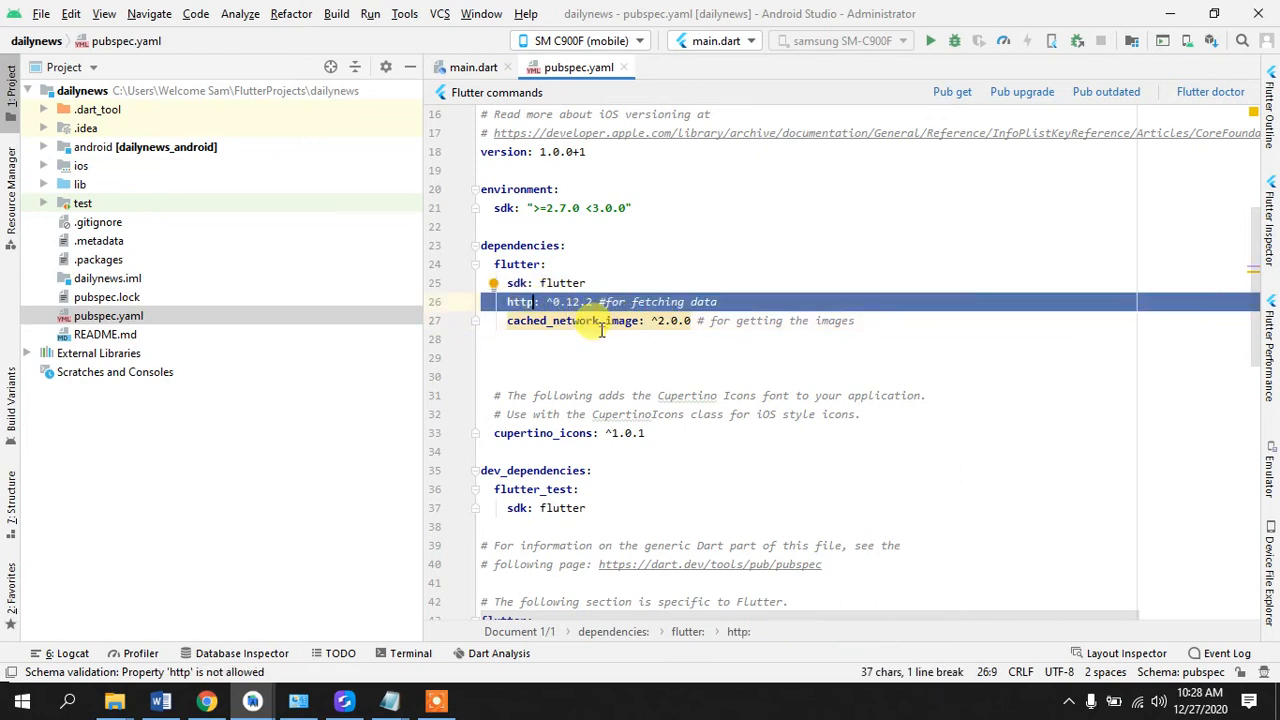
pyautogui.doubleClick(570, 320)
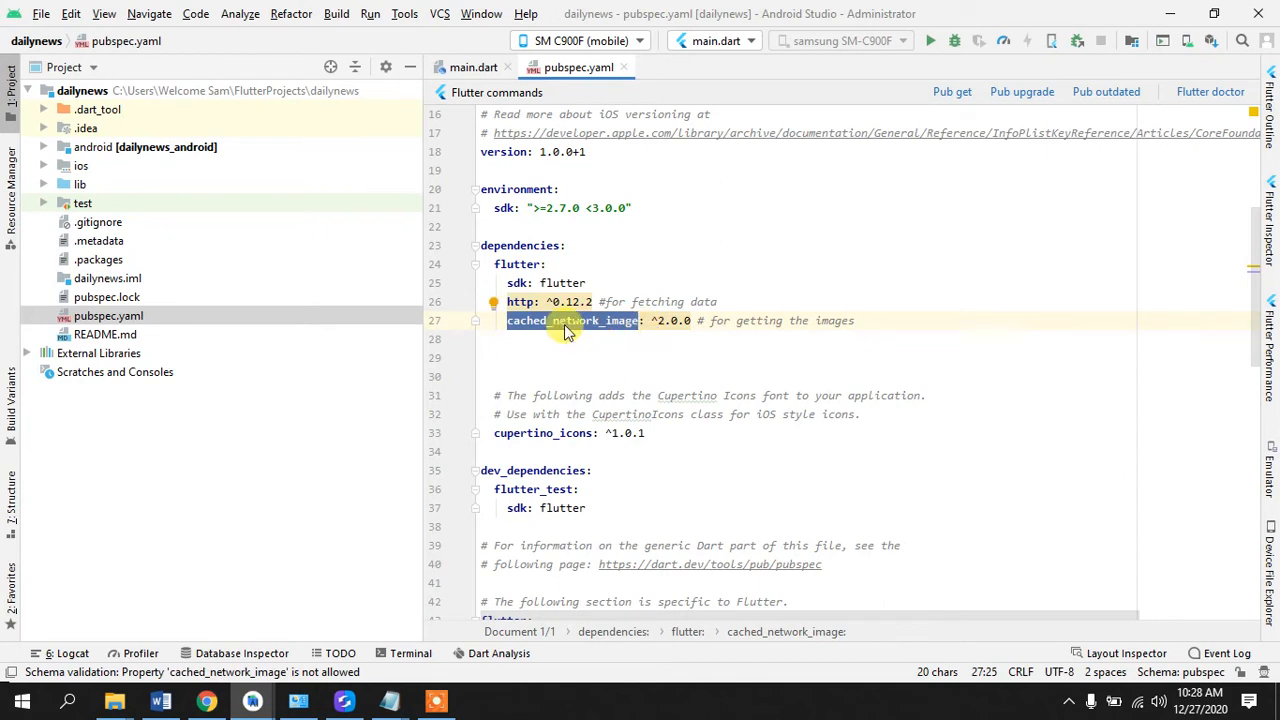
pyautogui.click(507, 301)
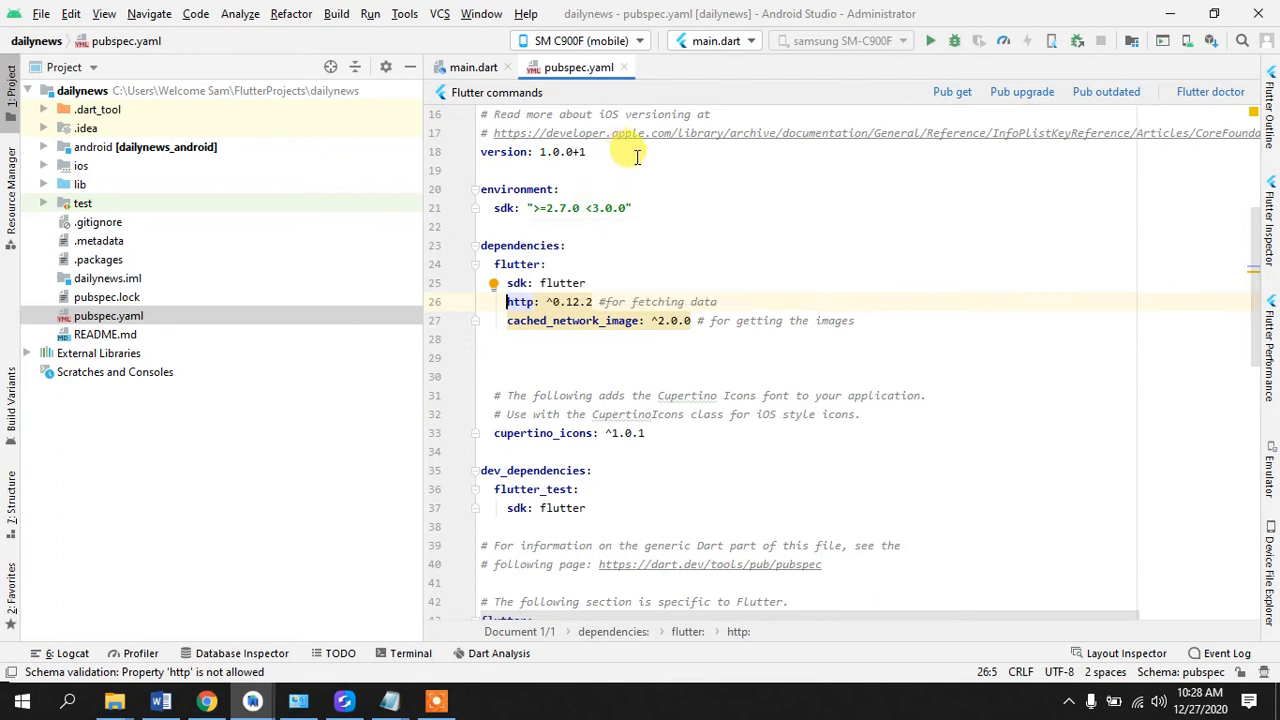
pyautogui.moveTo(501, 343)
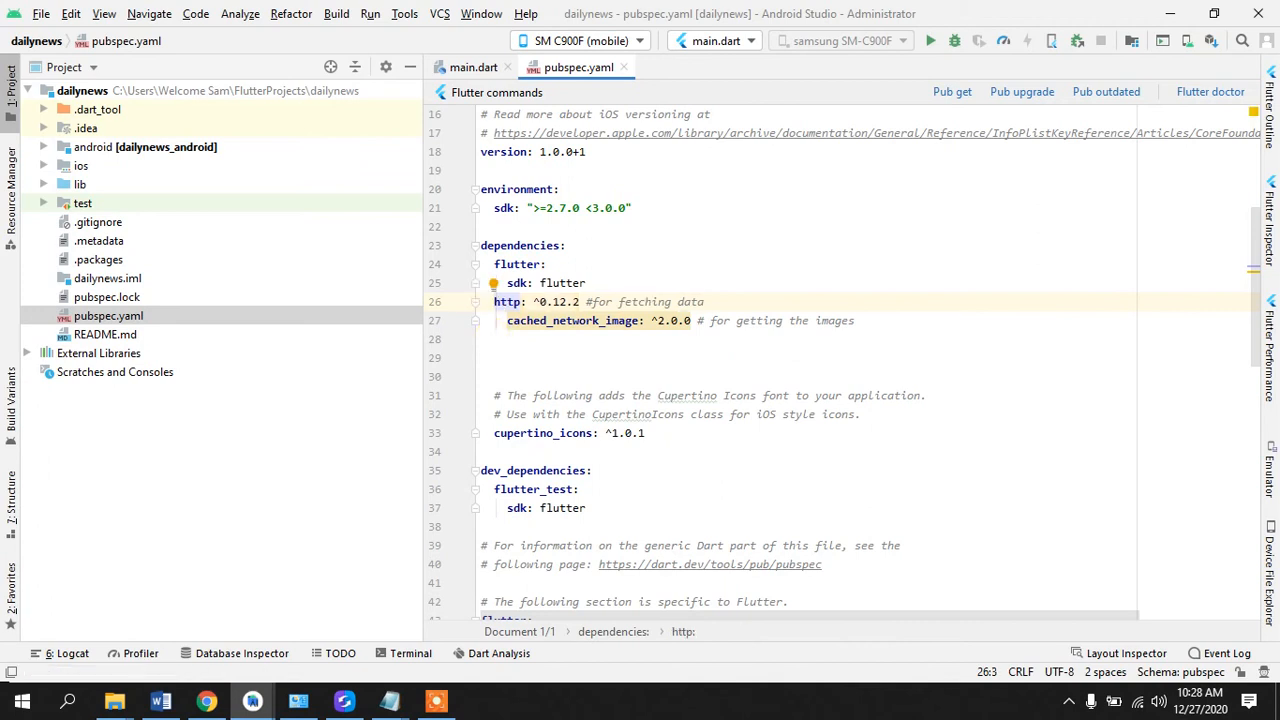
pyautogui.click(494, 320)
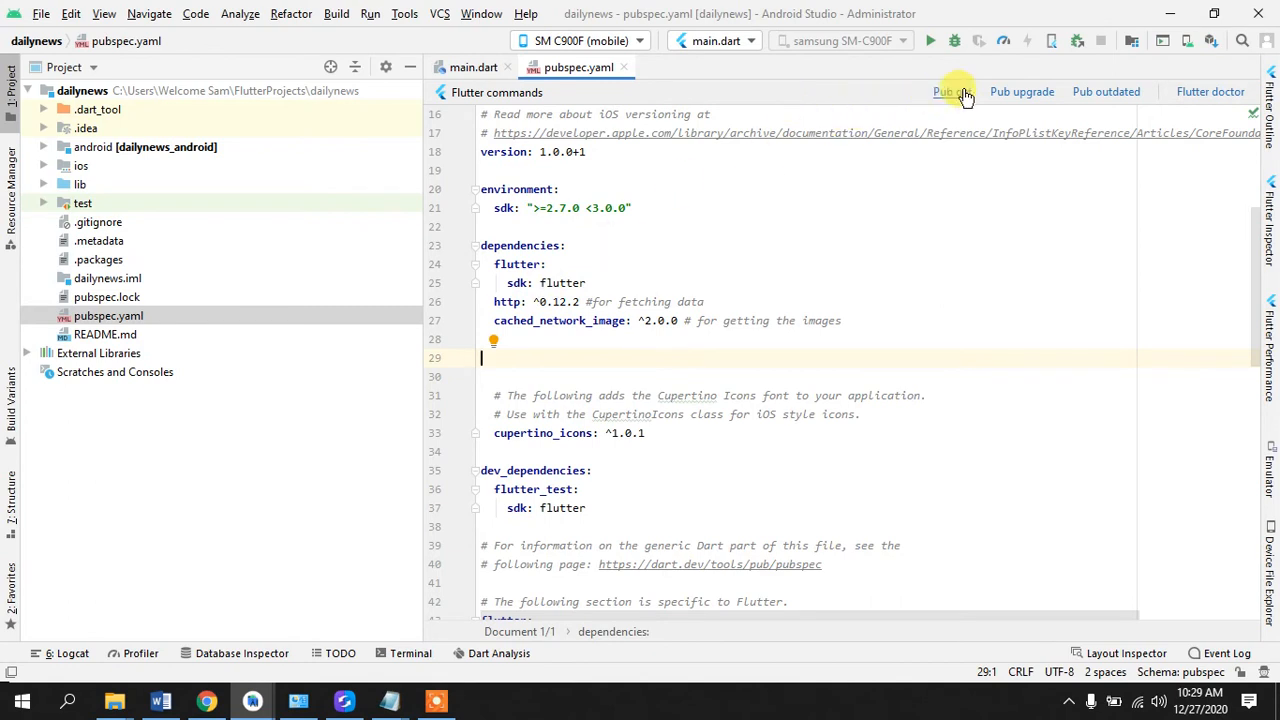
# Step: Run Pub get for dailynews and wait for exit code 0
pyautogui.click(951, 91)
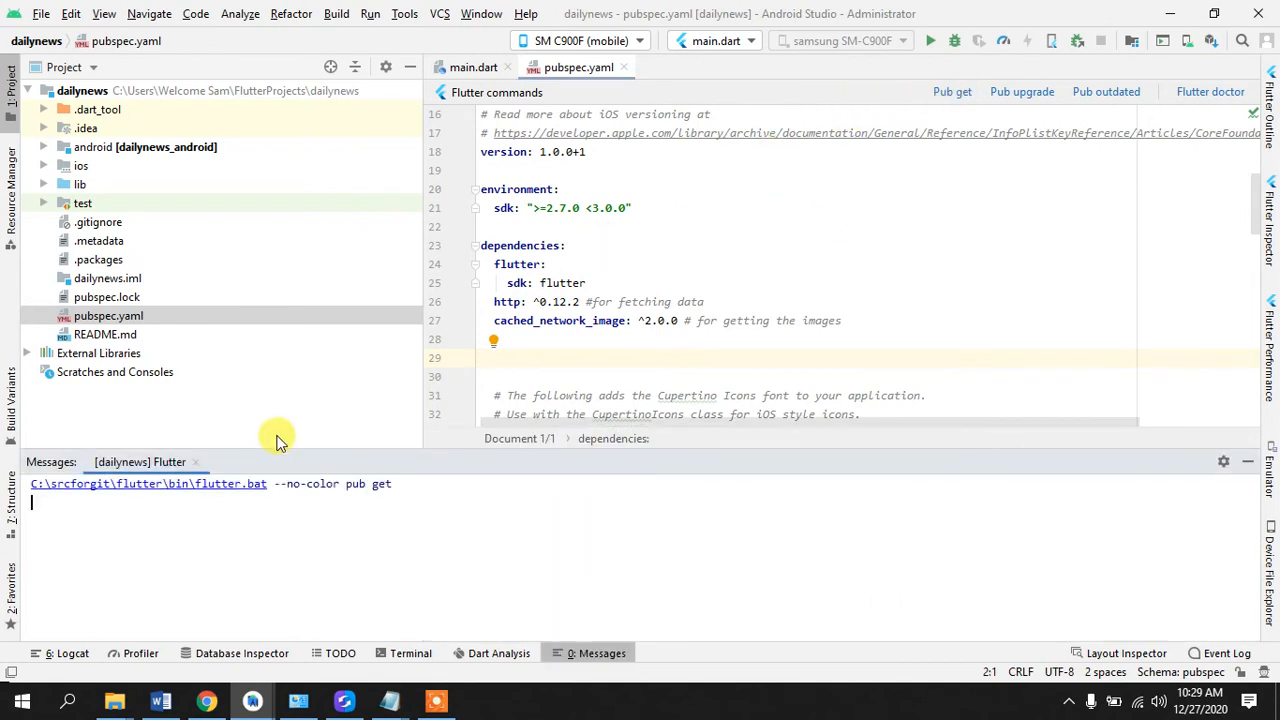
pyautogui.click(951, 91)
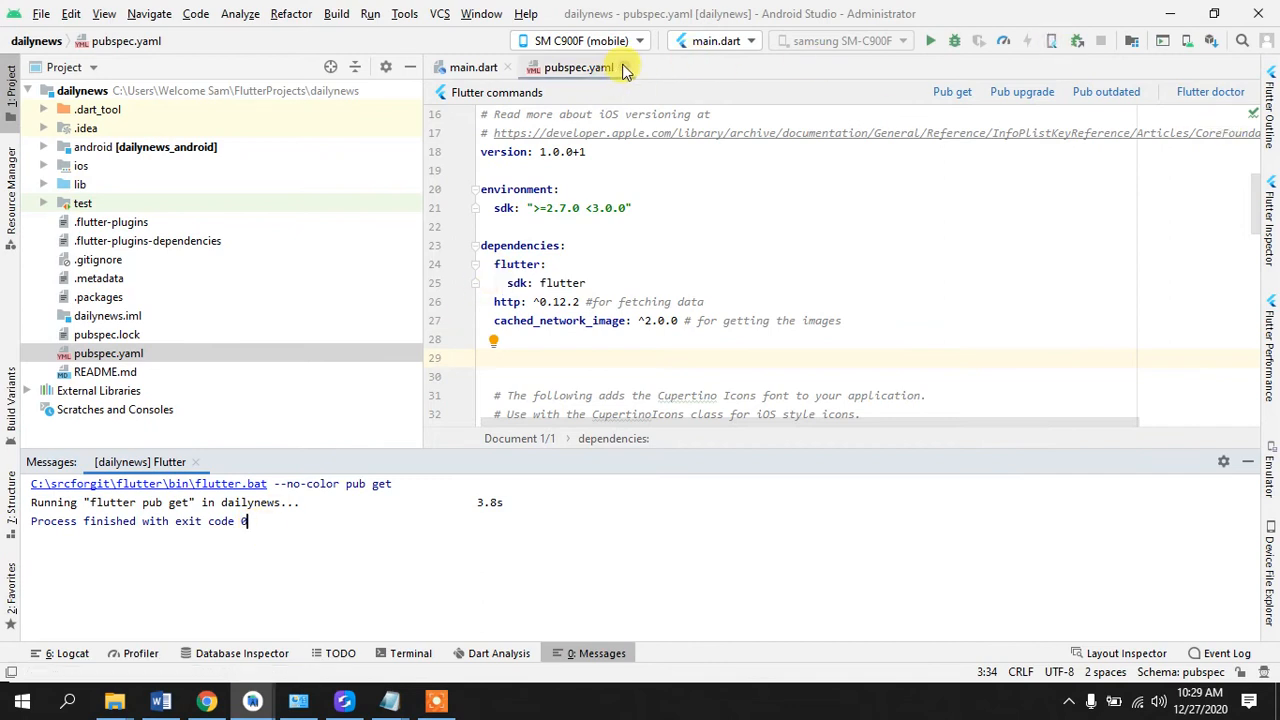
pyautogui.moveTo(622, 67)
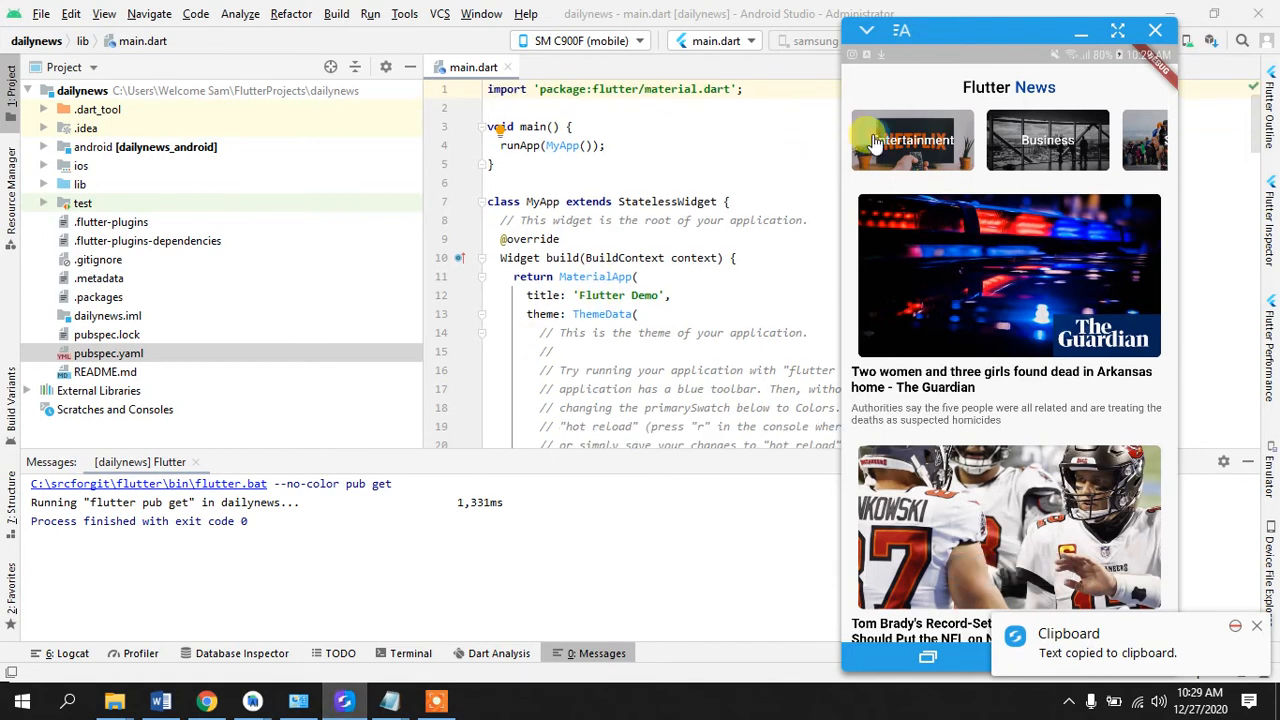
pyautogui.moveTo(980, 105)
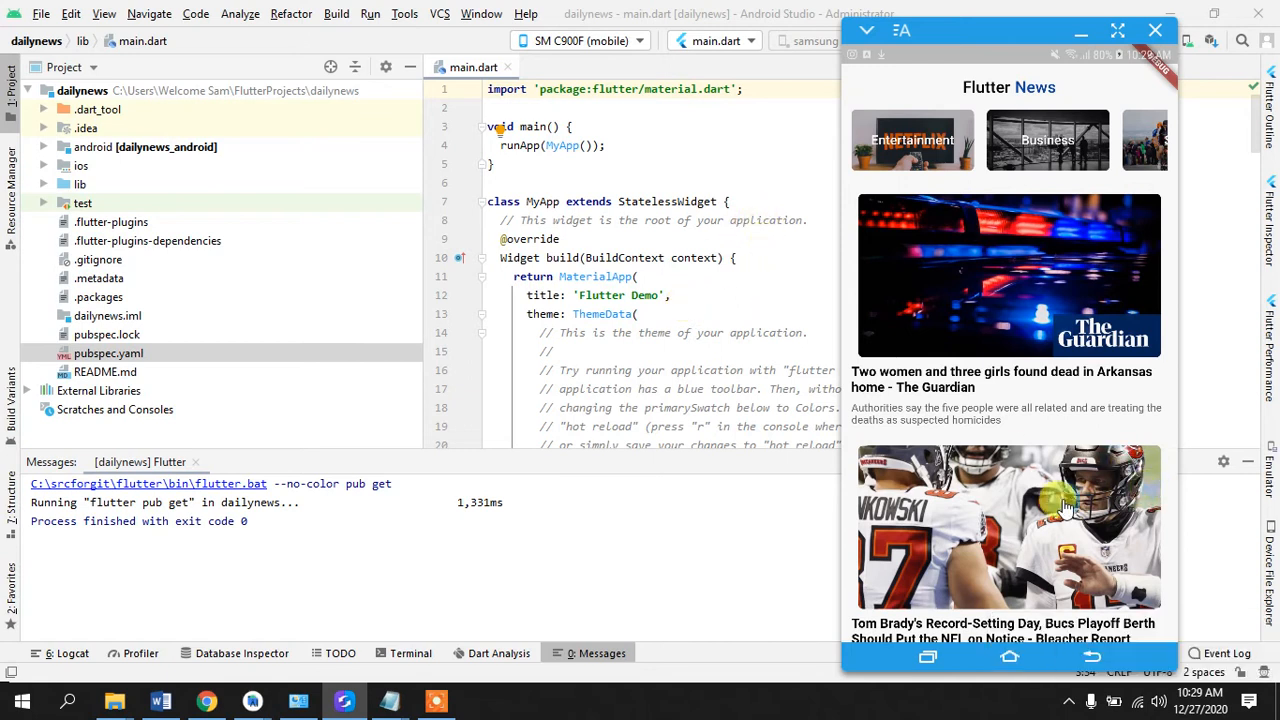
pyautogui.moveTo(1023, 513)
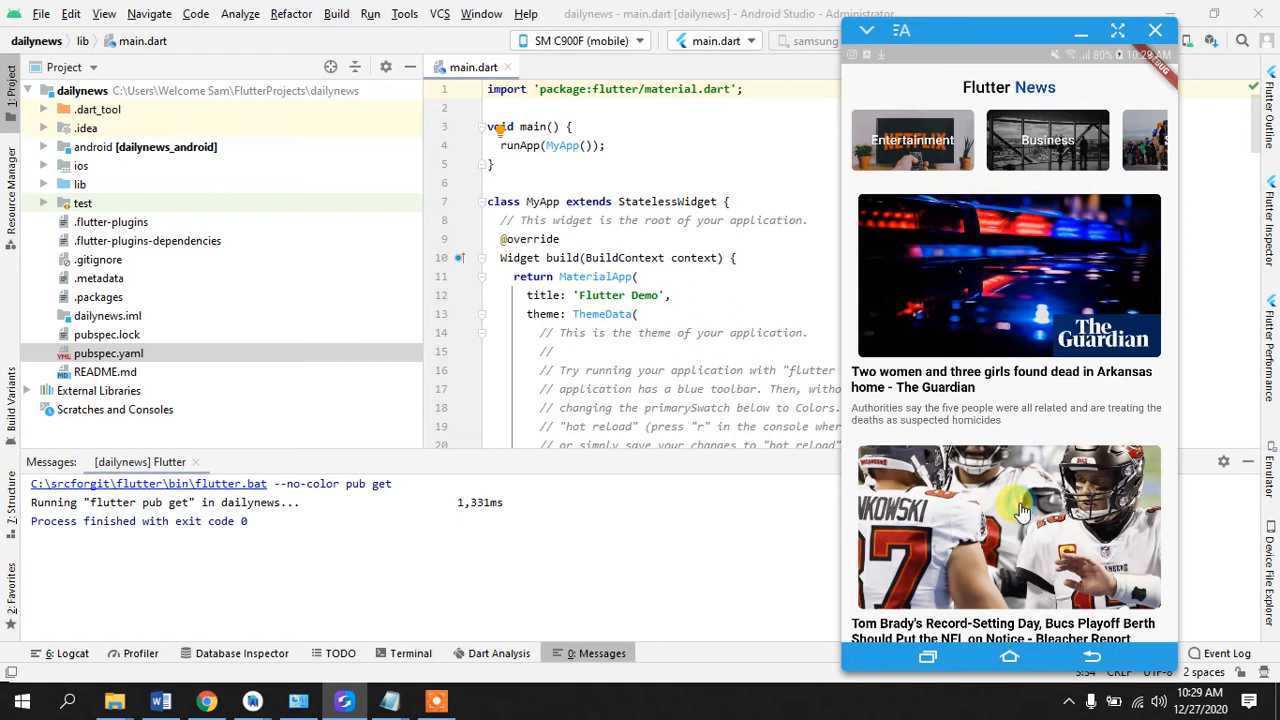
pyautogui.moveTo(1205, 335)
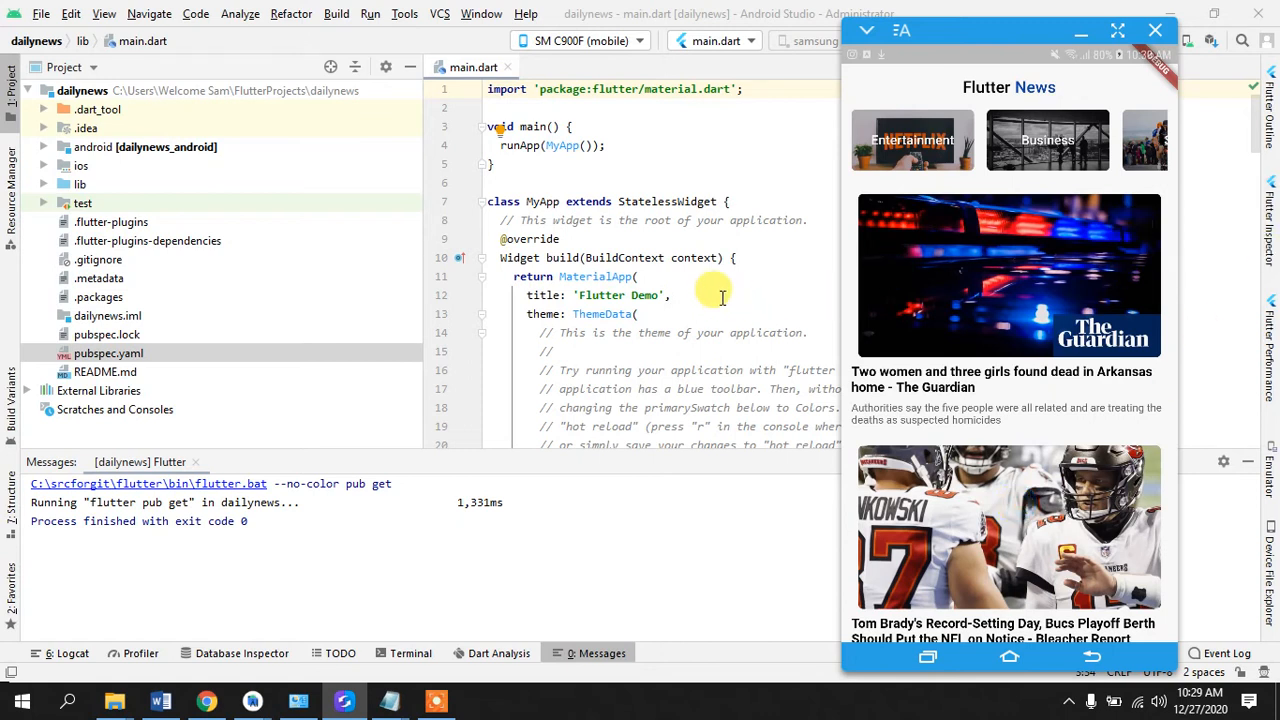
pyautogui.moveTo(778, 218)
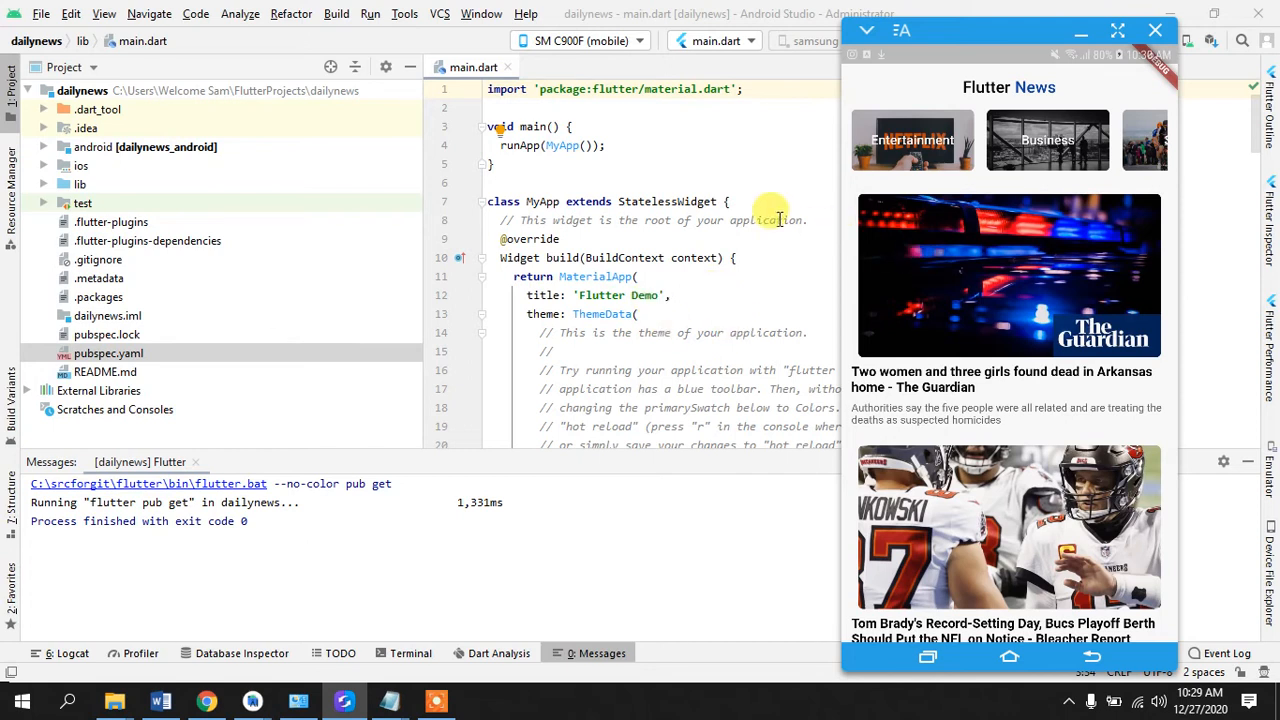
pyautogui.moveTo(858, 210)
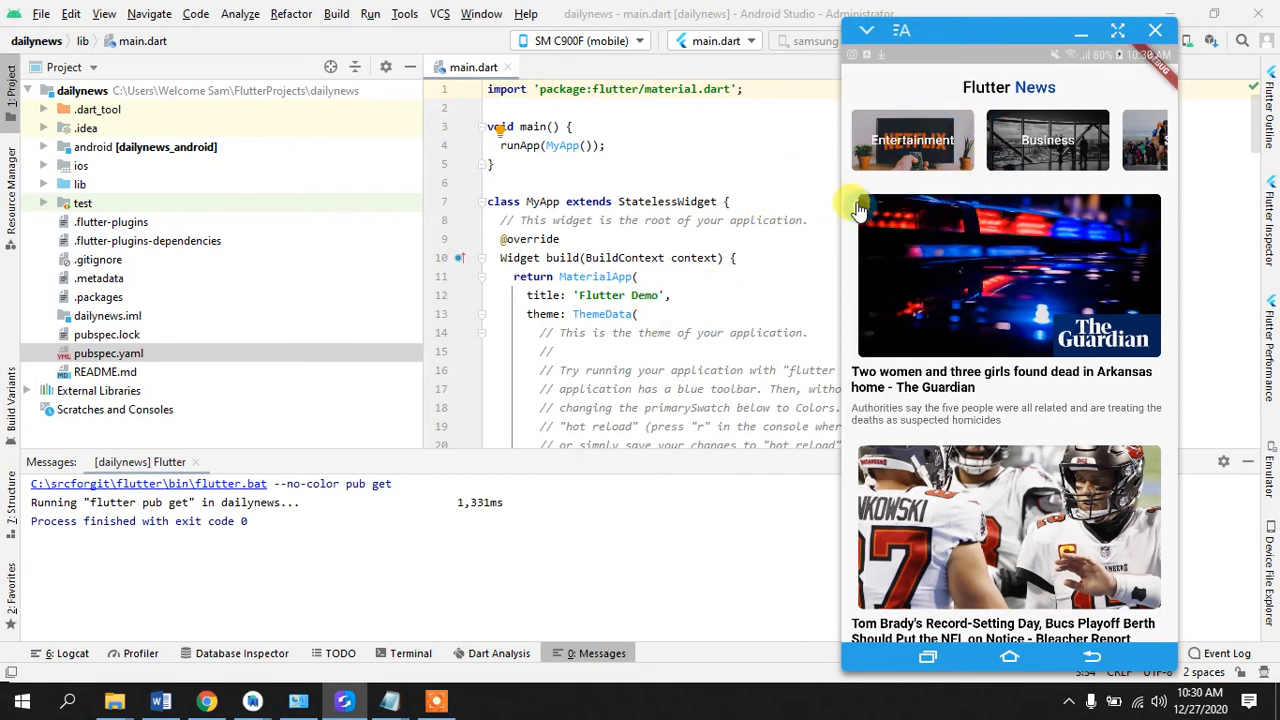
pyautogui.moveTo(1160, 415)
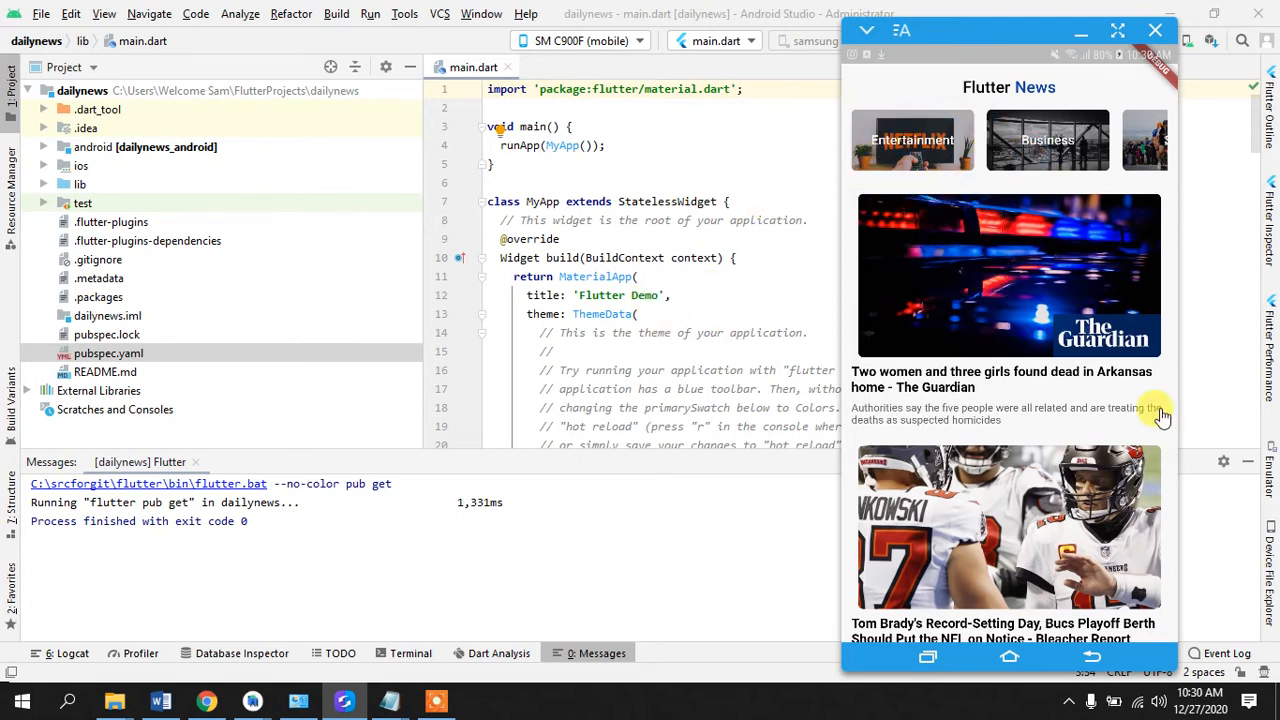
pyautogui.moveTo(950, 205)
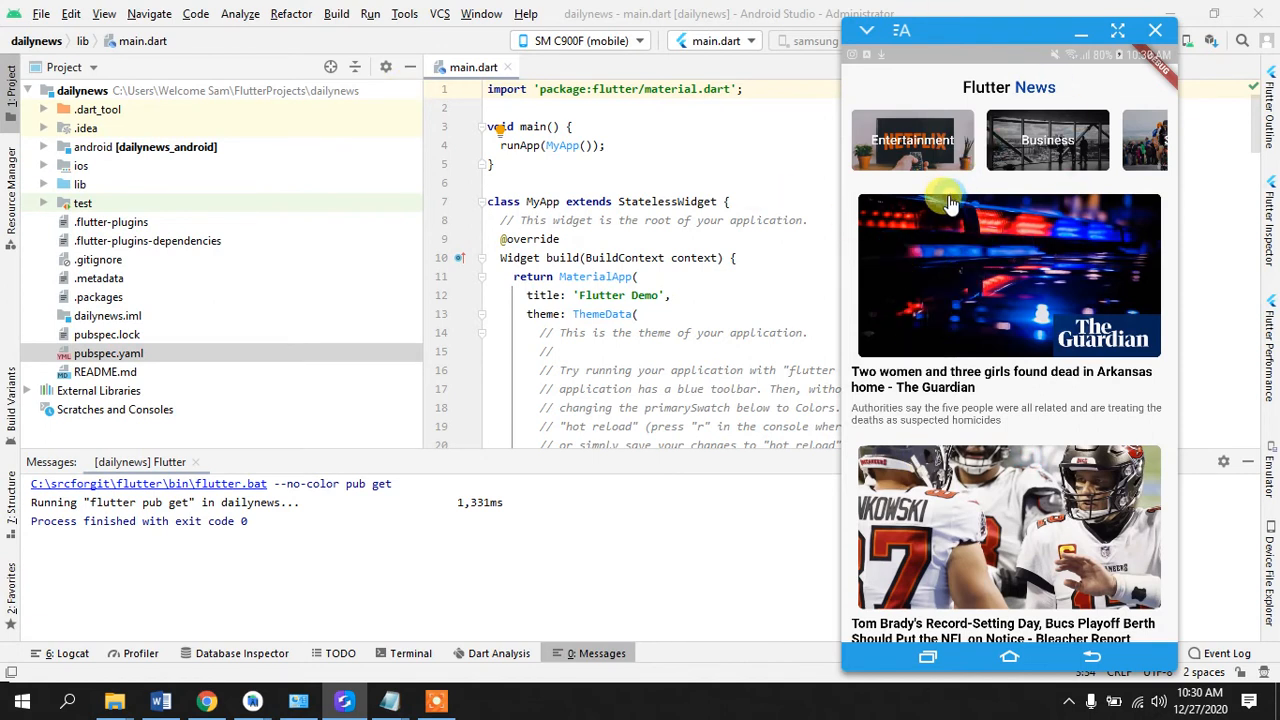
pyautogui.moveTo(935, 195)
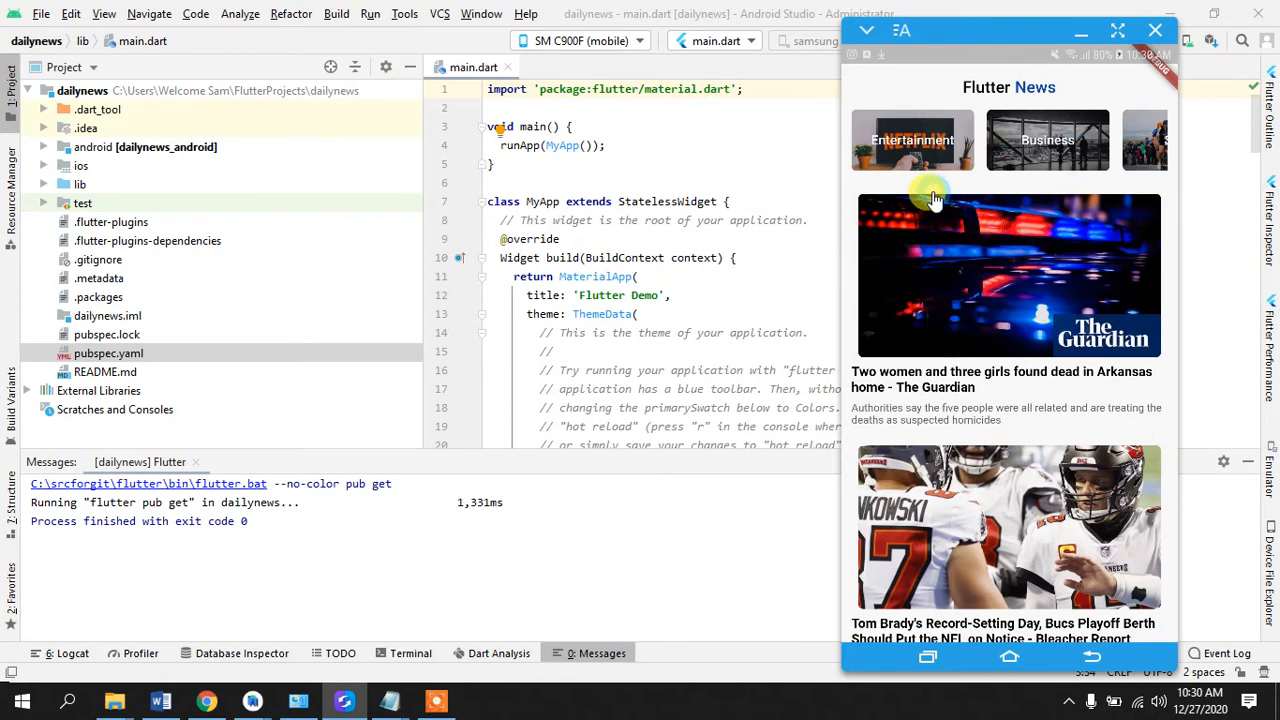
pyautogui.moveTo(922, 194)
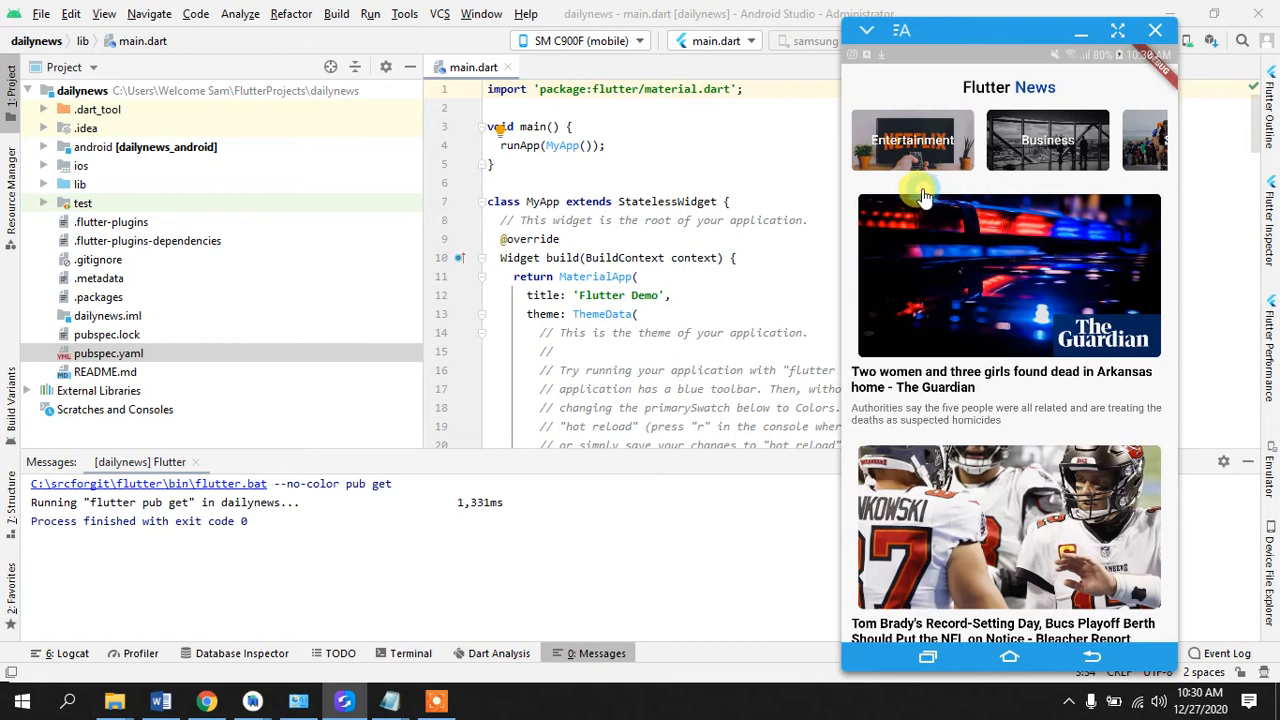
pyautogui.moveTo(1050, 413)
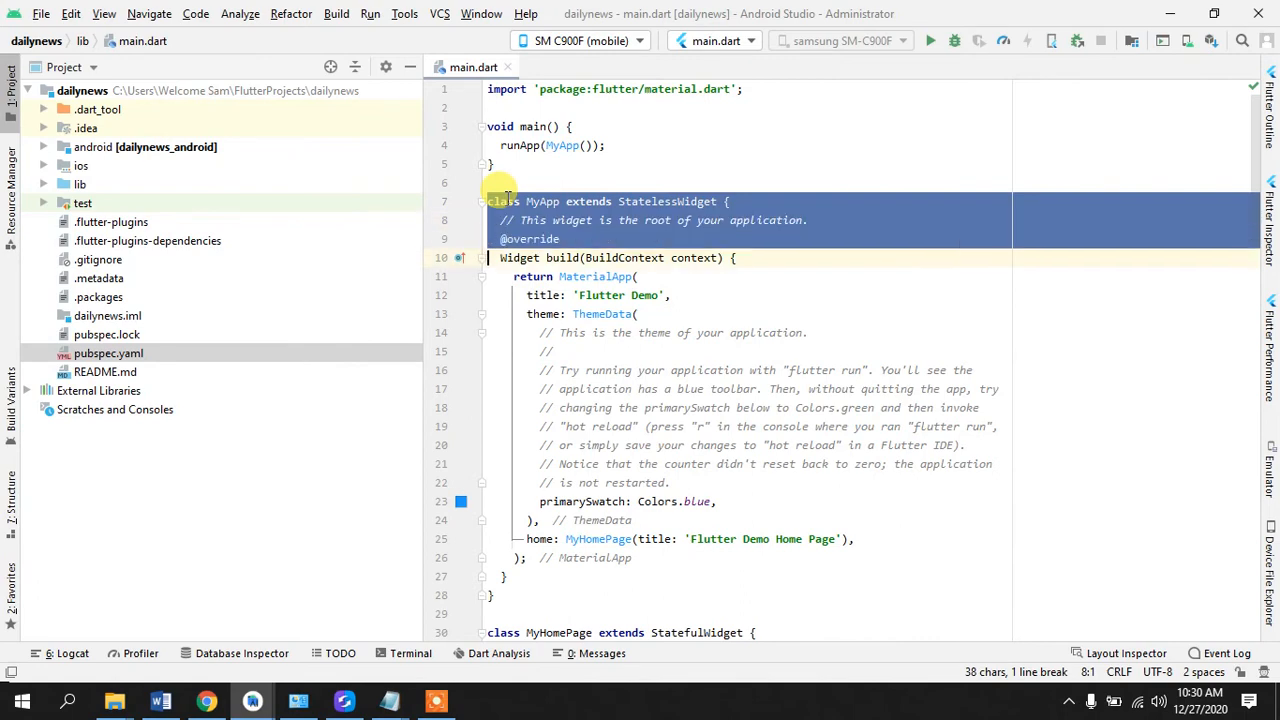
# Step: Replace main.dart's counter template with a main() that runs an empty MaterialApp()
pyautogui.scroll(-3)
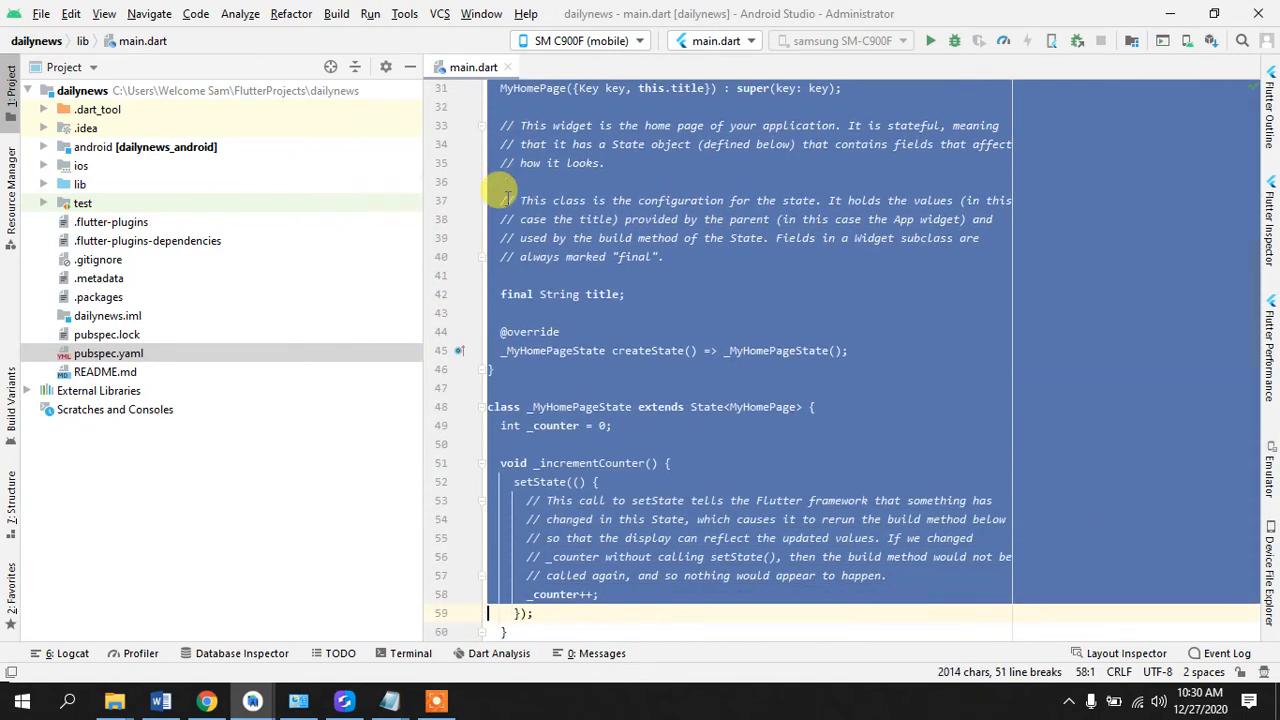
pyautogui.scroll(-3)
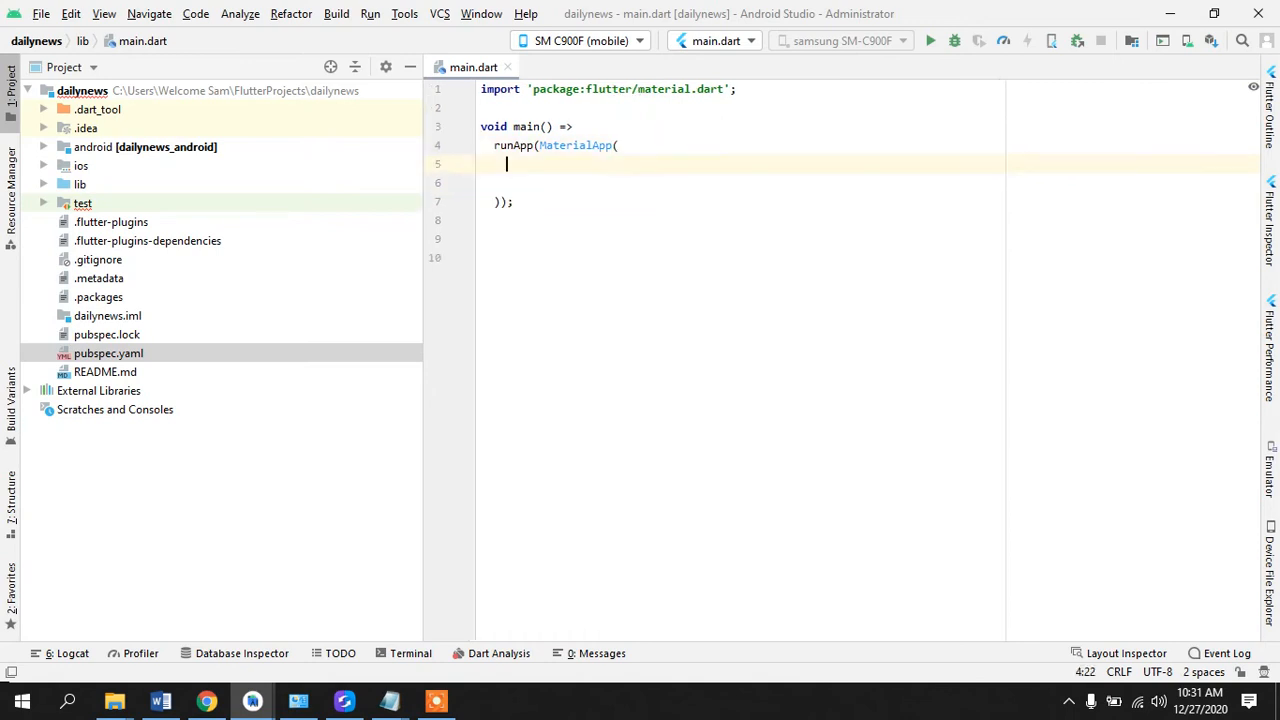
# Step: Add initialRoute: '/' and an empty routes map to MaterialApp, then expand lib
pyautogui.write("initialRoute: '/',")
pyautogui.write('routes: ,')
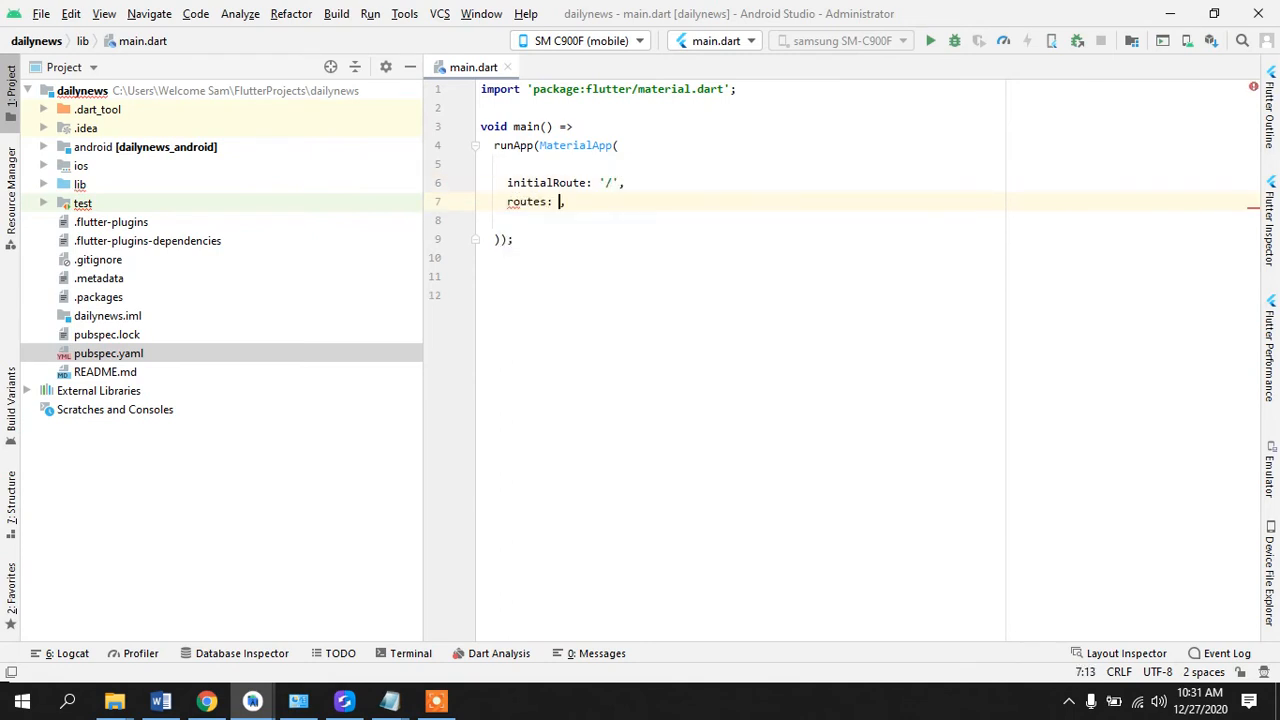
pyautogui.write('{')
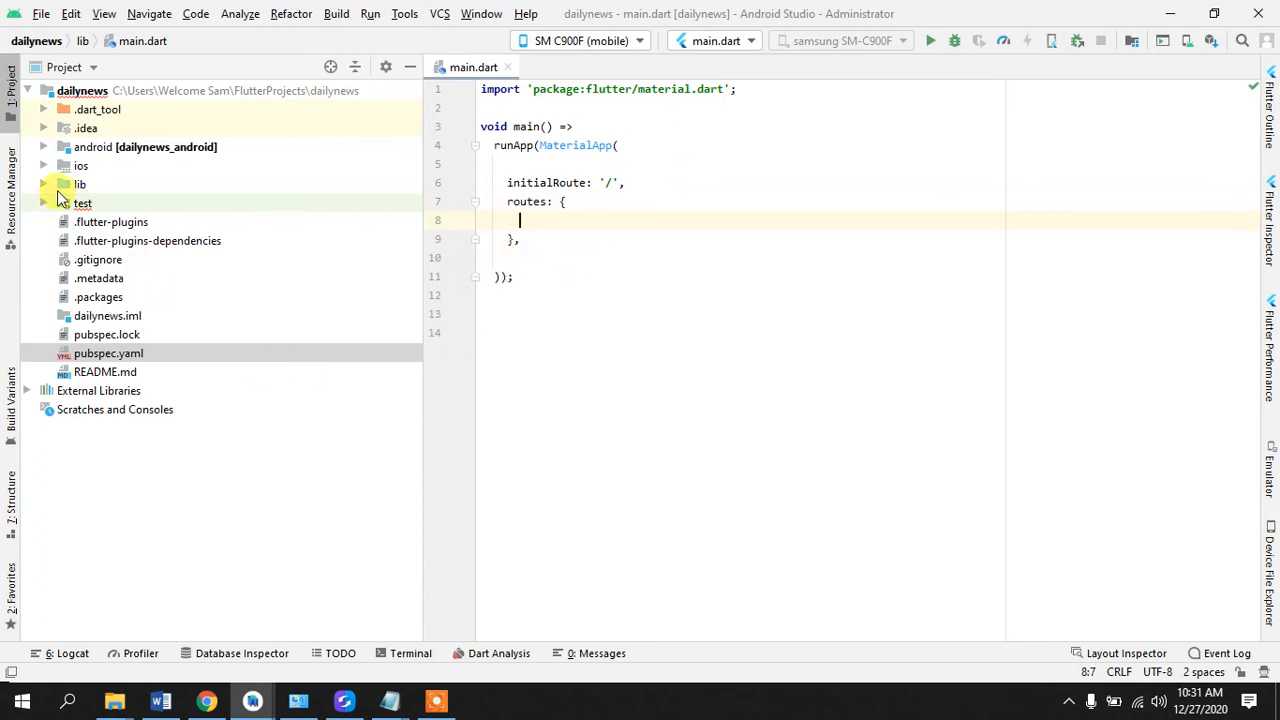
pyautogui.click(82, 203)
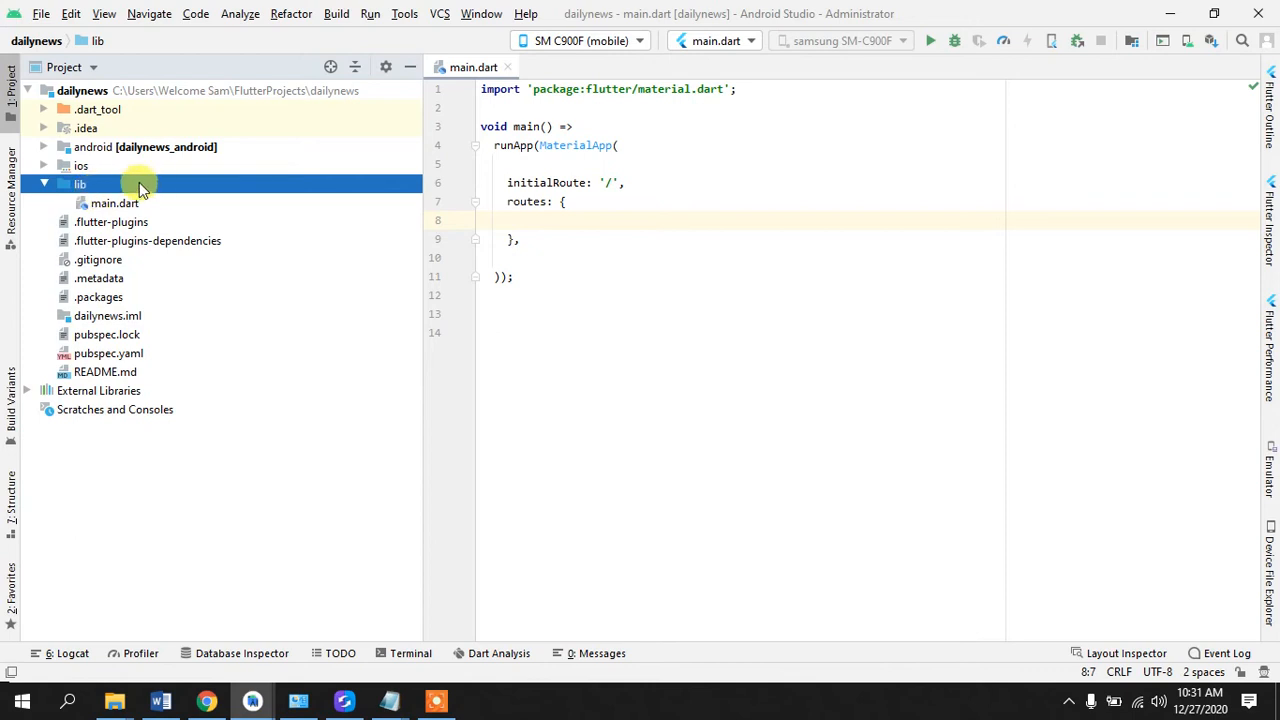
# Step: In the mirrored news app, view the Entertainment page and return to the home feed
pyautogui.rightClick(80, 184)
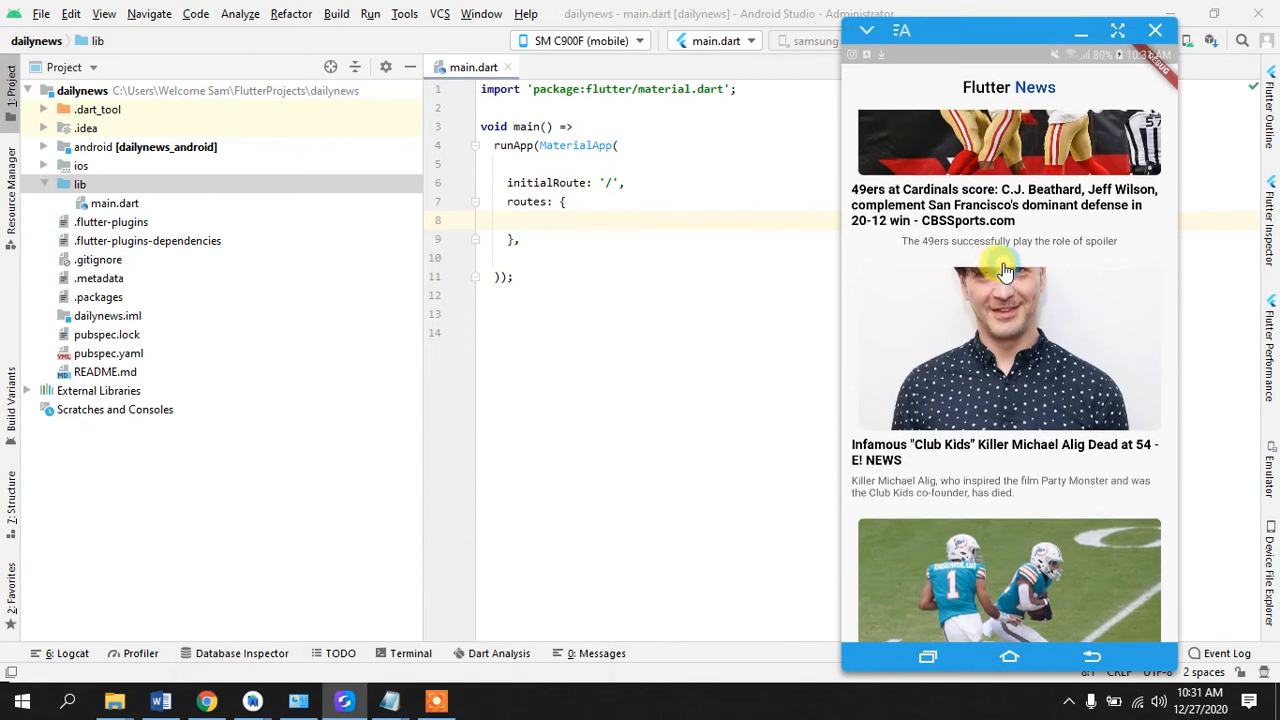
pyautogui.scroll(3)
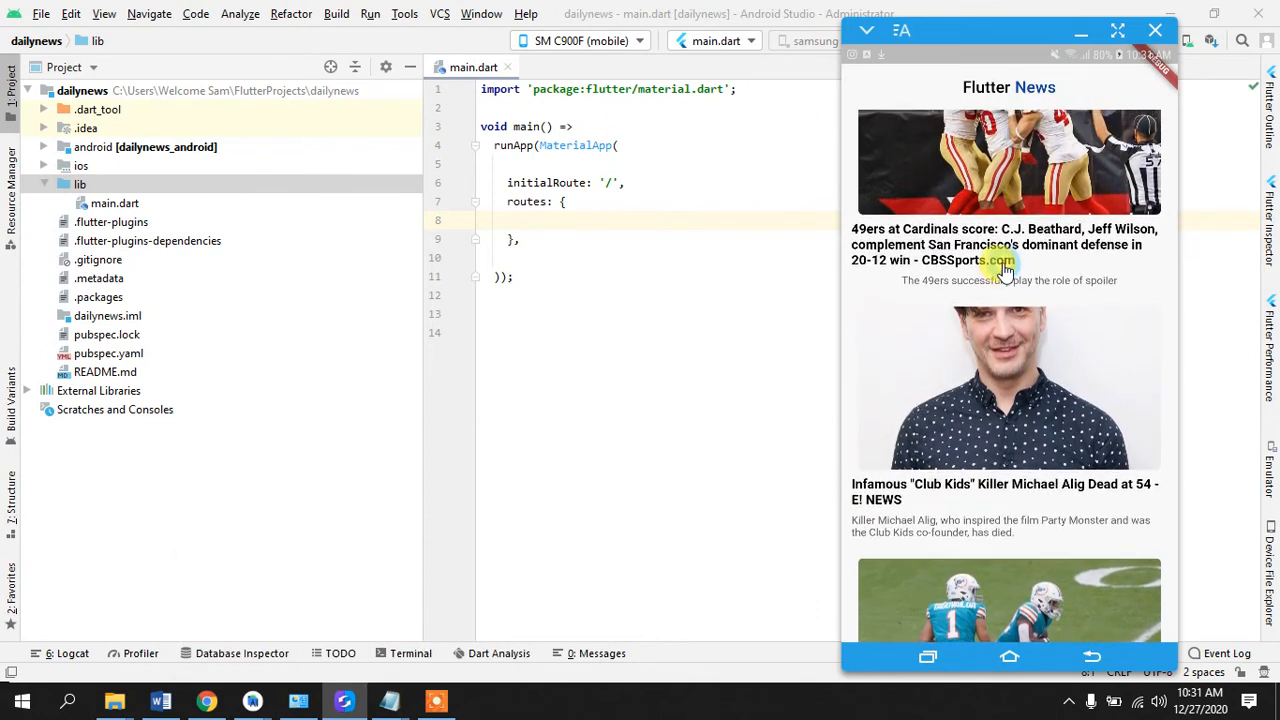
pyautogui.moveTo(1000, 370)
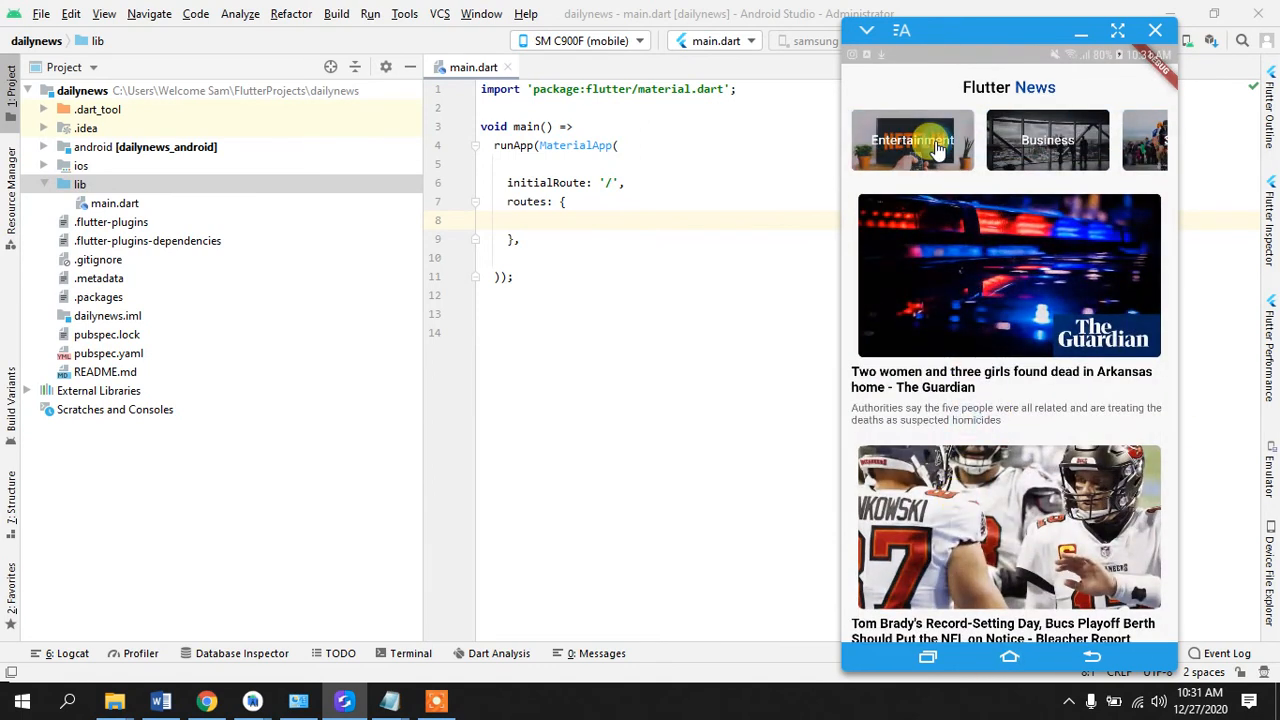
pyautogui.click(912, 140)
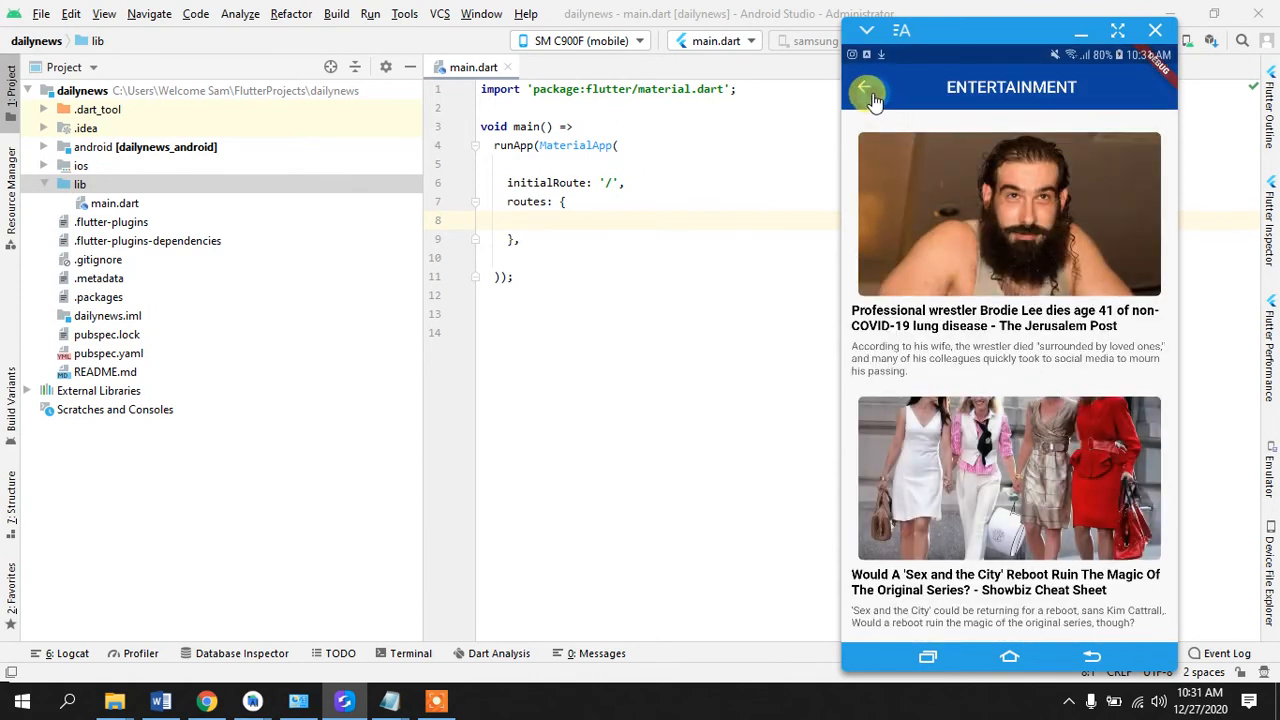
pyautogui.click(867, 89)
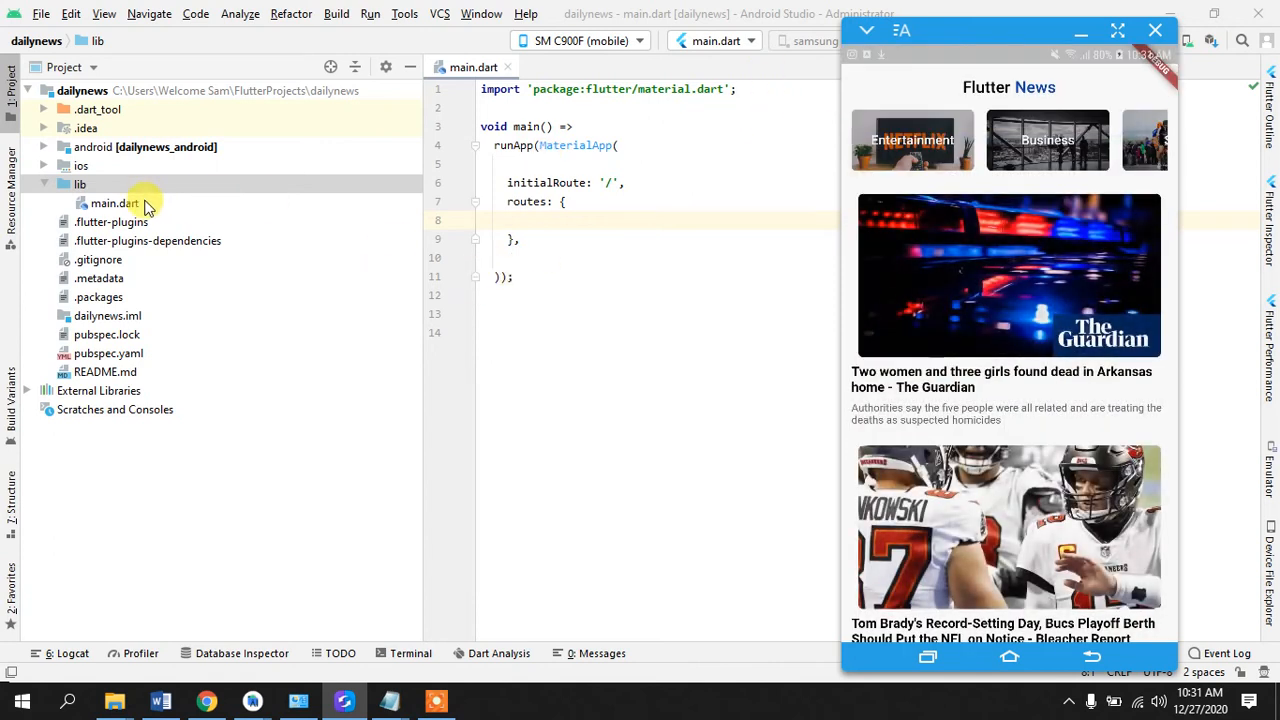
# Step: Create a 'views' package under lib
pyautogui.rightClick(80, 184)
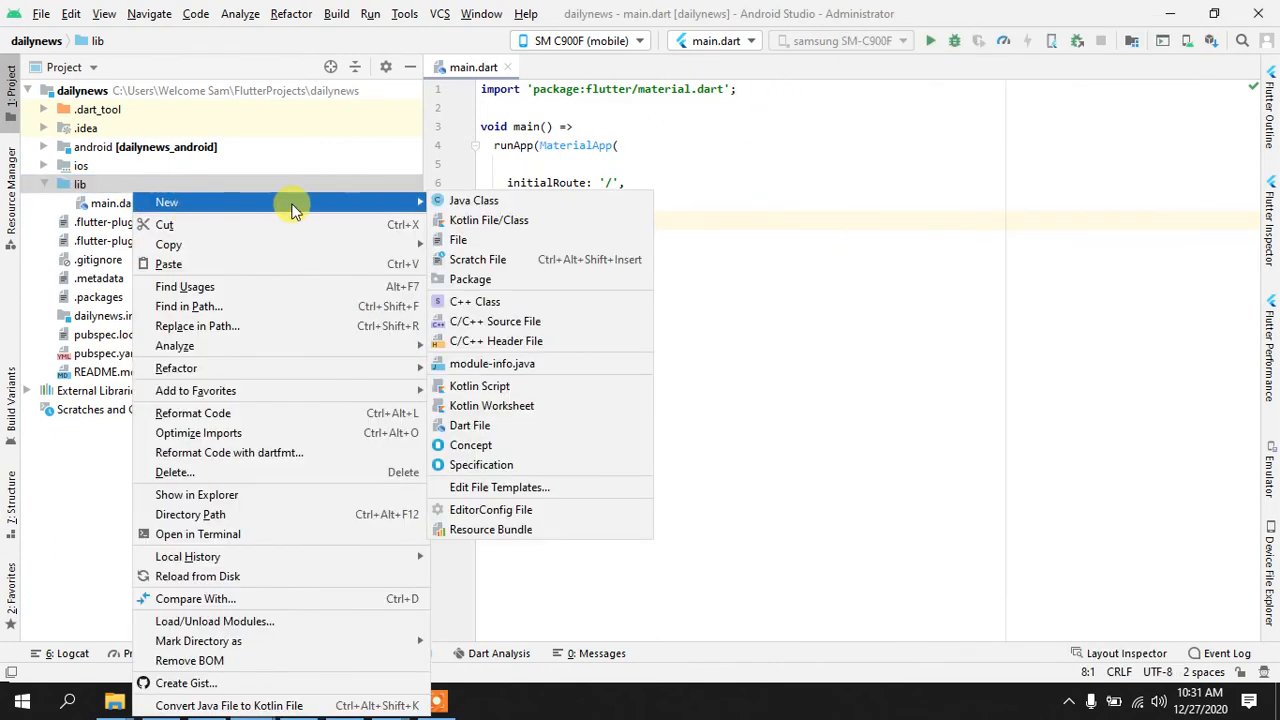
pyautogui.moveTo(497, 341)
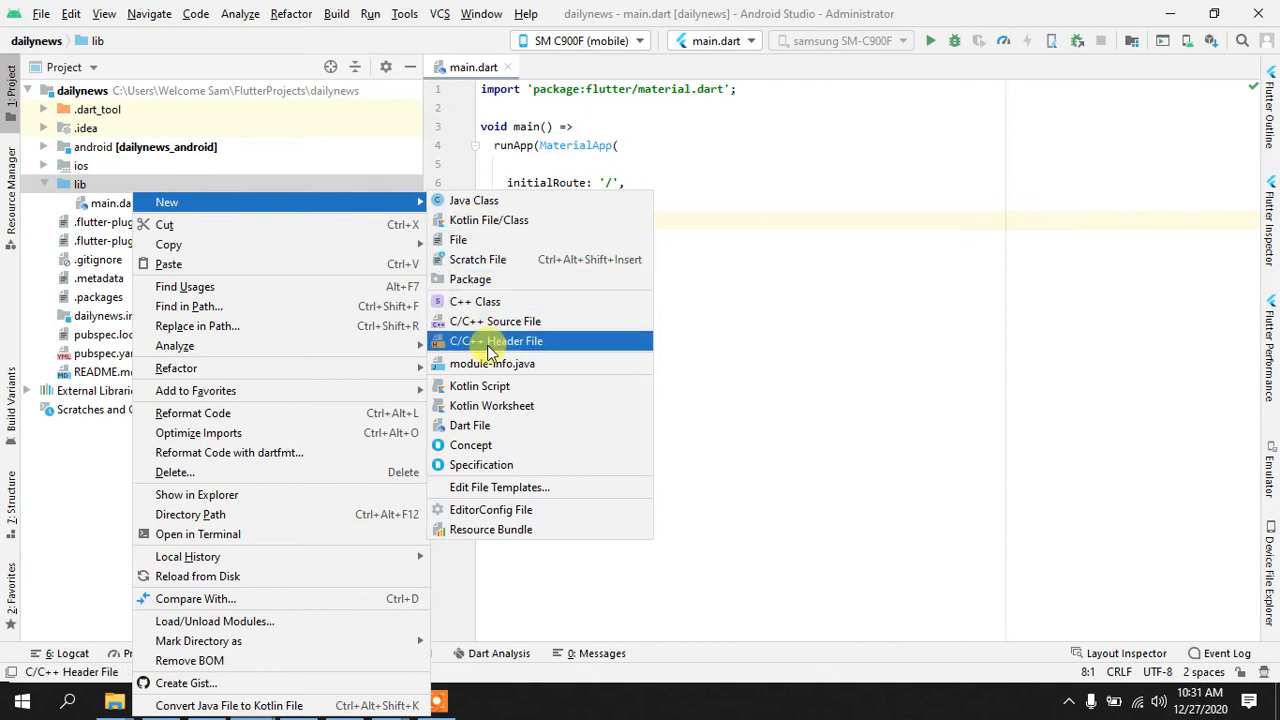
pyautogui.moveTo(470, 279)
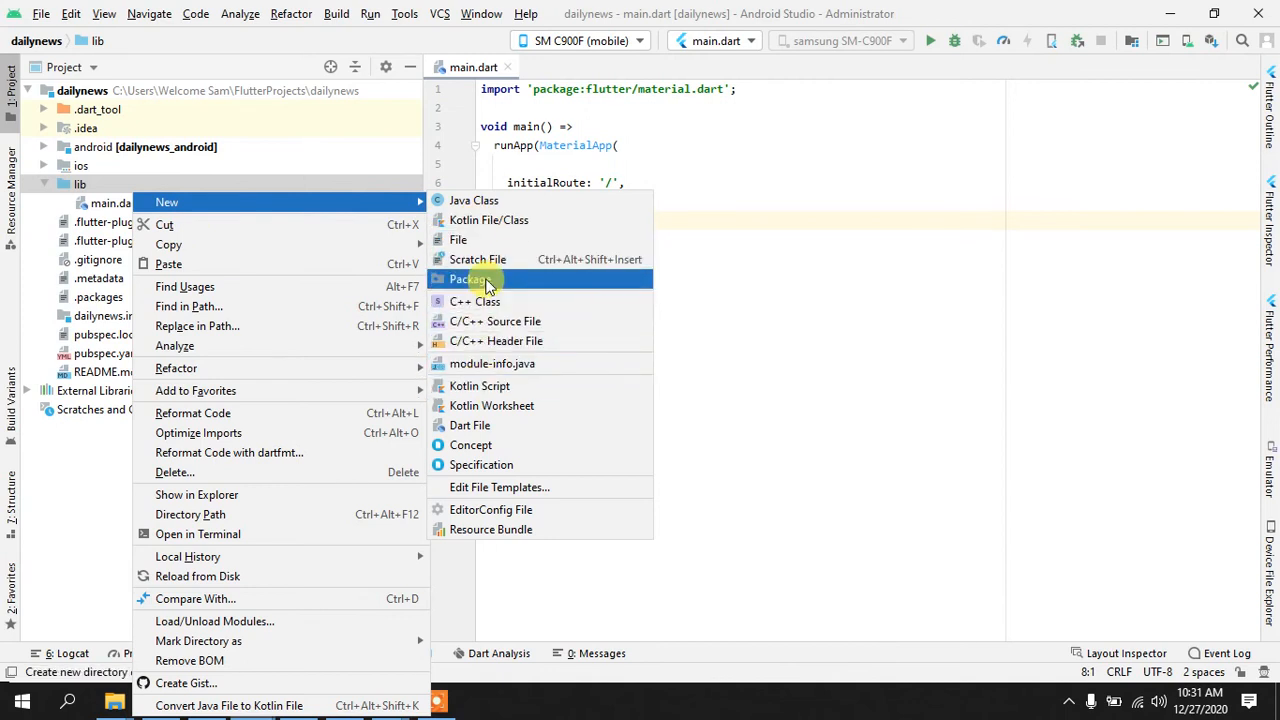
pyautogui.click(467, 279)
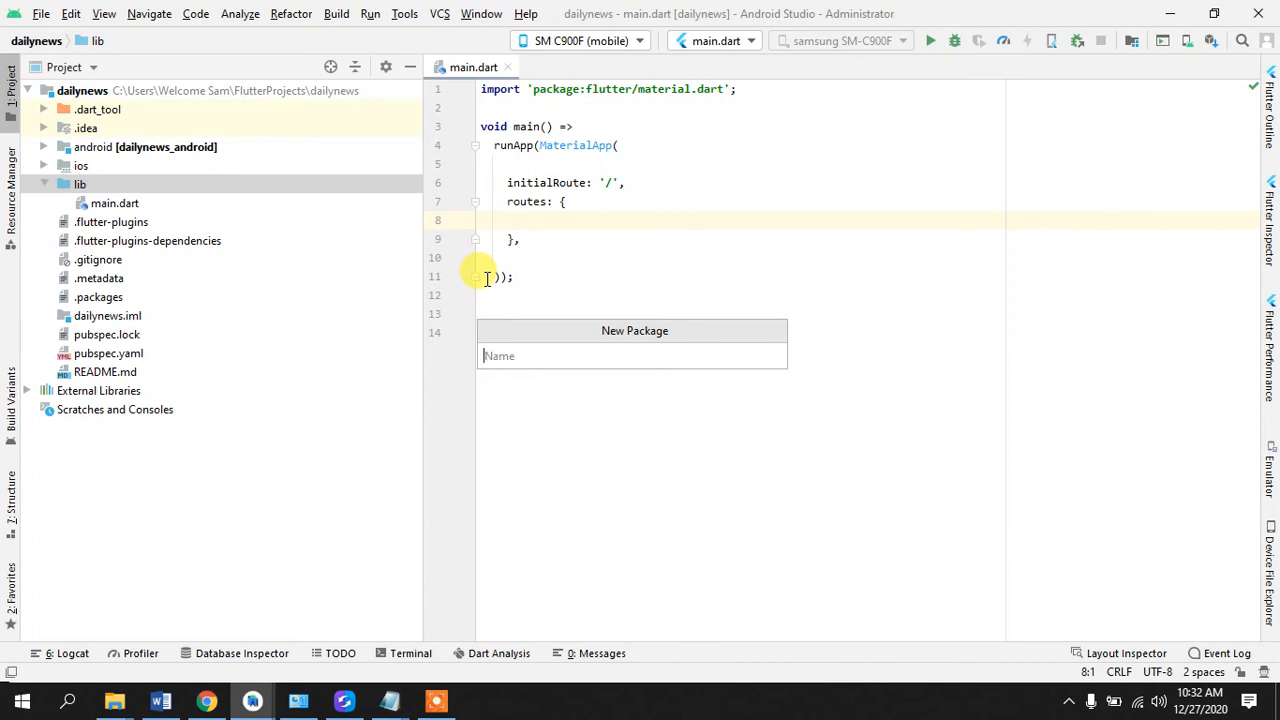
pyautogui.write('views')
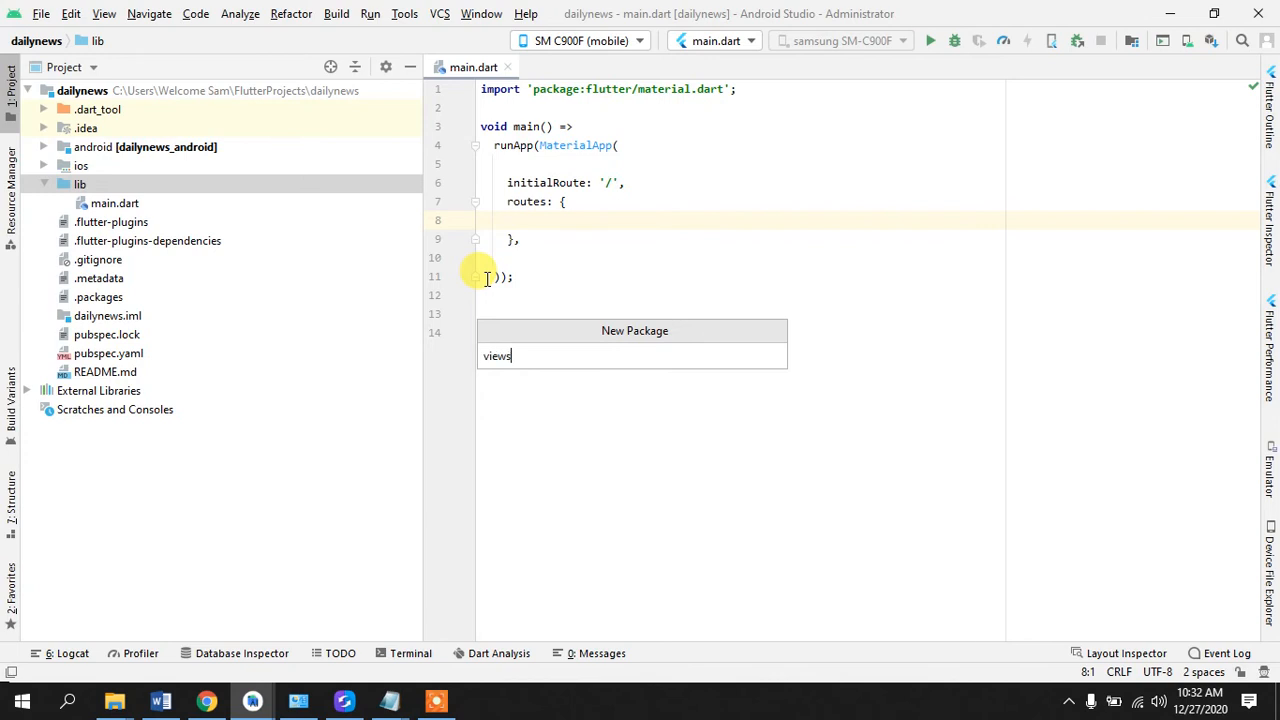
# Step: Start a new Dart file inside the views package
pyautogui.rightClick(104, 203)
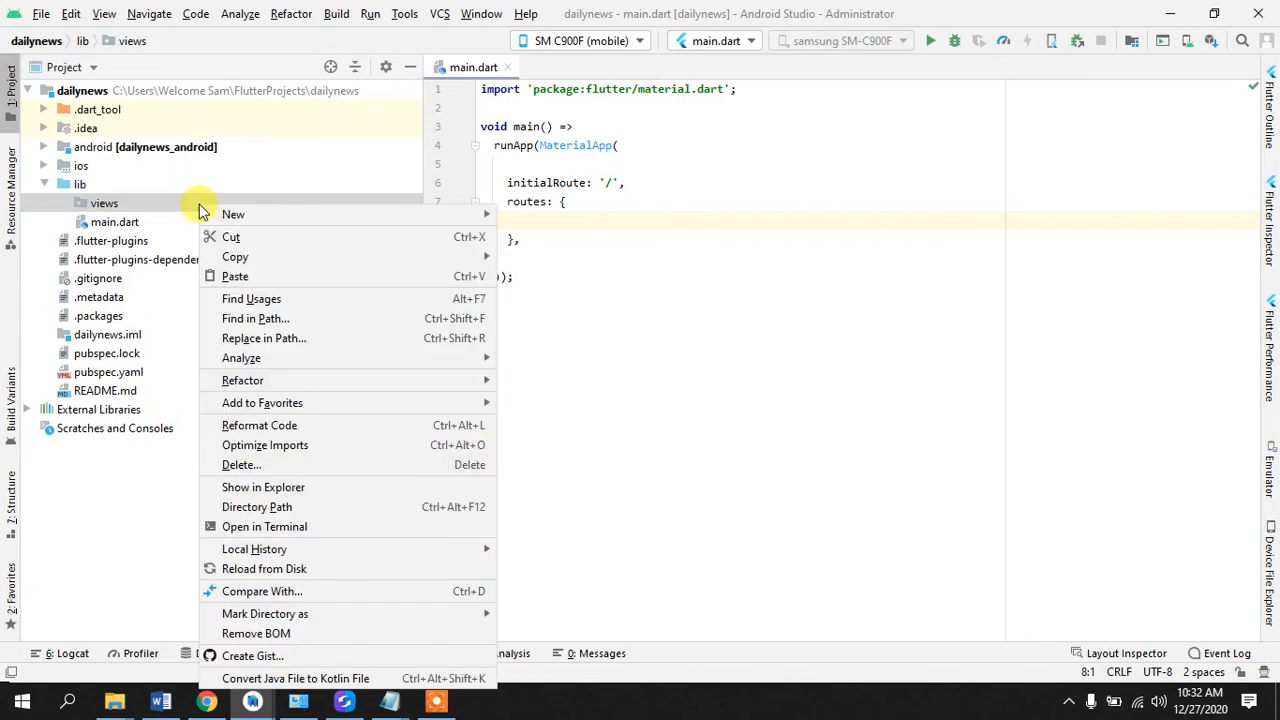
pyautogui.click(233, 214)
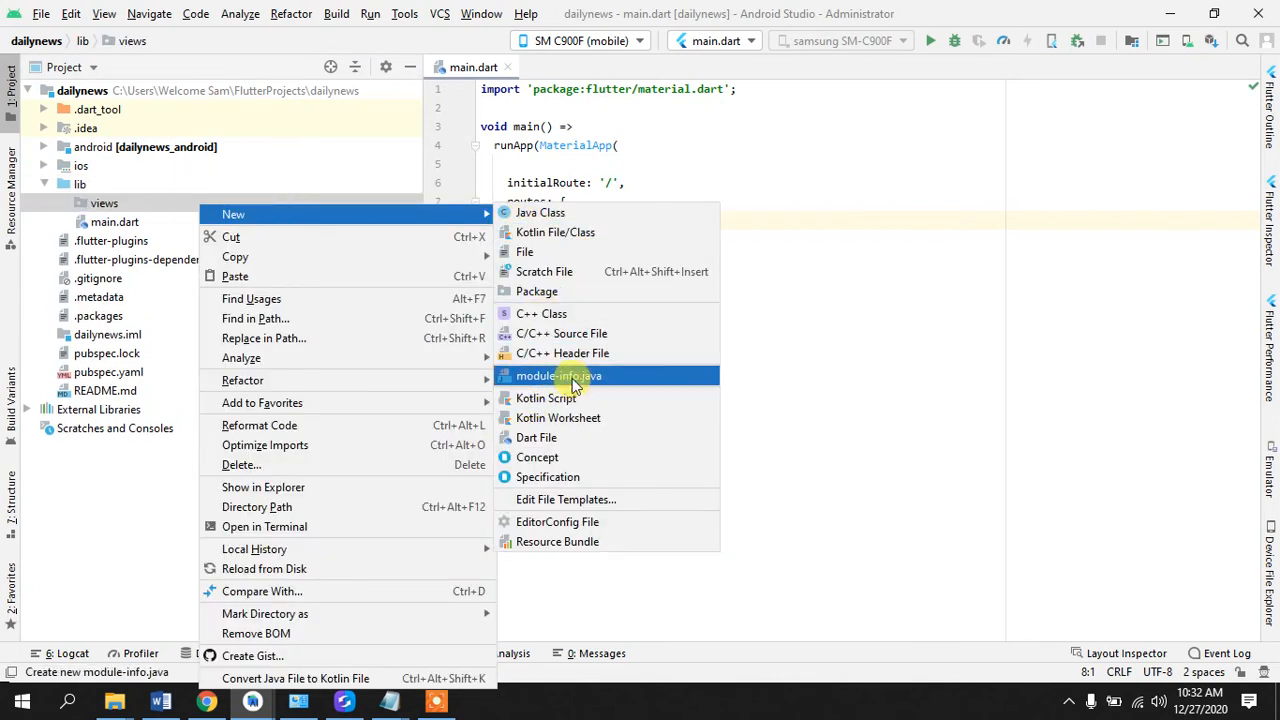
pyautogui.click(536, 437)
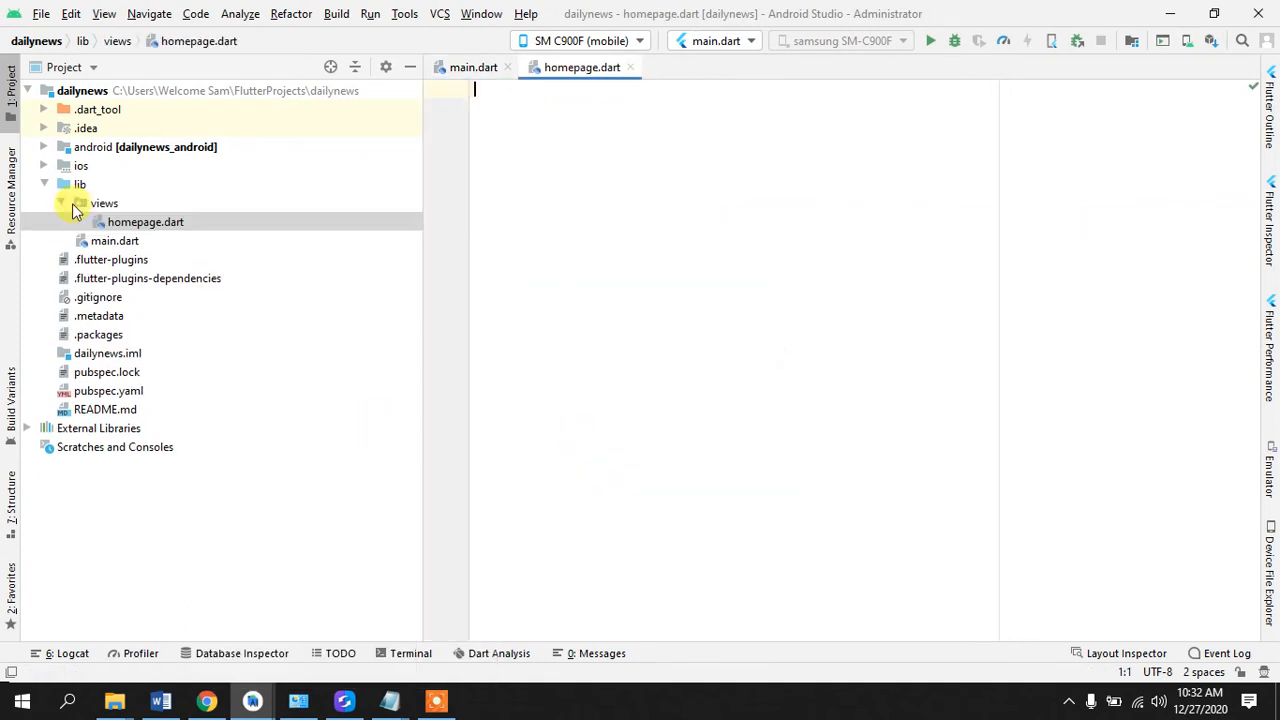
# Step: Add a new Dart file named categorypage to the views package
pyautogui.rightClick(104, 203)
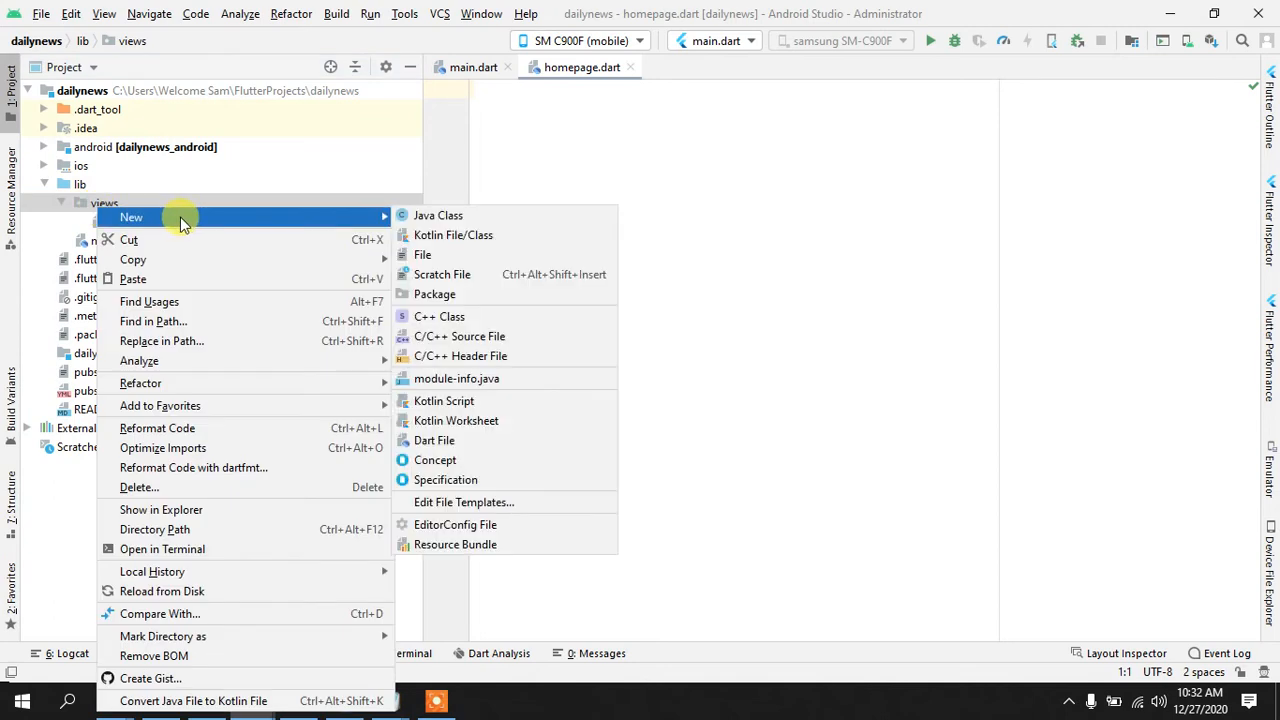
pyautogui.moveTo(434, 440)
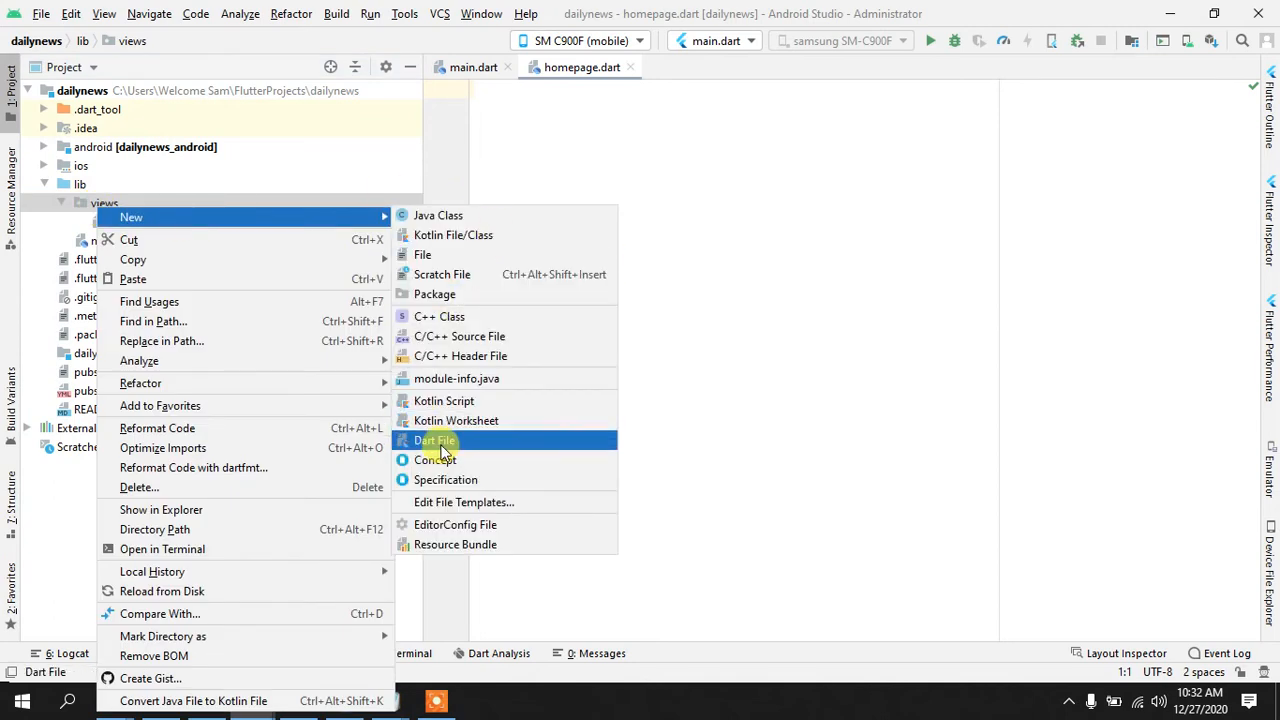
pyautogui.click(434, 440)
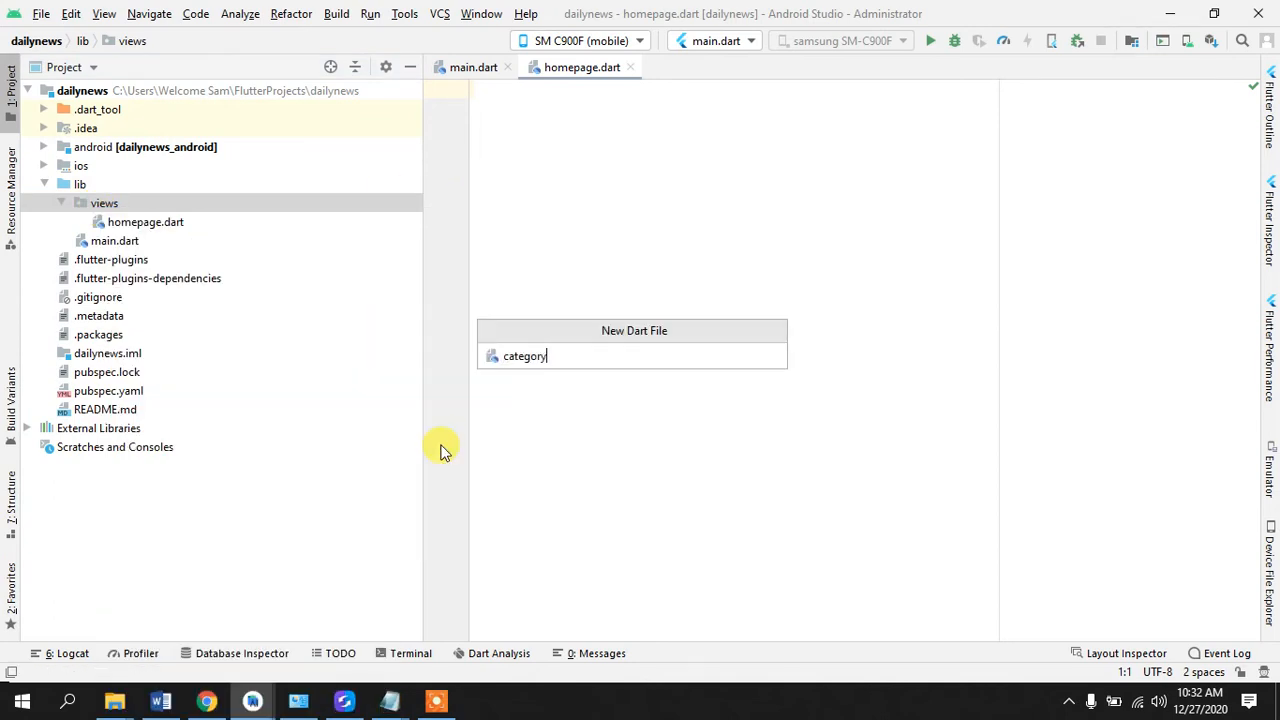
pyautogui.write('page')
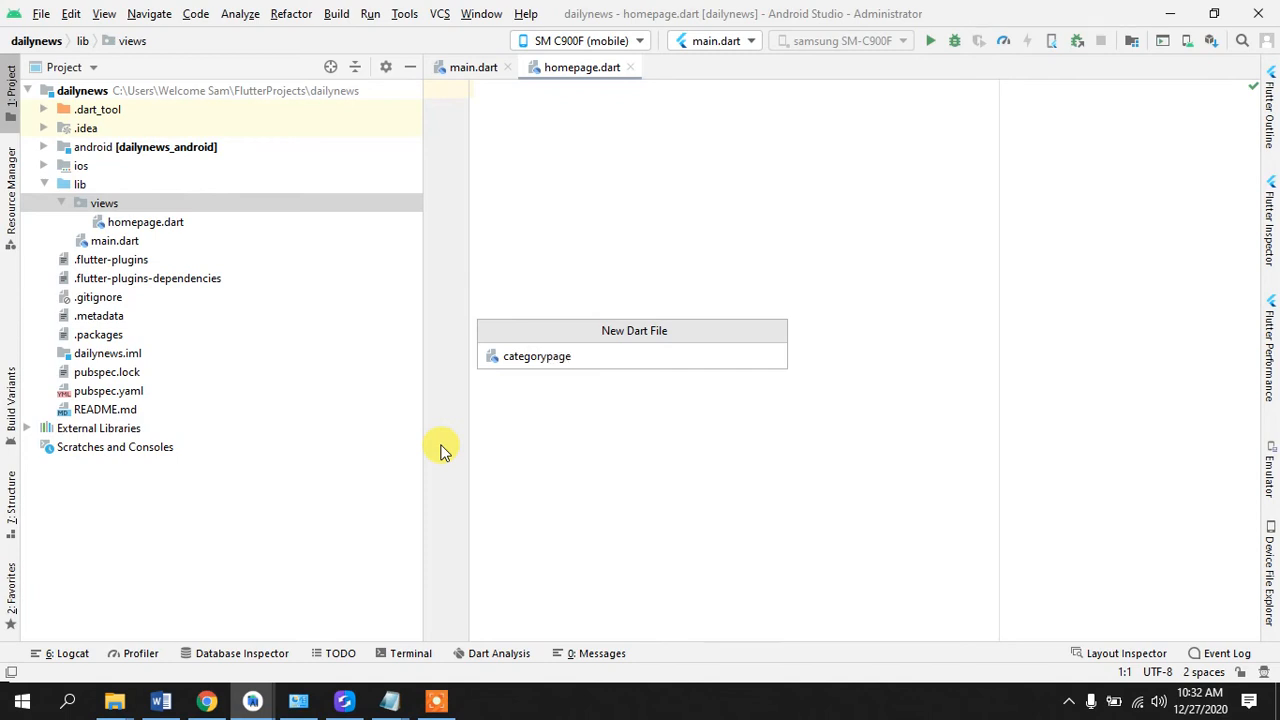
pyautogui.press('Return')
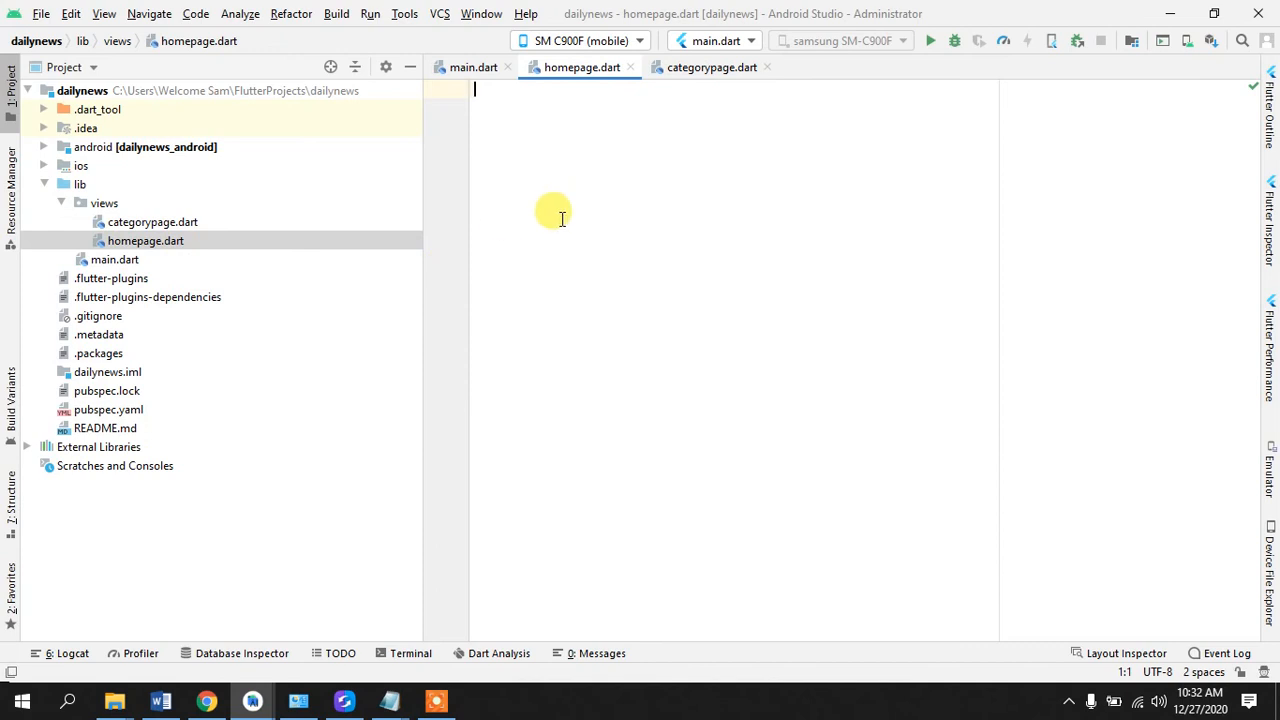
# Step: Add an import and a HomePage StatefulWidget skeleton whose Container gets a Text() child
pyautogui.write("import '';")
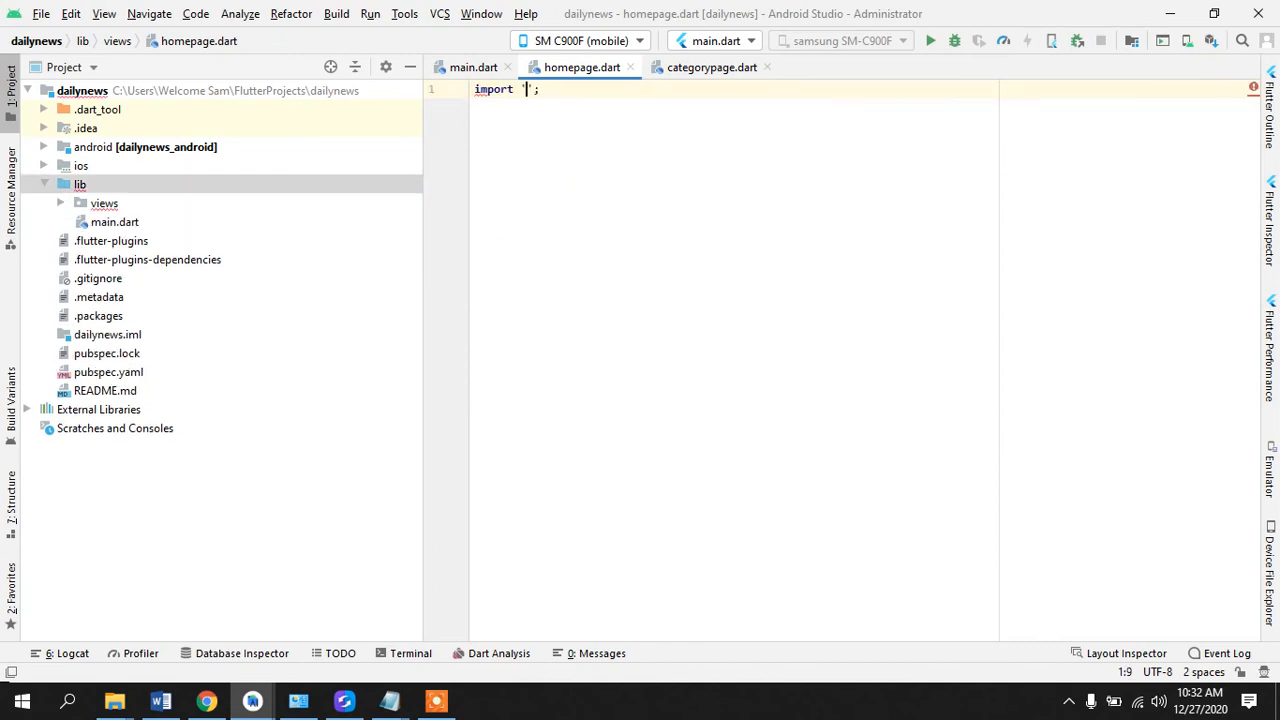
pyautogui.write('package:flutter/material.dart')
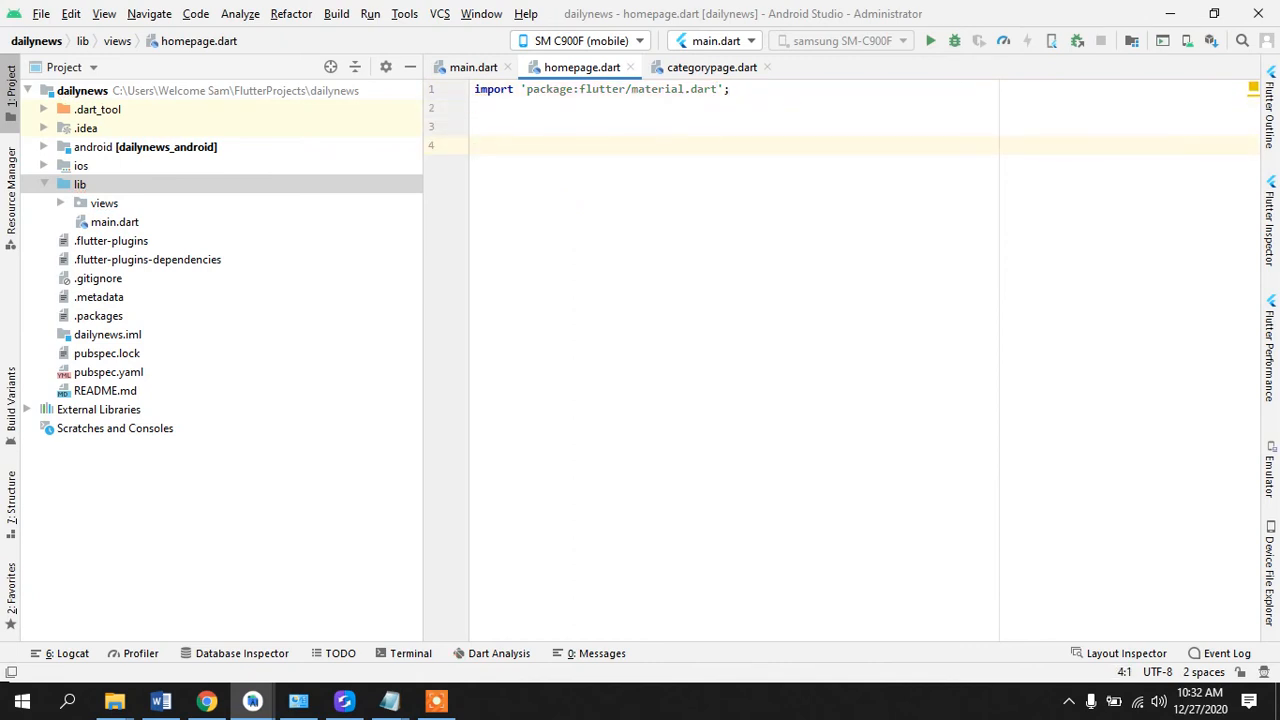
pyautogui.write('st')
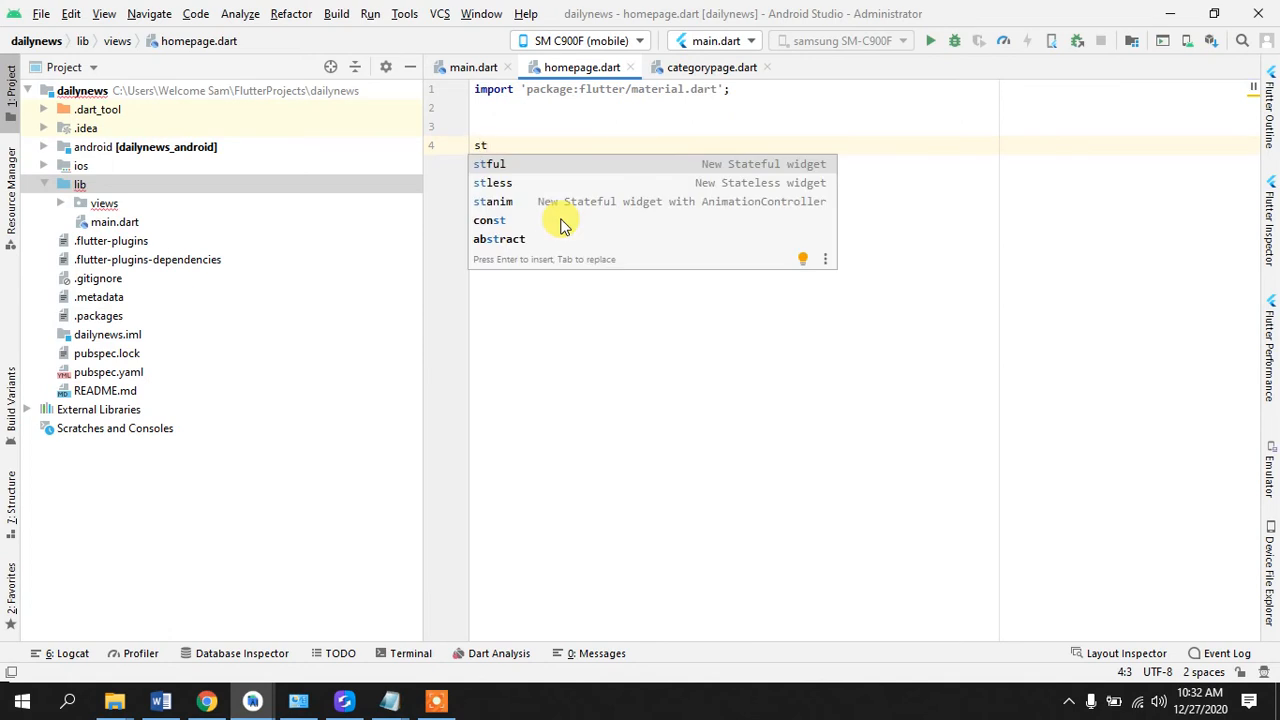
pyautogui.click(489, 164)
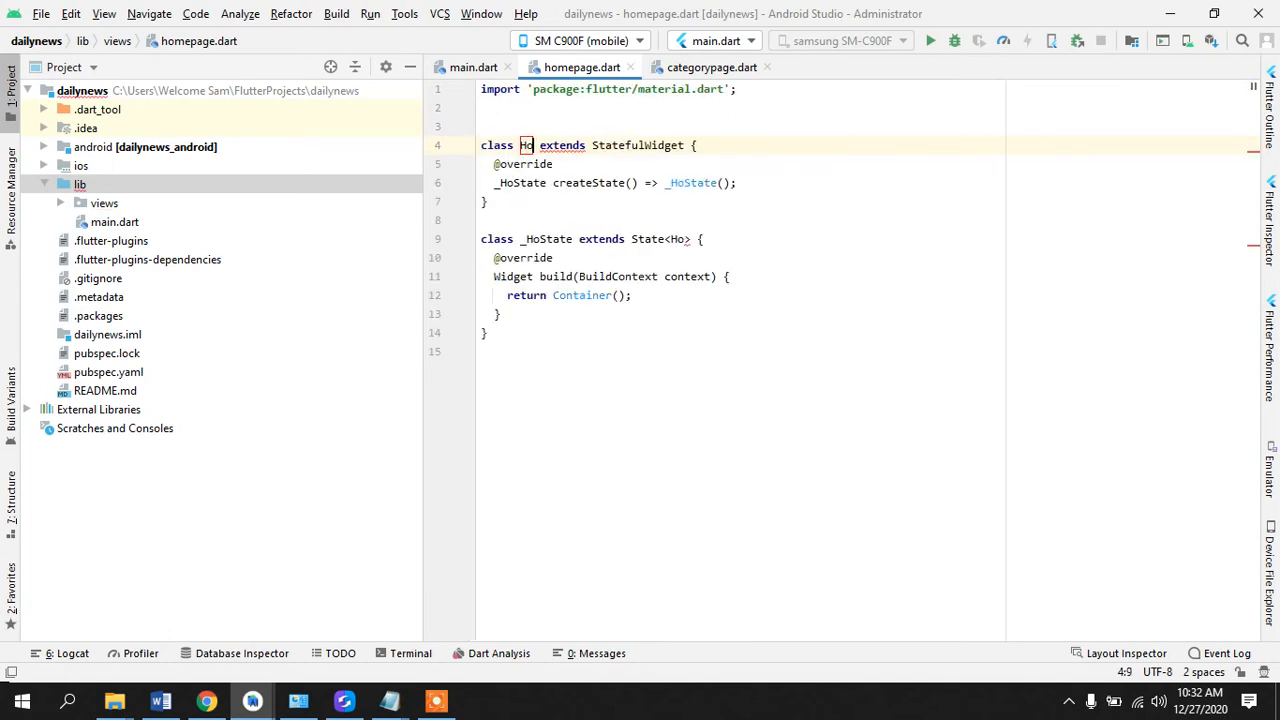
pyautogui.write('HomePage')
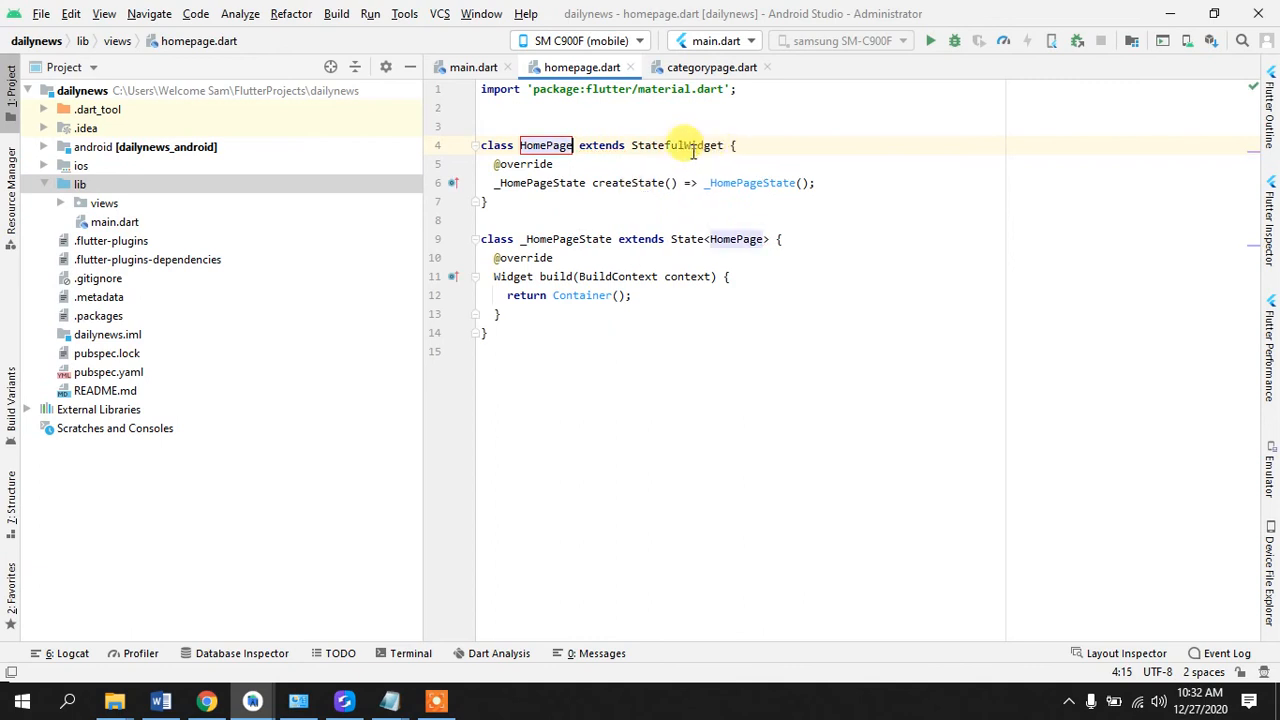
pyautogui.moveTo(685, 145)
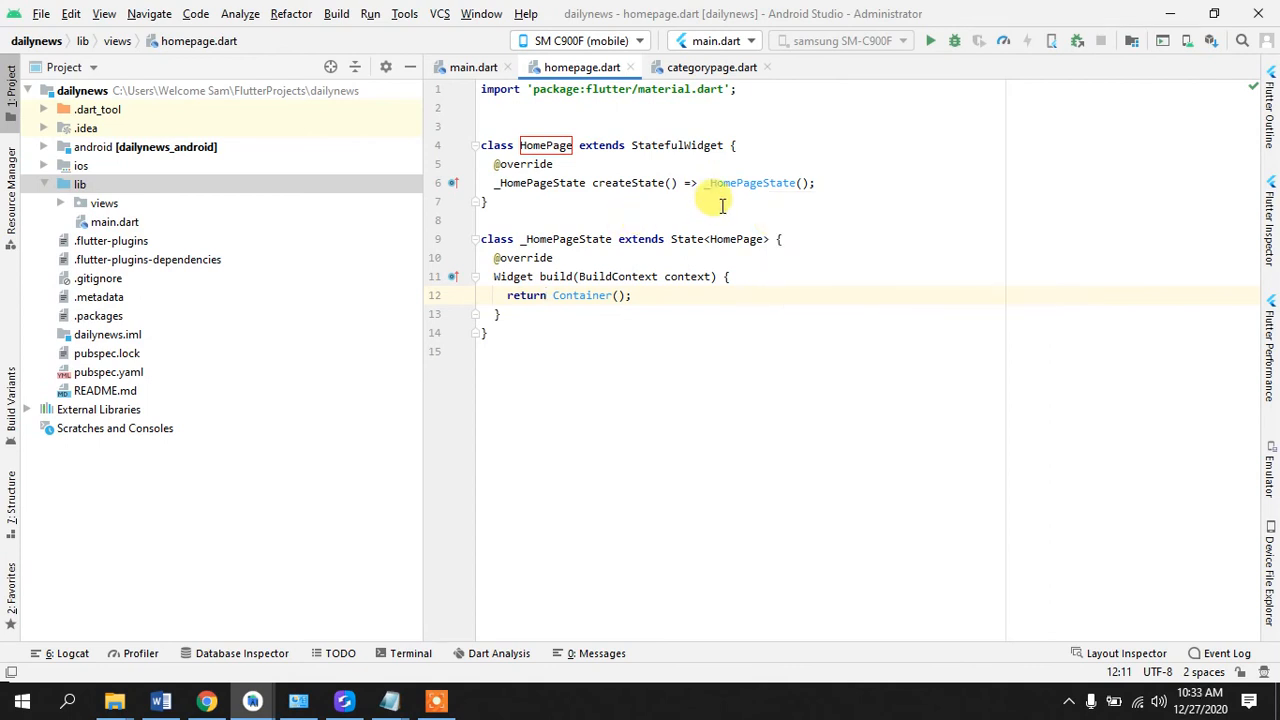
pyautogui.moveTo(608, 182)
pyautogui.write('child: ,')
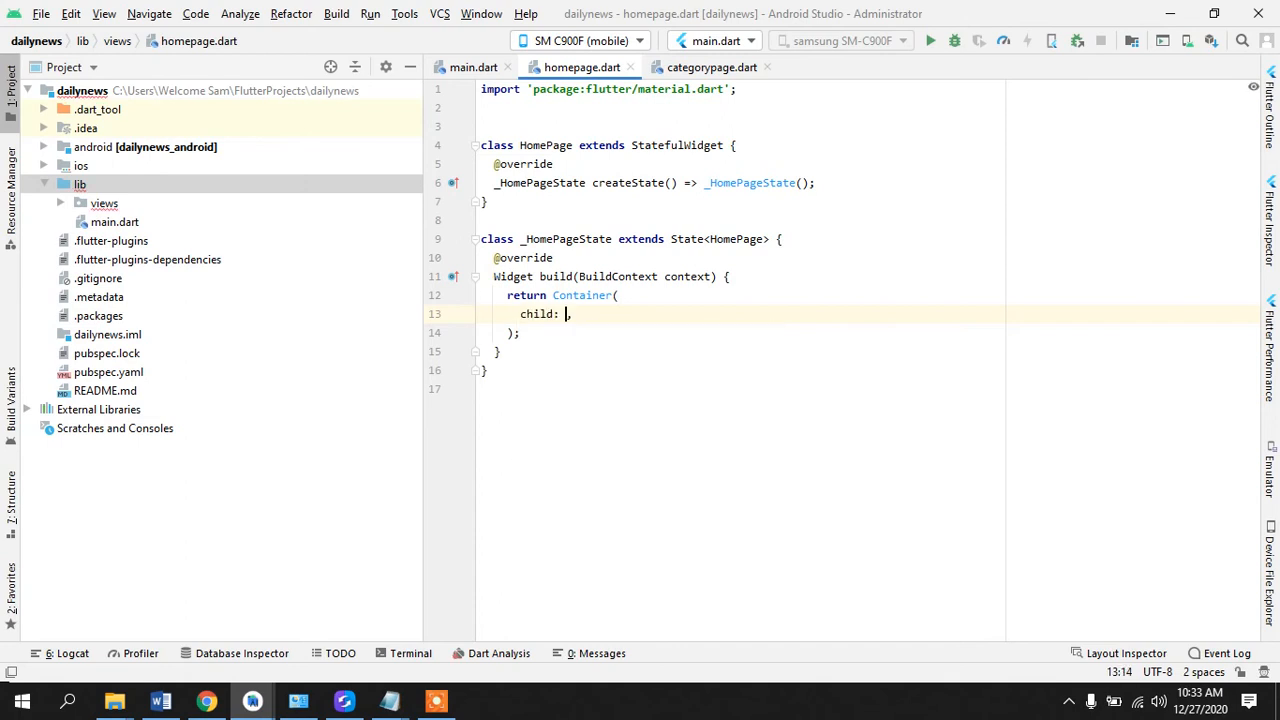
pyautogui.write('Text()')
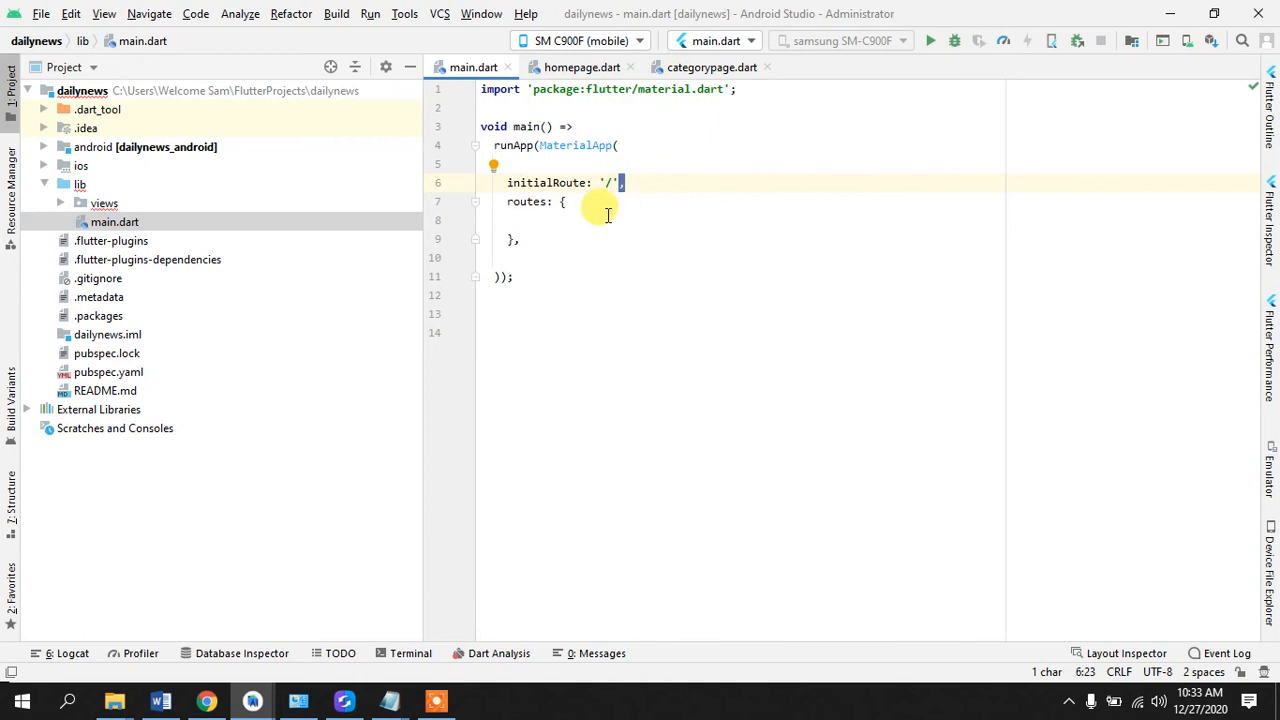
# Step: Finish HomePage's Text as 'First Page', then return to main.dart
pyautogui.write(',')
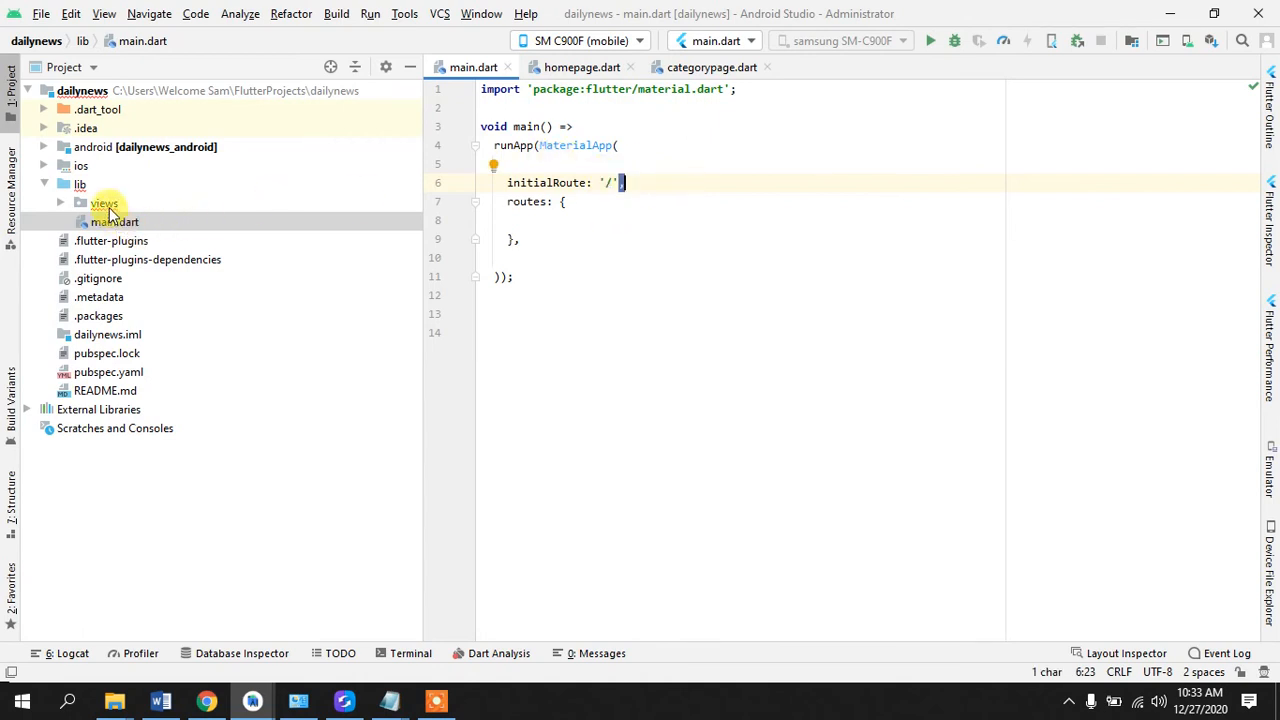
pyautogui.click(104, 203)
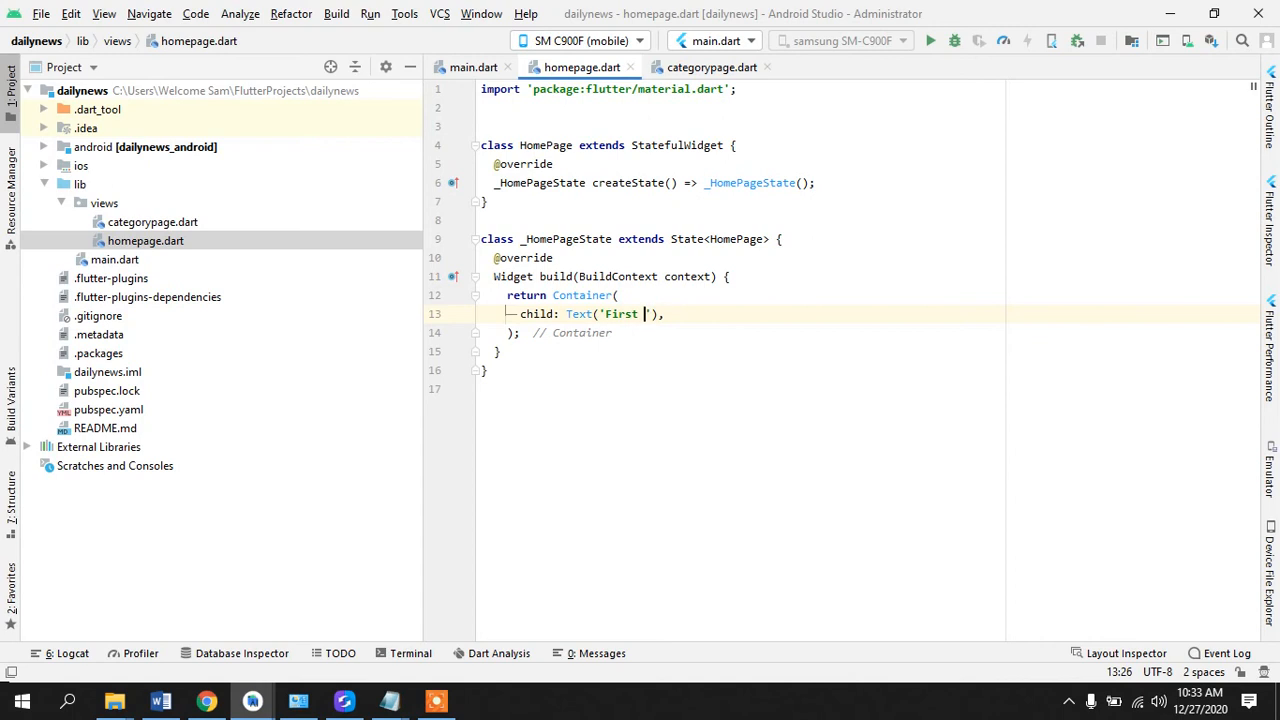
pyautogui.write('Page')
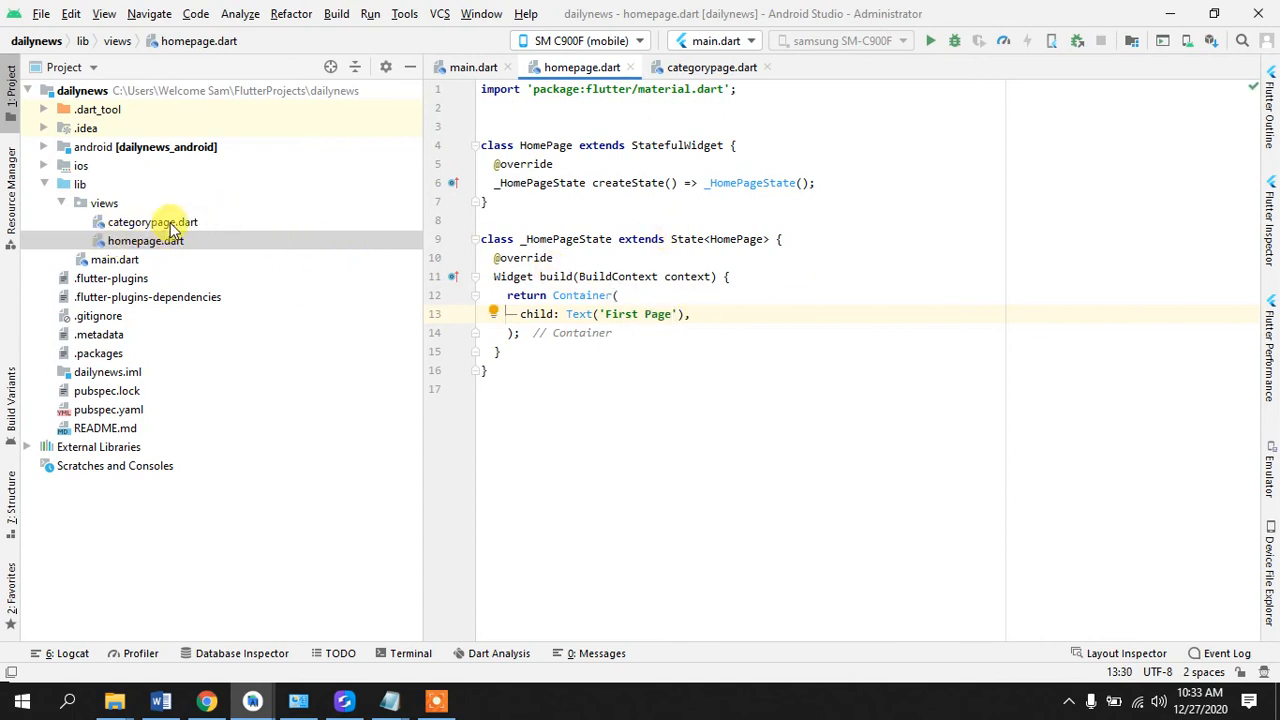
pyautogui.click(473, 67)
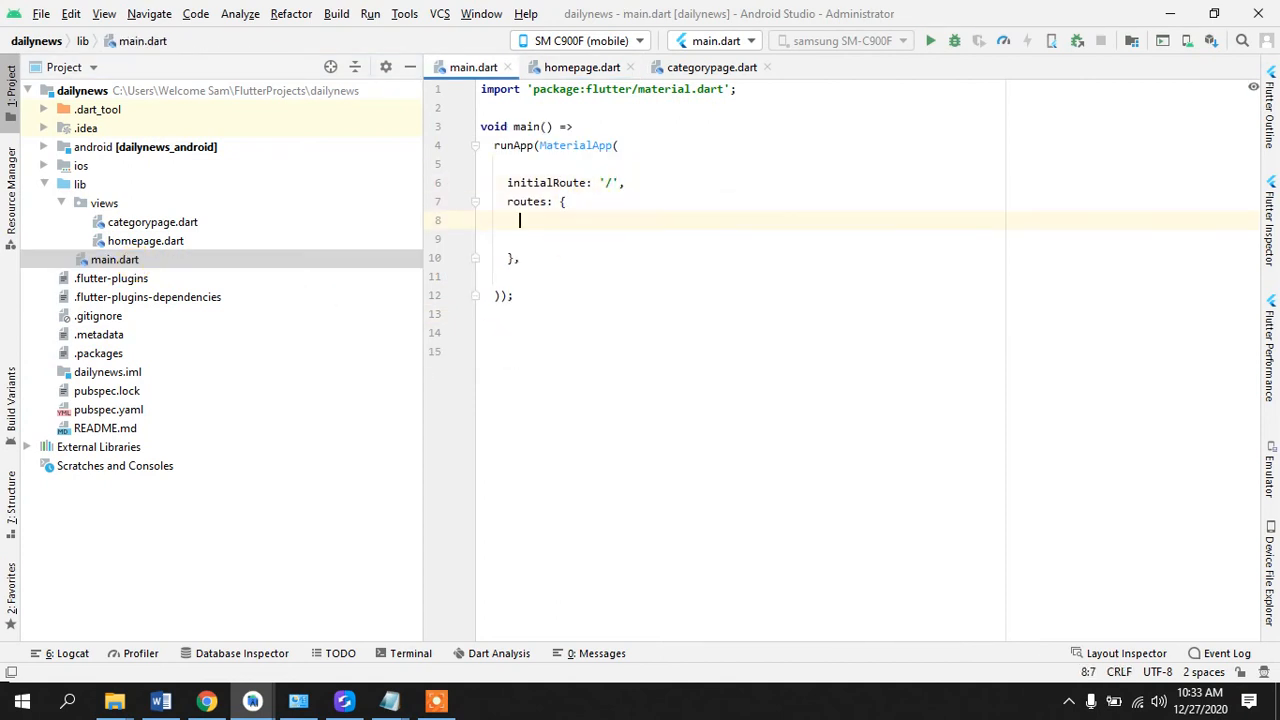
# Step: Add the route '/': (context) => HomePage() to main.dart's routes map
pyautogui.write("'/'")
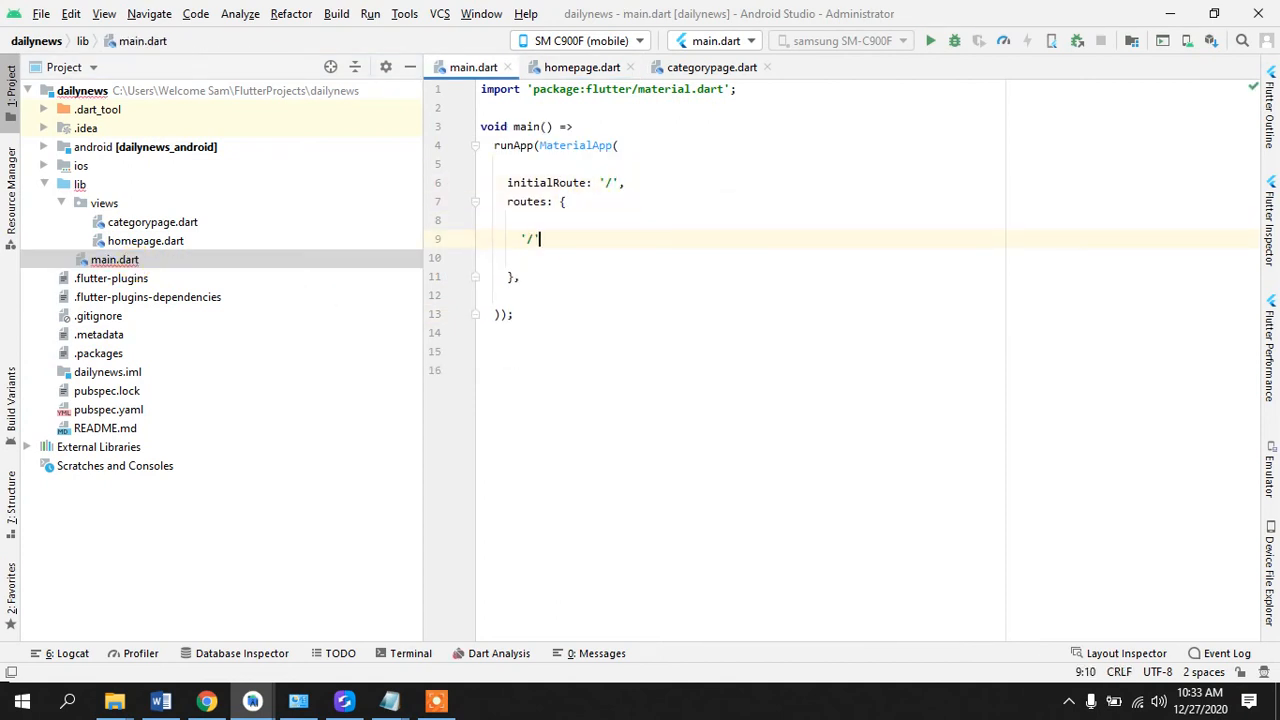
pyautogui.write(': (Conte')
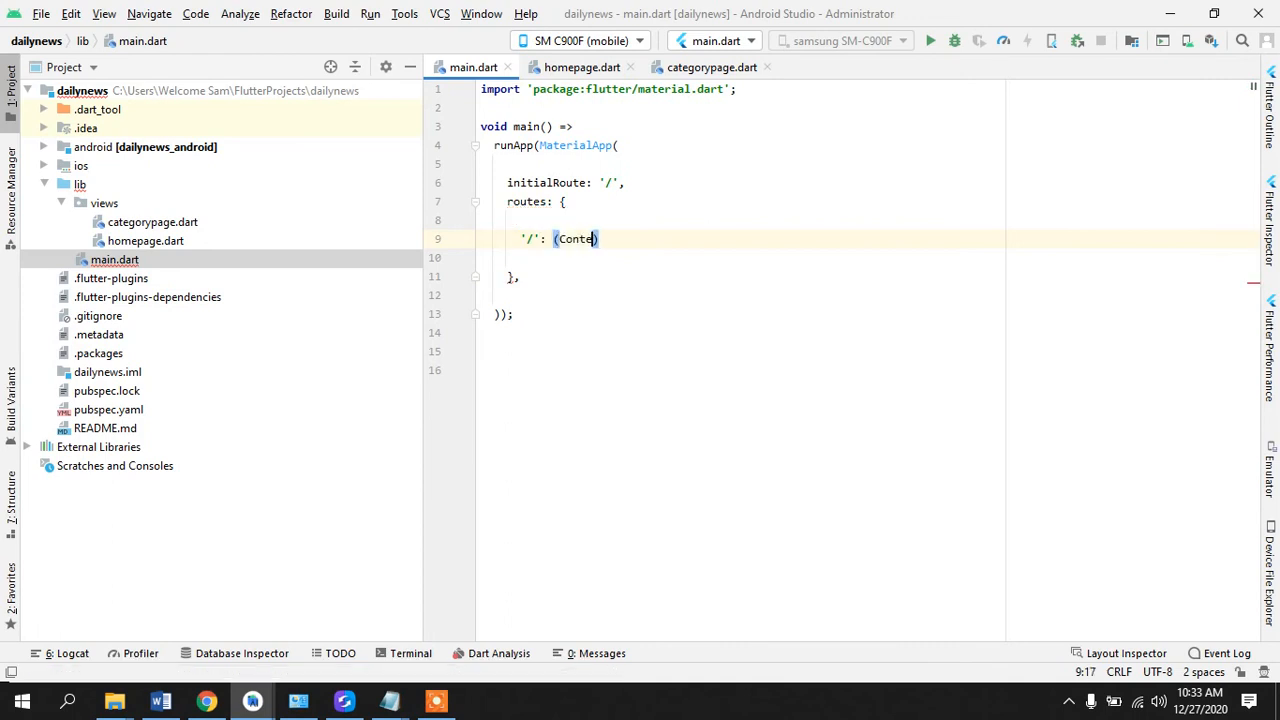
pyautogui.write('xt')
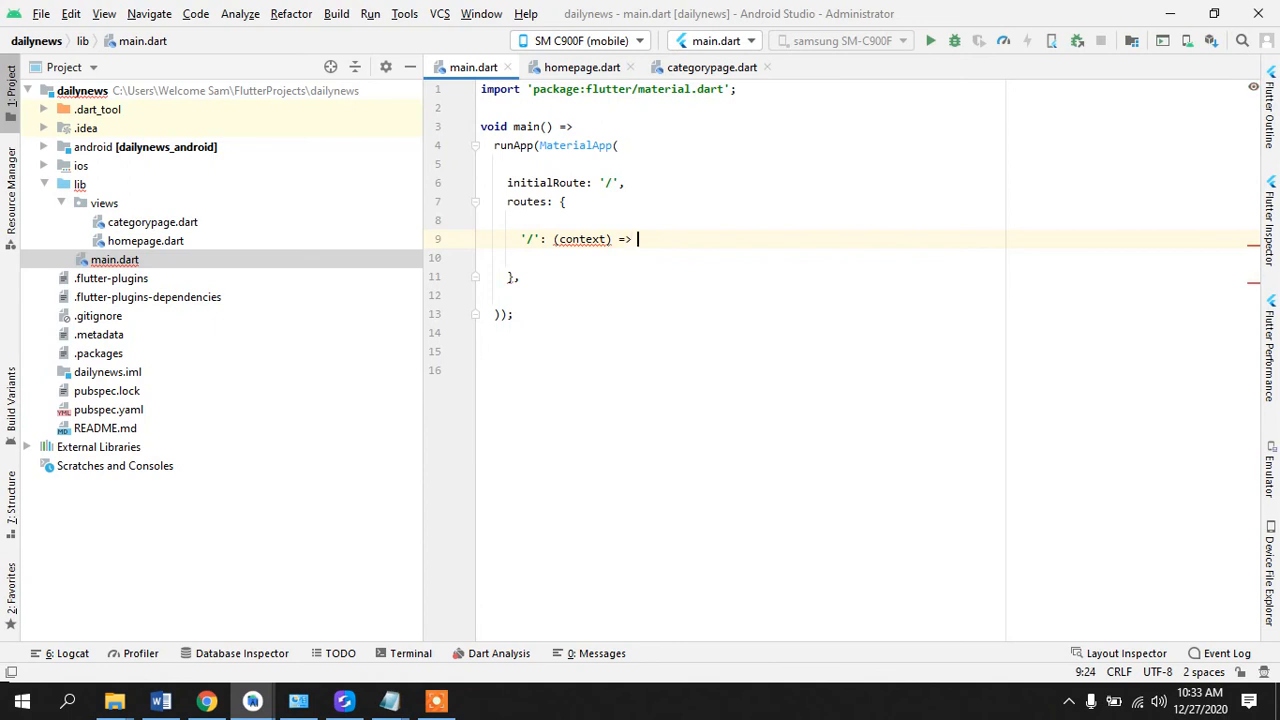
pyautogui.write('HomePage(')
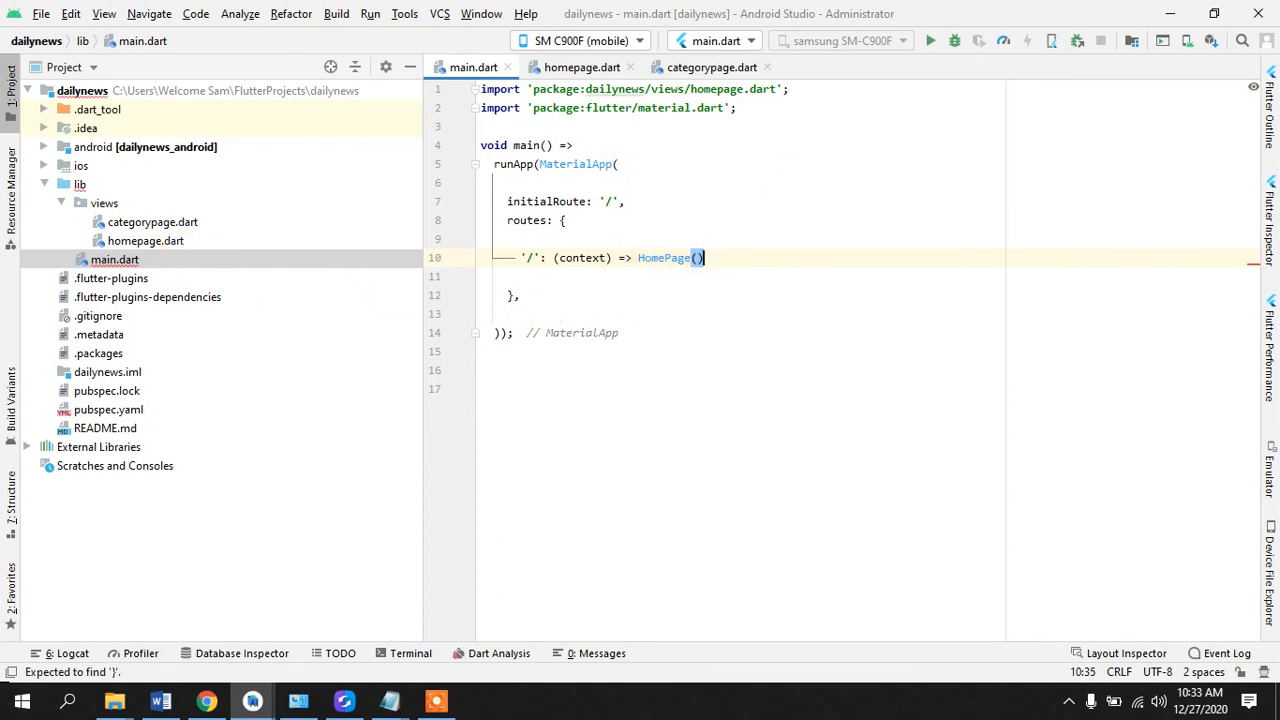
pyautogui.write(',')
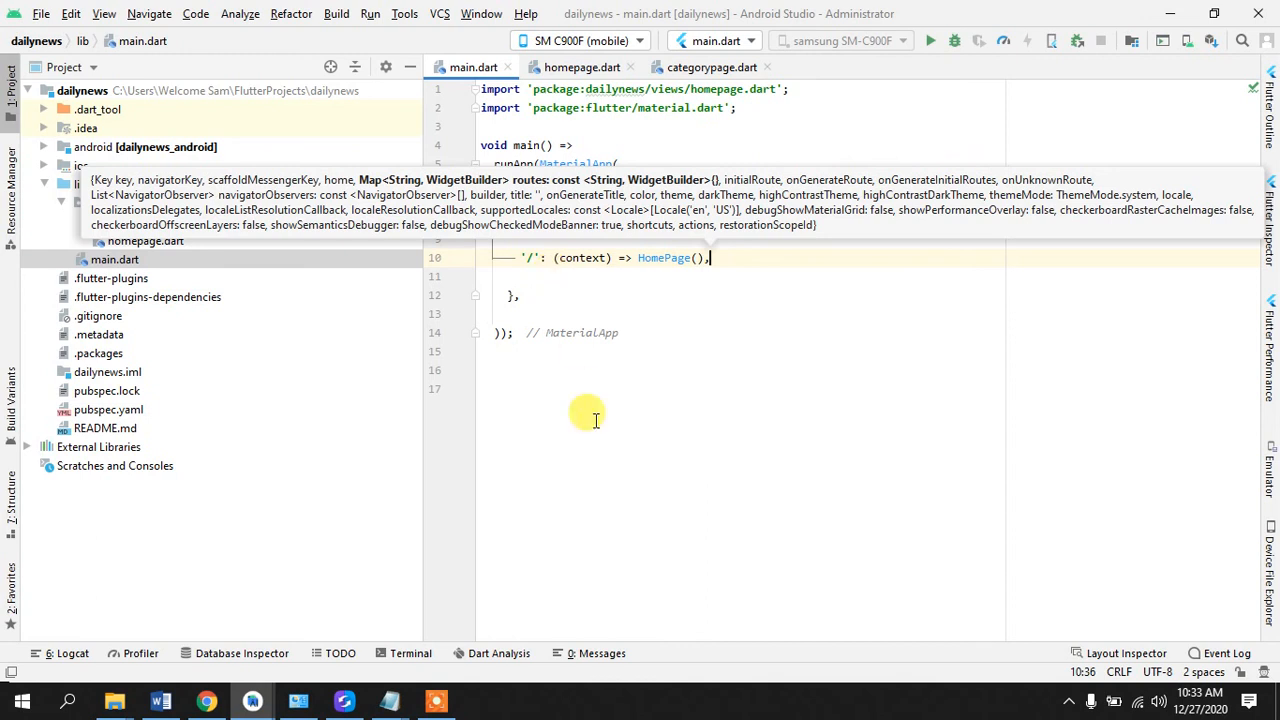
pyautogui.moveTo(603, 437)
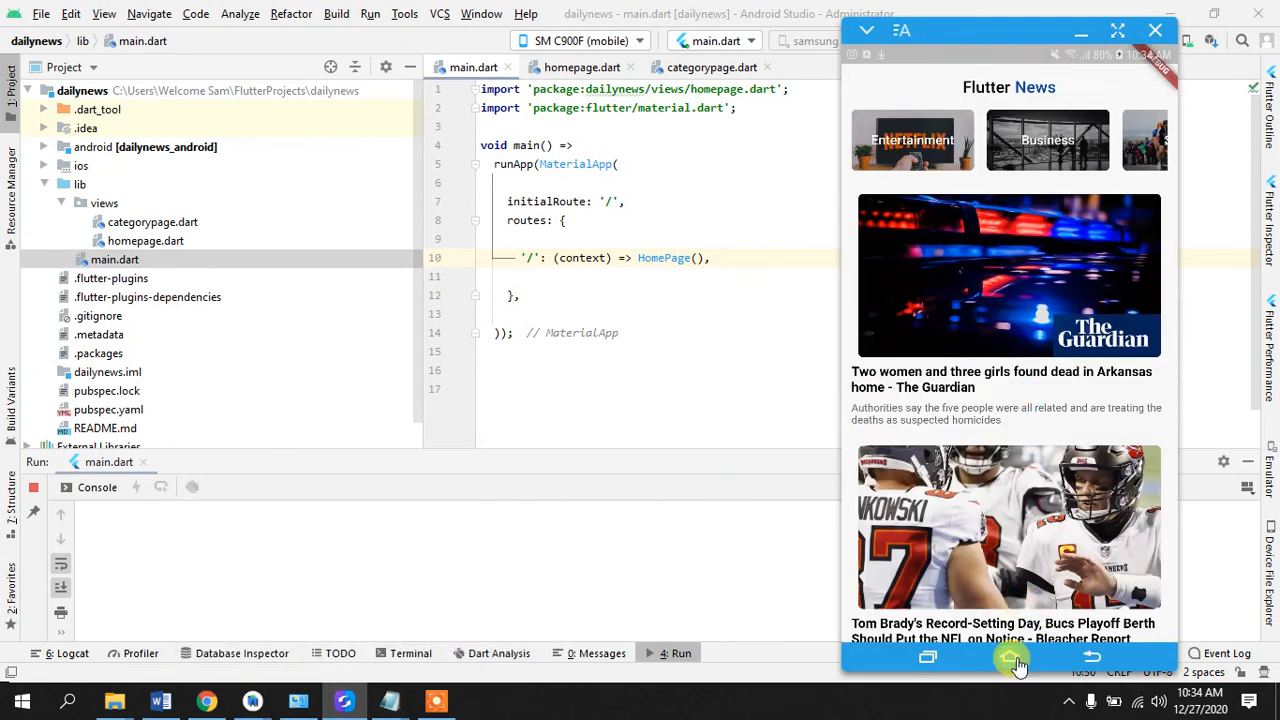
# Step: Go to the phone's home screen and run main.dart on the SM C900F
pyautogui.click(1009, 657)
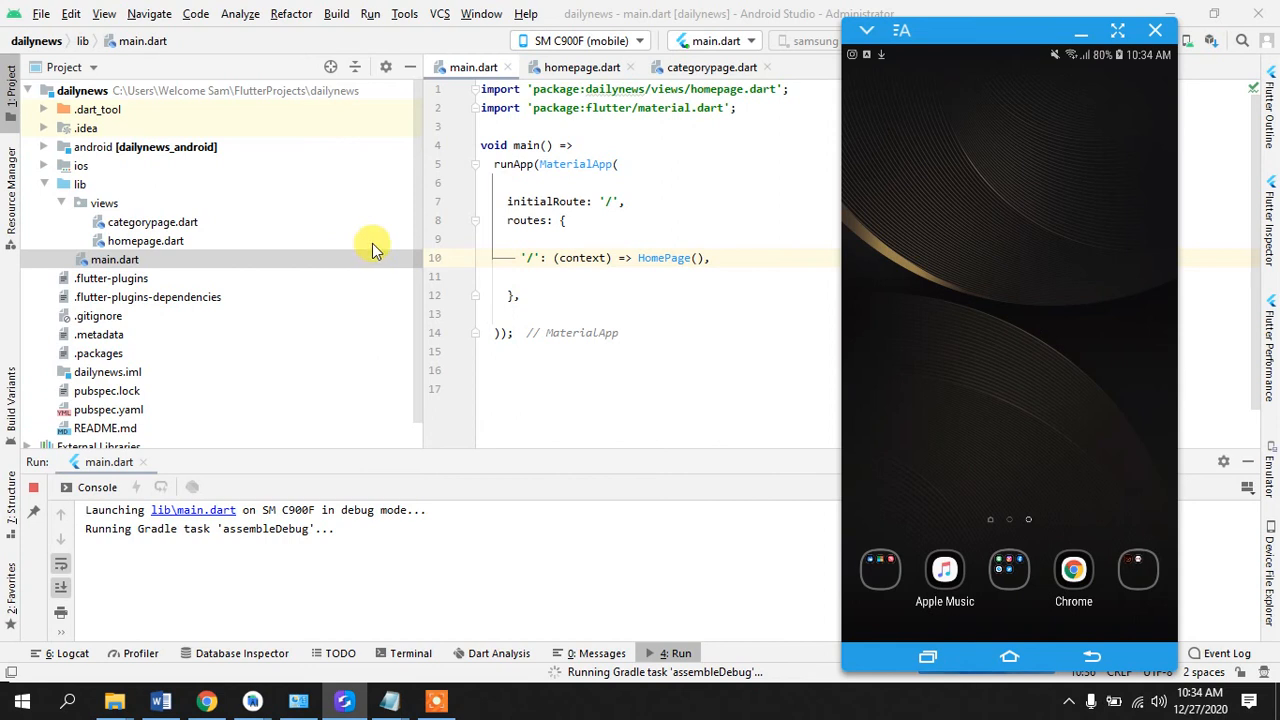
pyautogui.moveTo(308, 255)
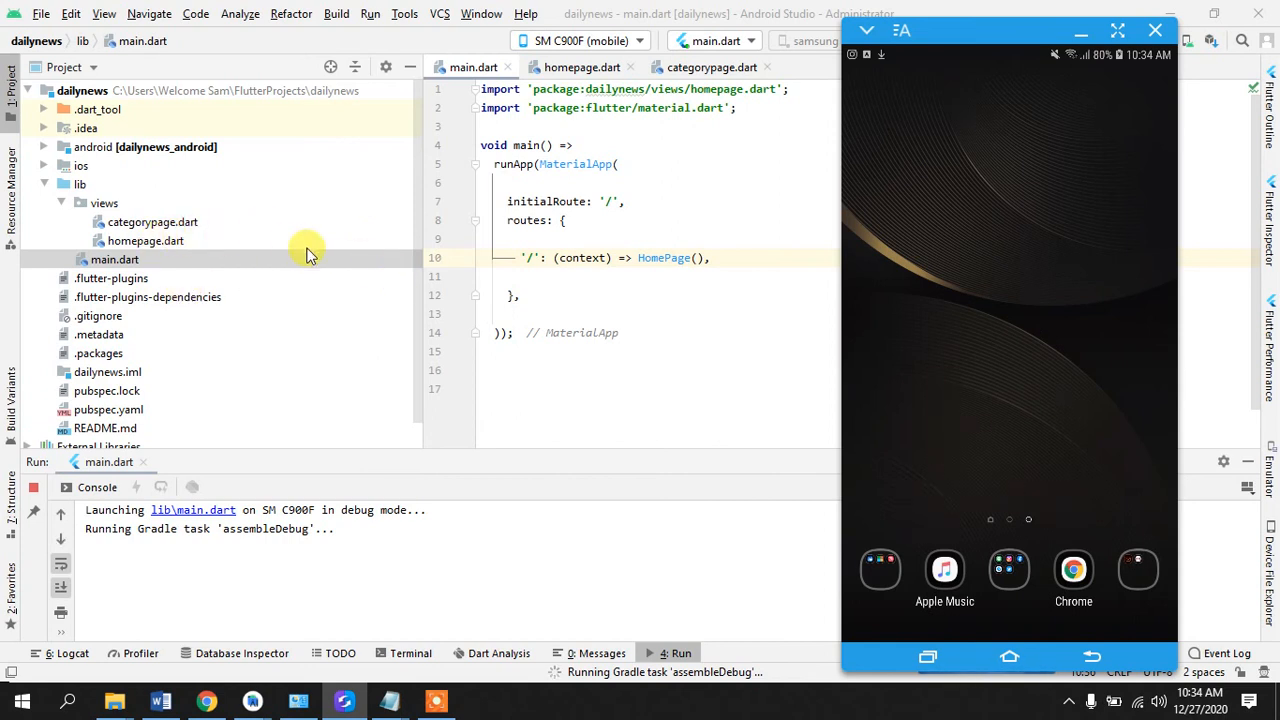
pyautogui.moveTo(145, 241)
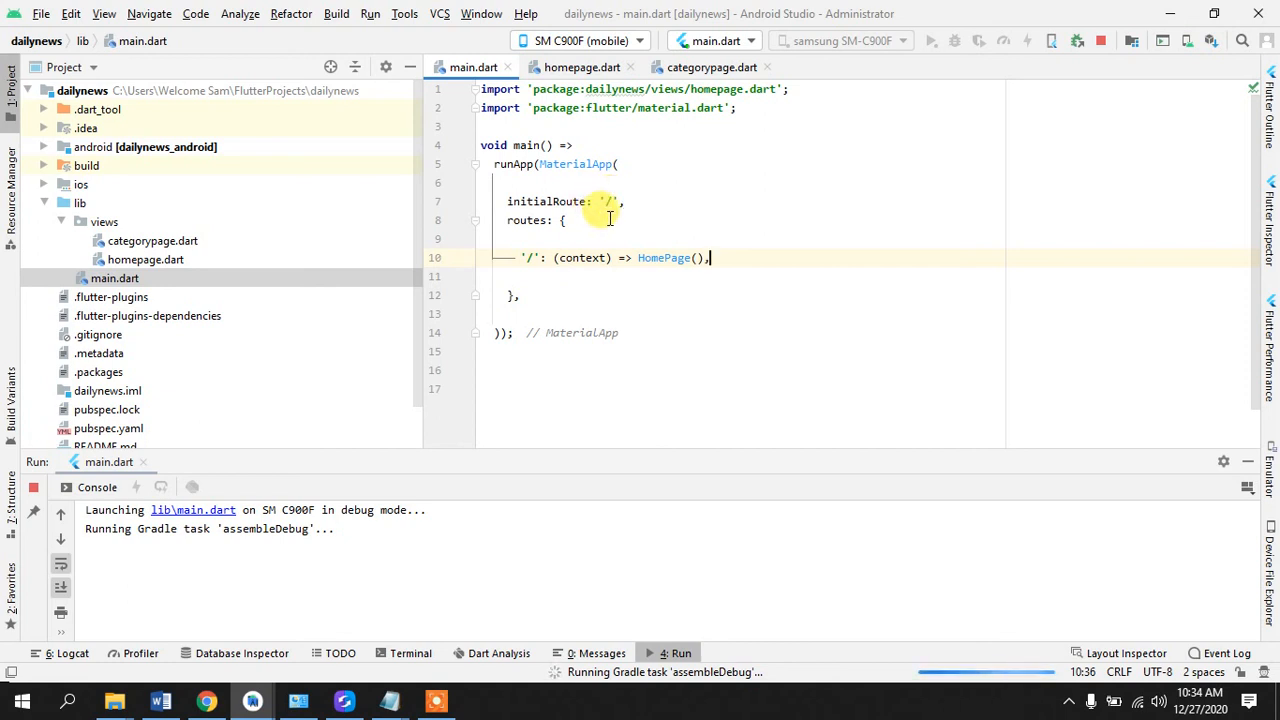
pyautogui.moveTo(663, 258)
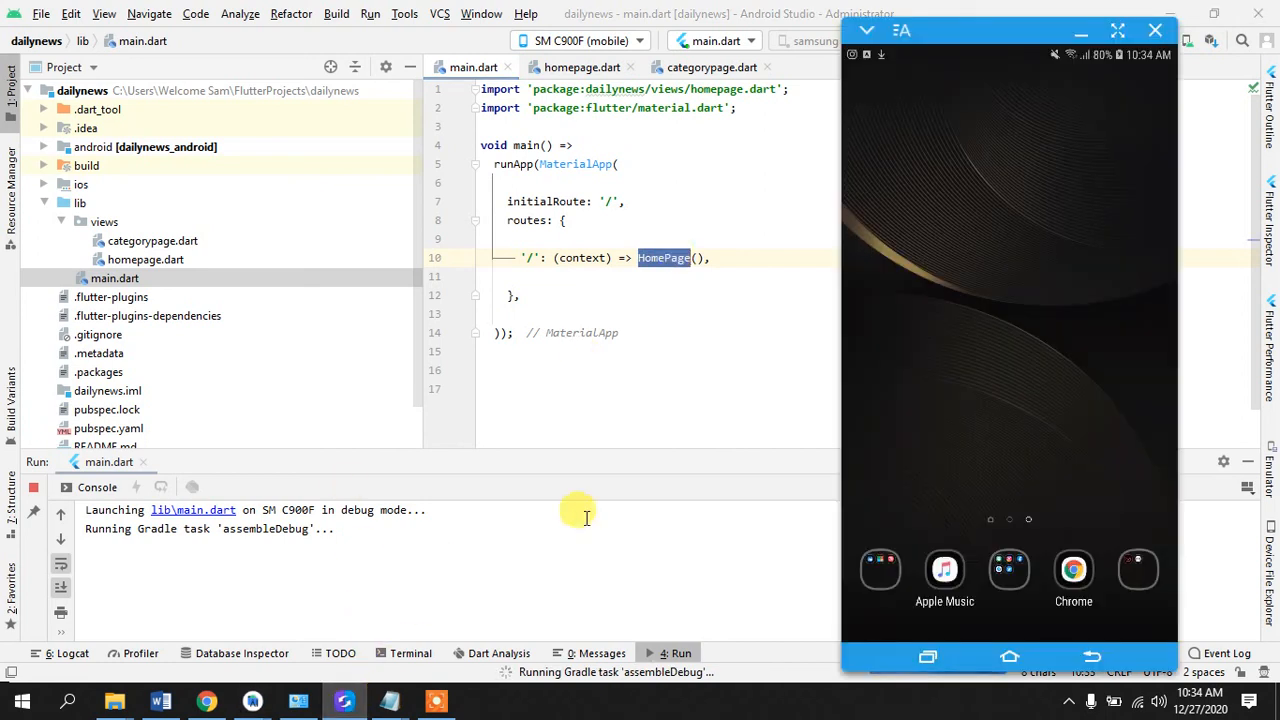
pyautogui.moveTo(801, 327)
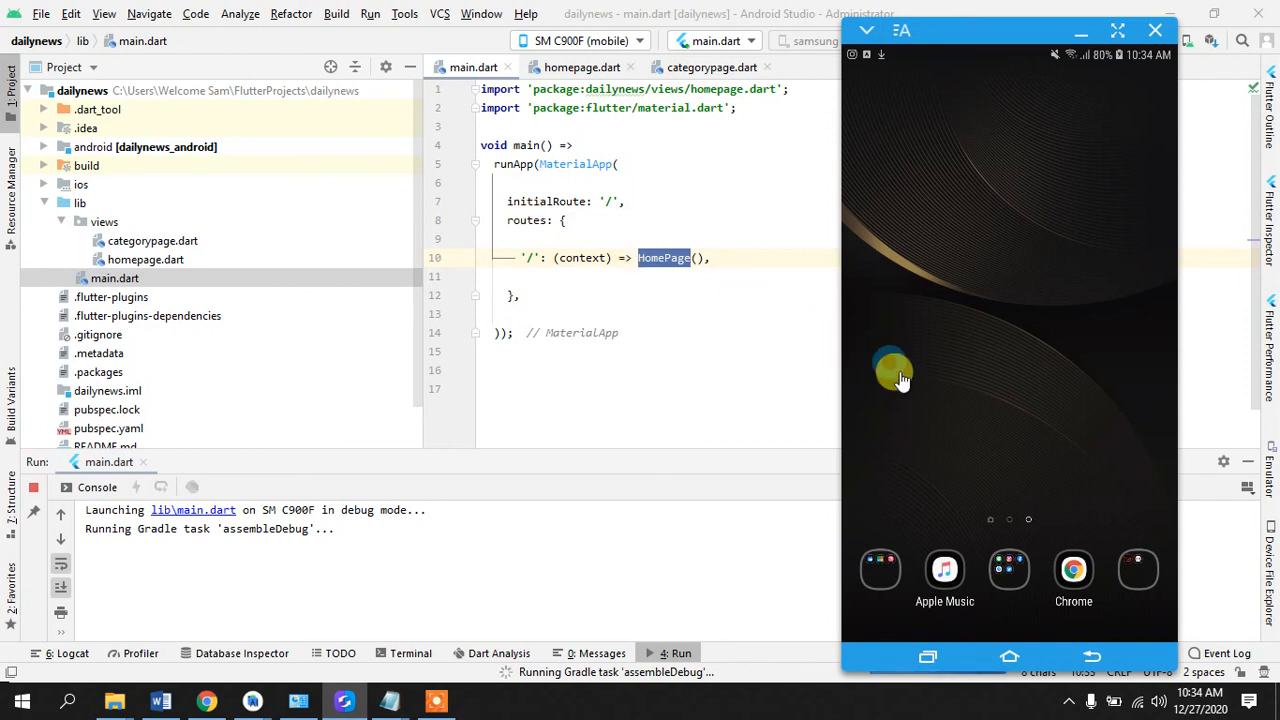
pyautogui.moveTo(963, 402)
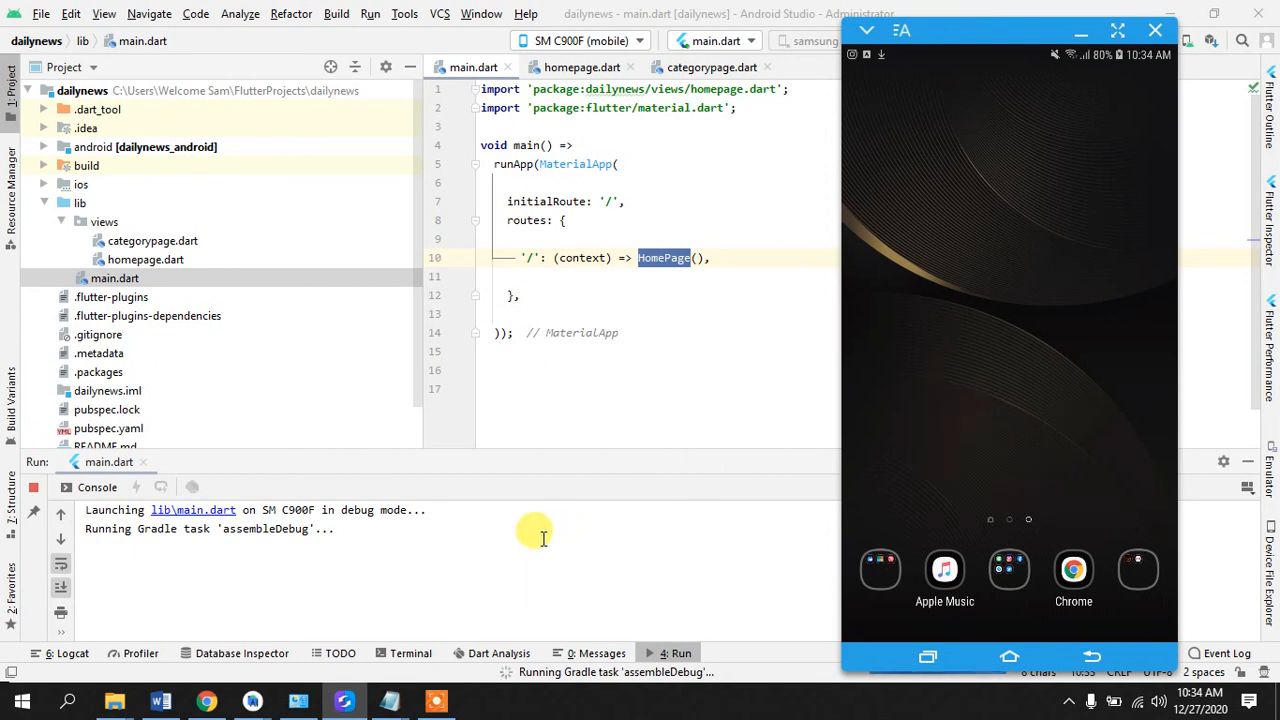
pyautogui.click(430, 700)
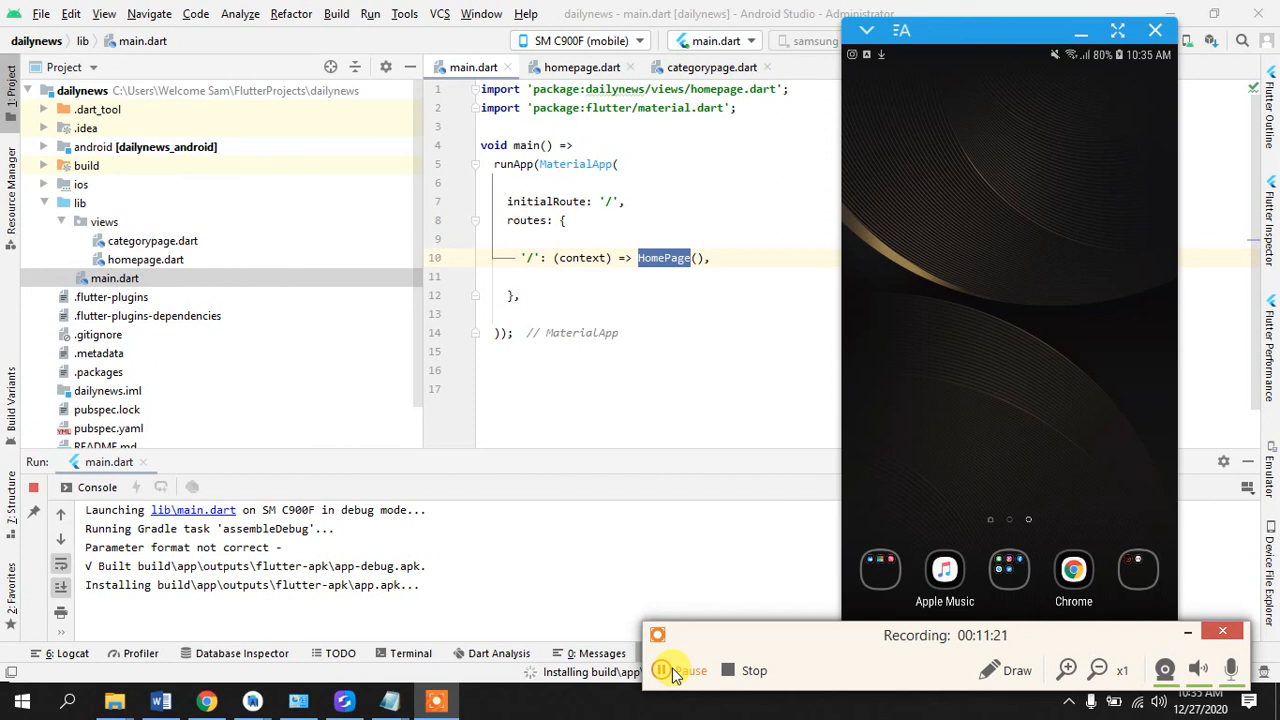
pyautogui.click(1035, 465)
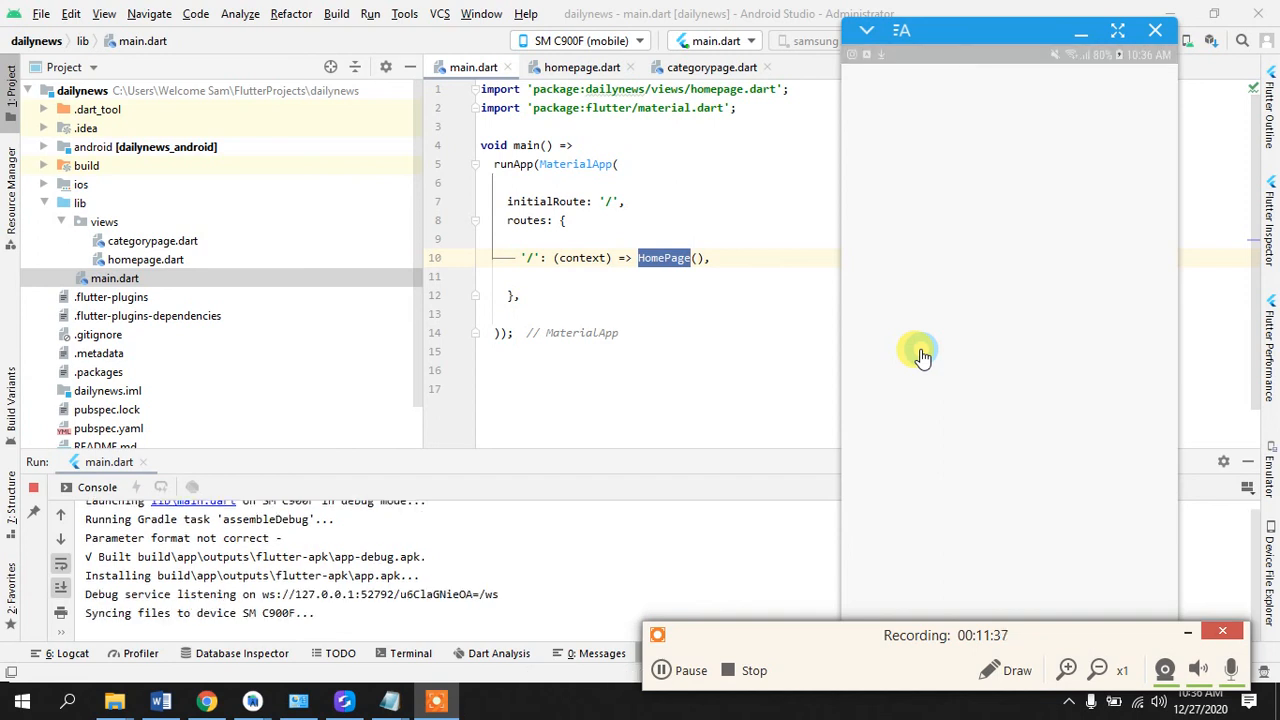
pyautogui.moveTo(865, 210)
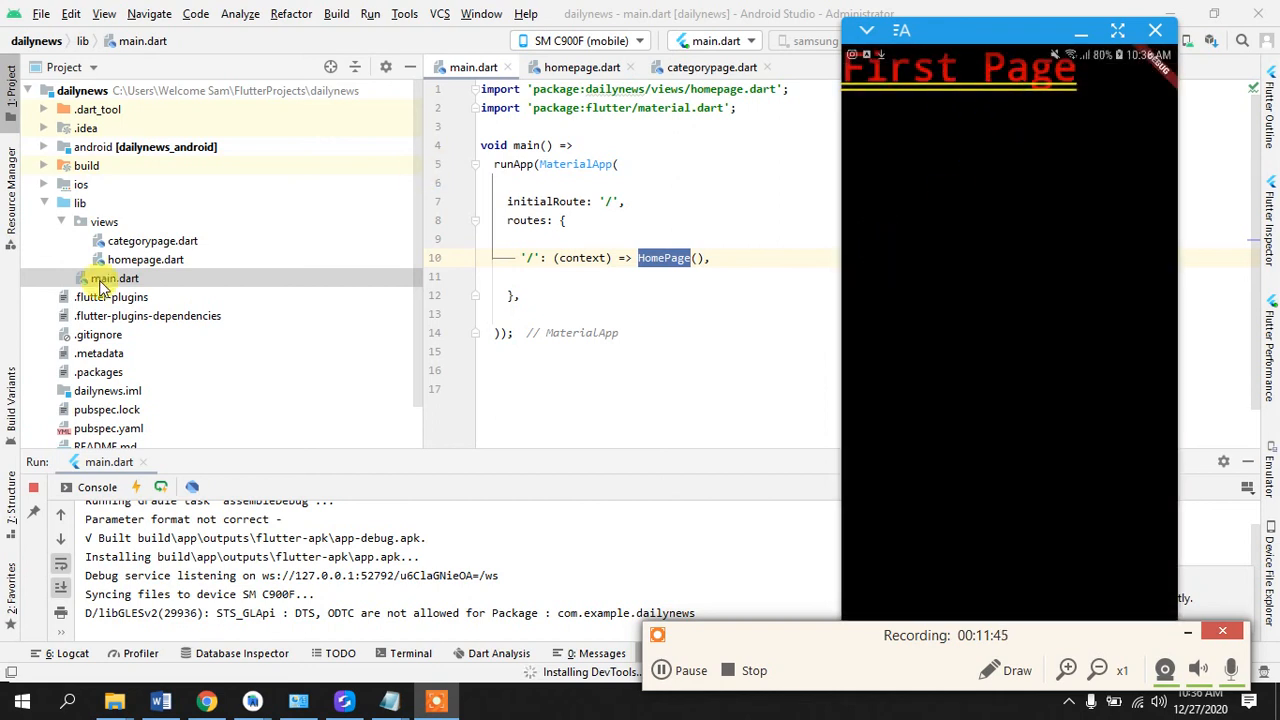
# Step: Open homepage.dart once the phone app displays 'First Page'
pyautogui.click(581, 67)
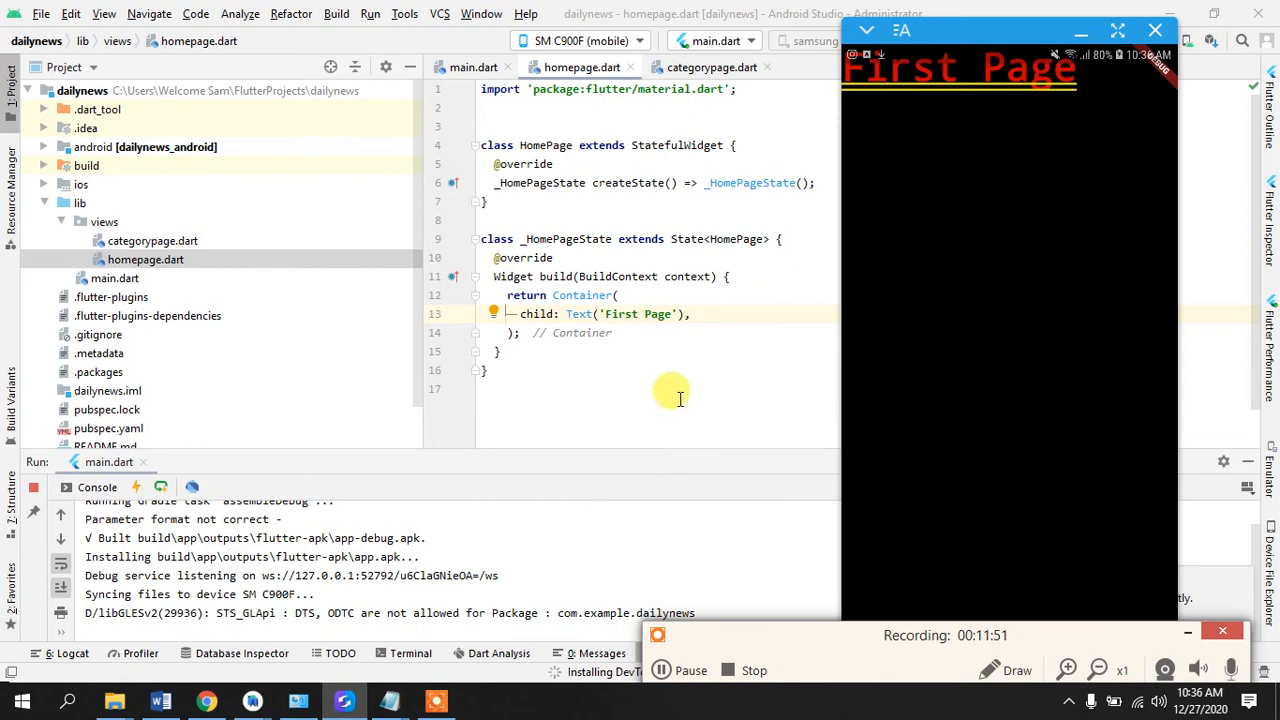
pyautogui.moveTo(945, 110)
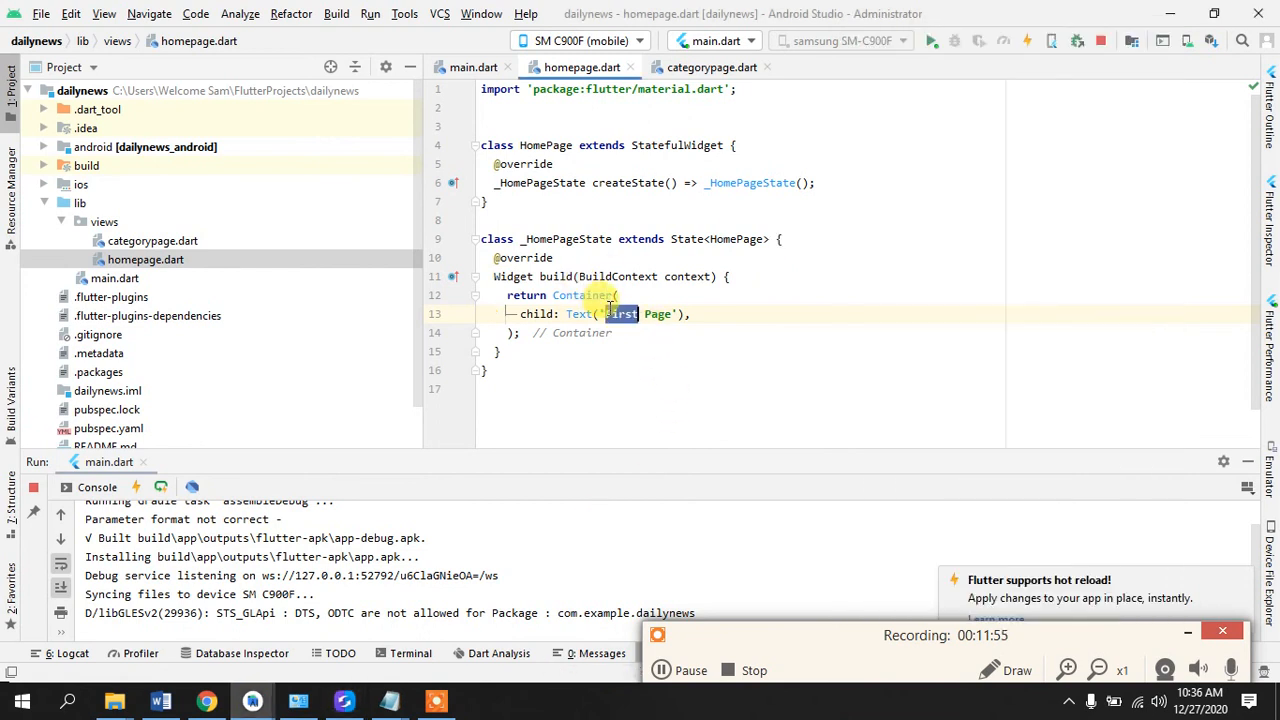
# Step: Change HomePage's text from 'First Page' to 'First App'
pyautogui.write('First App')
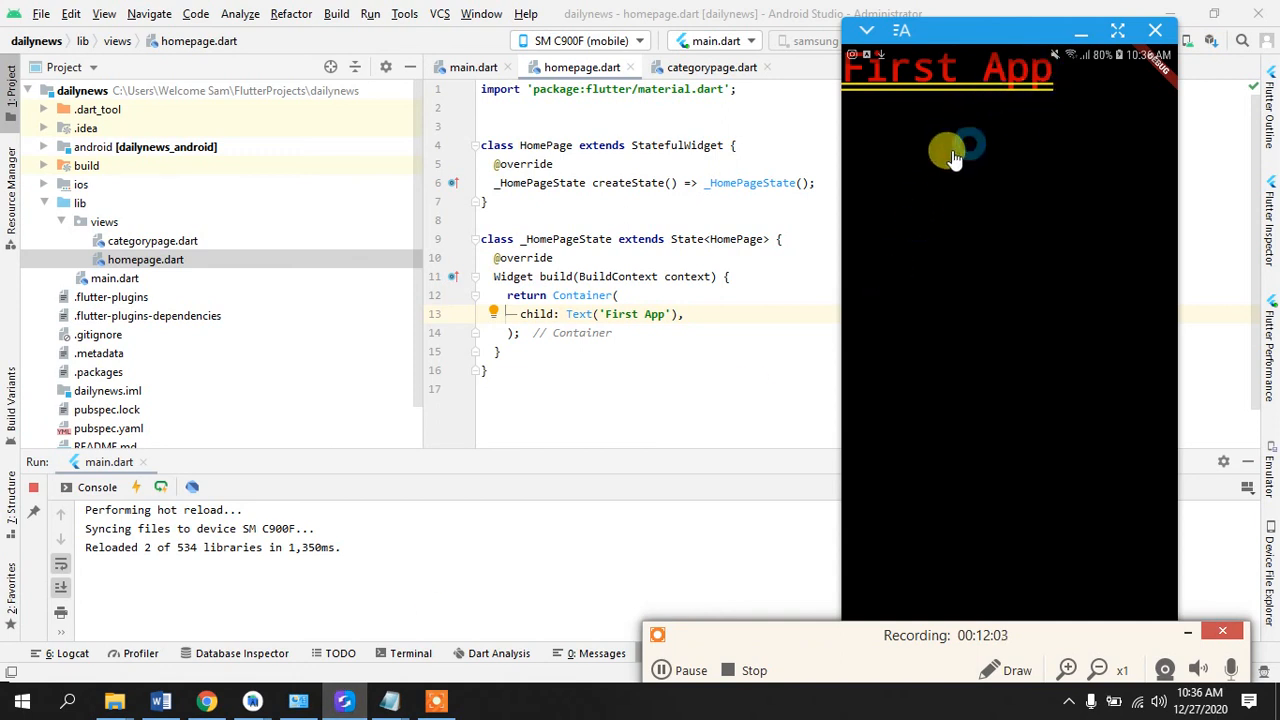
pyautogui.moveTo(867, 282)
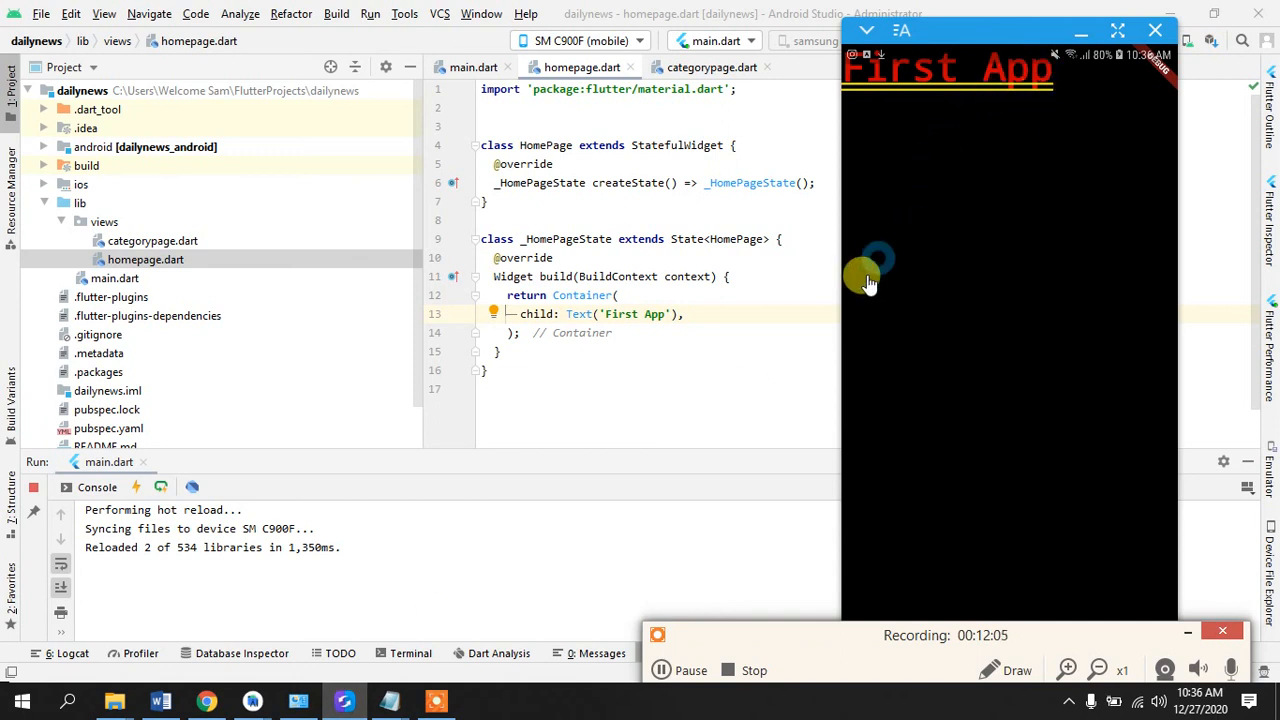
pyautogui.moveTo(735, 355)
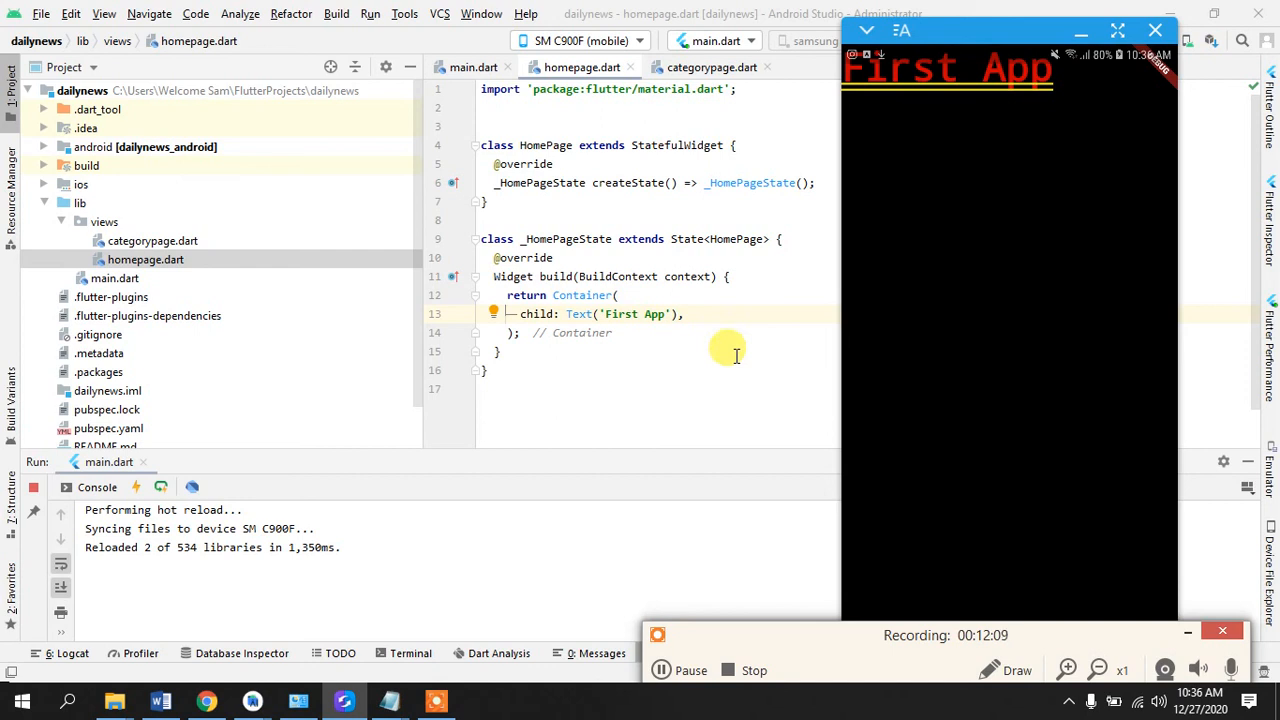
pyautogui.moveTo(735, 523)
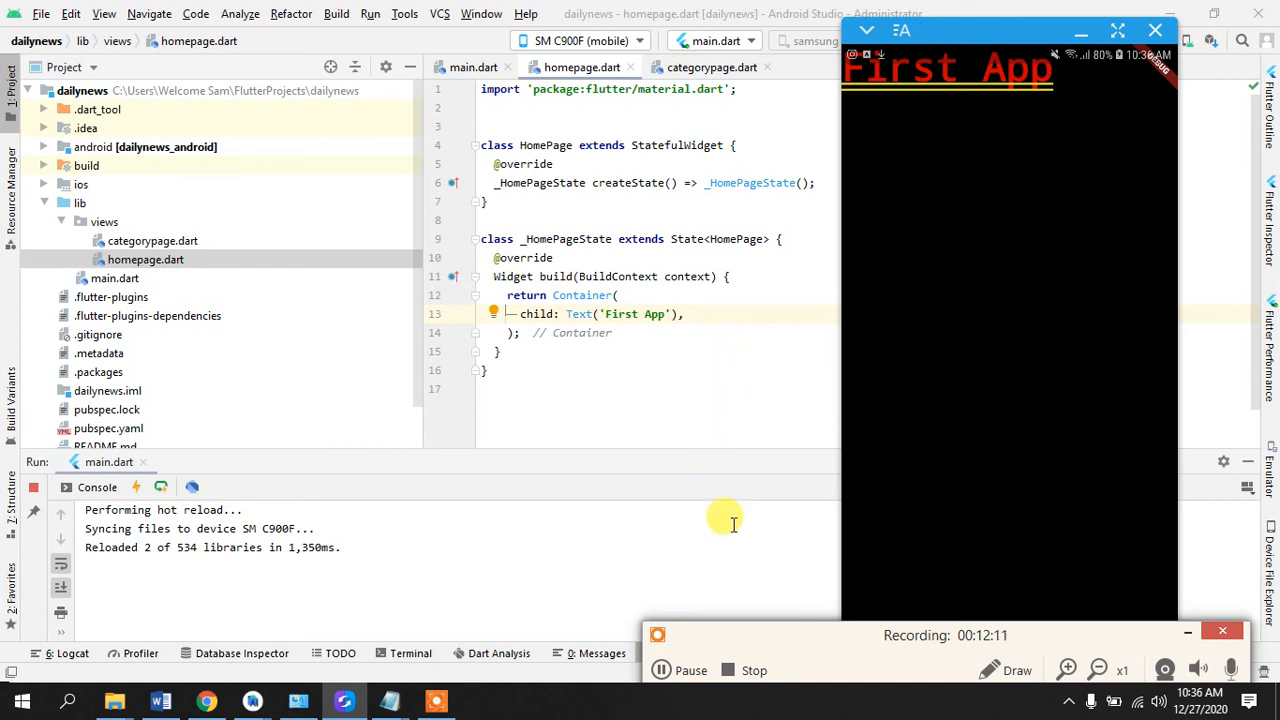